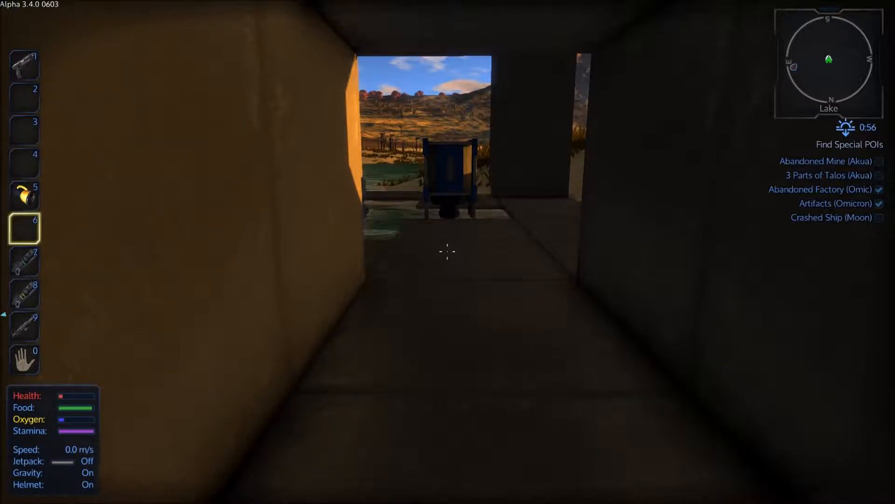
# - View the carried ores, including promethium ore, in the player inventory
pyautogui.press('i')
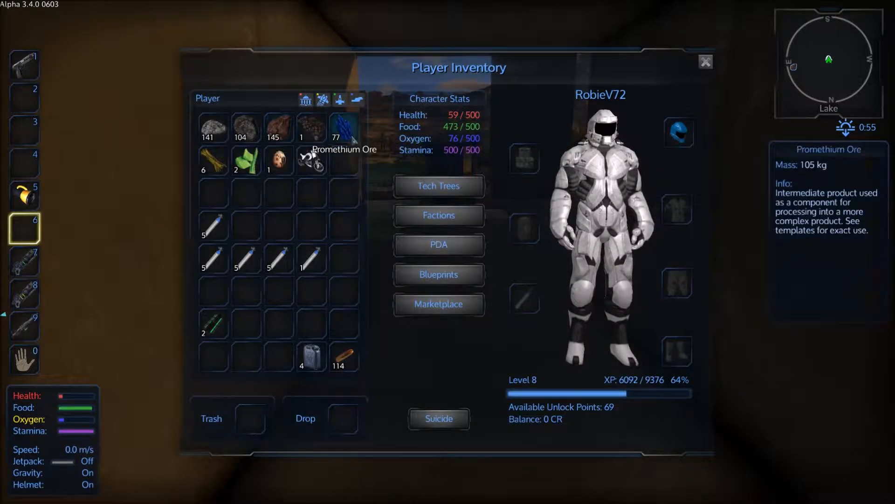
pyautogui.moveTo(212, 128)
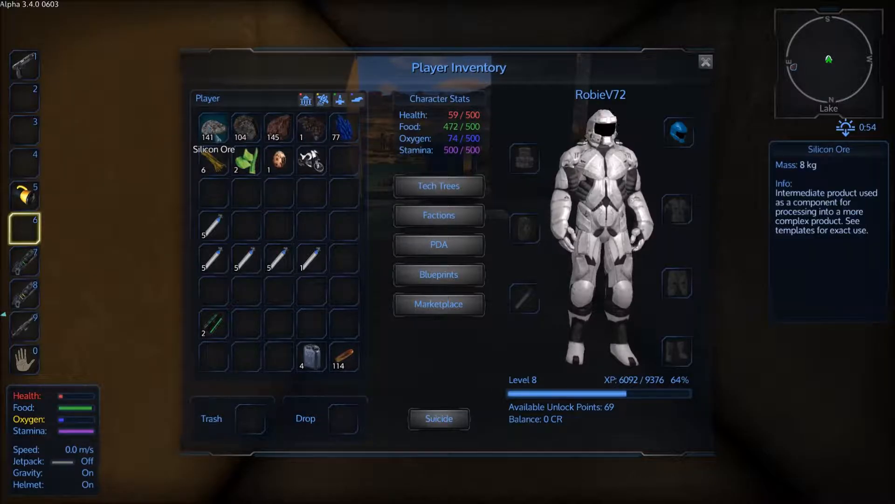
pyautogui.moveTo(311, 126)
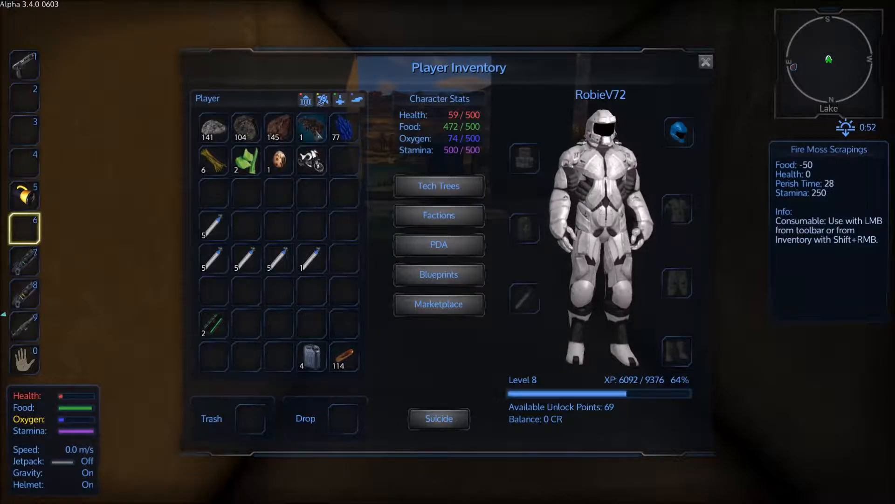
pyautogui.moveTo(336, 128)
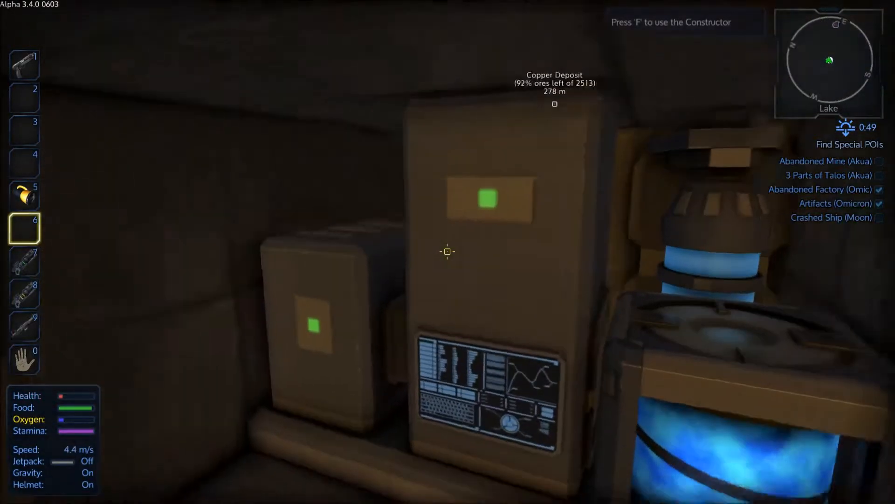
# - Load the ores into the Large Constructor, retrieve plant fibers and parts, and close it
pyautogui.press('f')
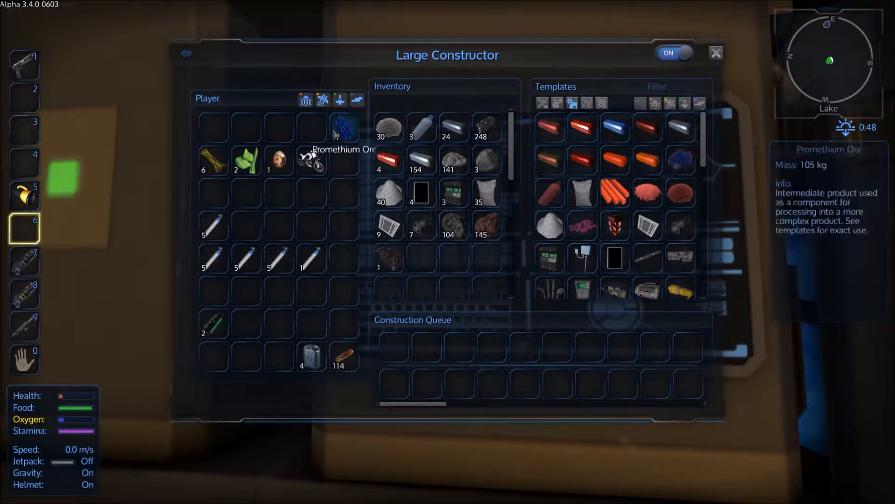
pyautogui.moveTo(400, 260)
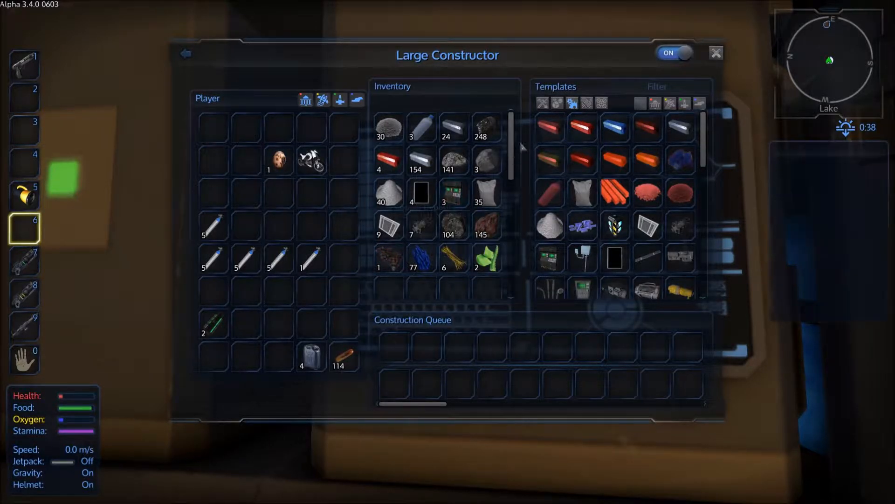
pyautogui.click(542, 103)
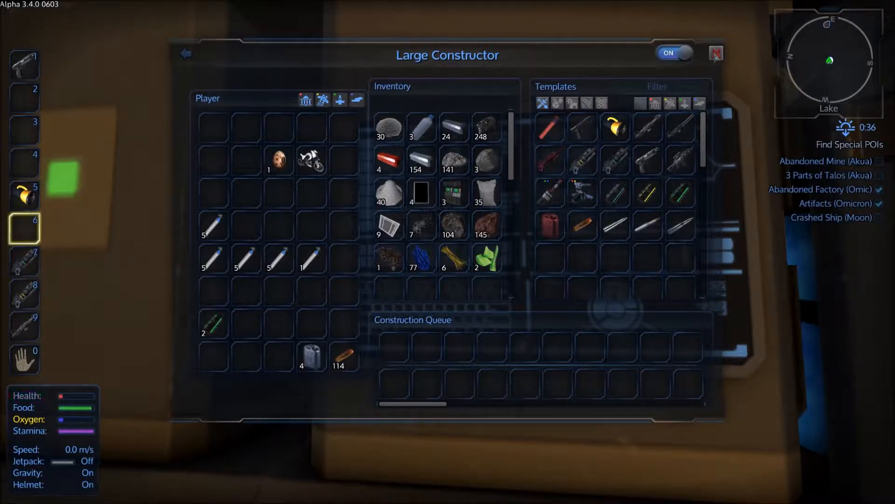
pyautogui.moveTo(487, 257)
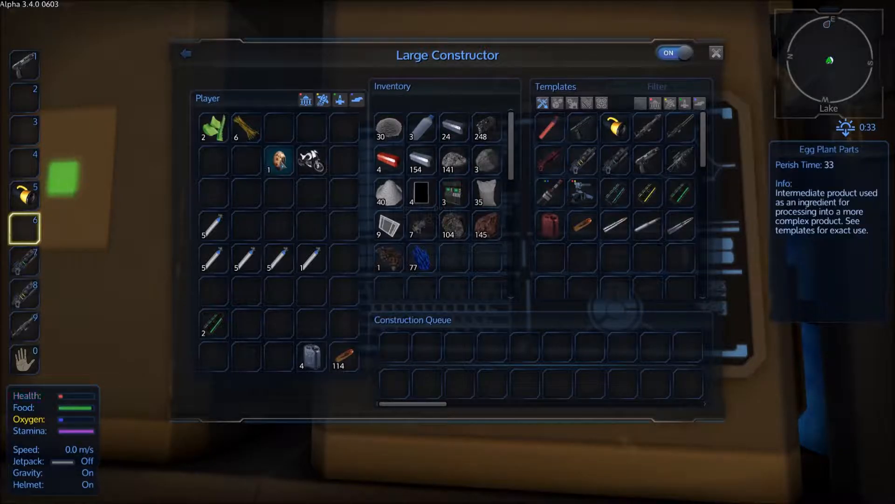
pyautogui.moveTo(507, 245)
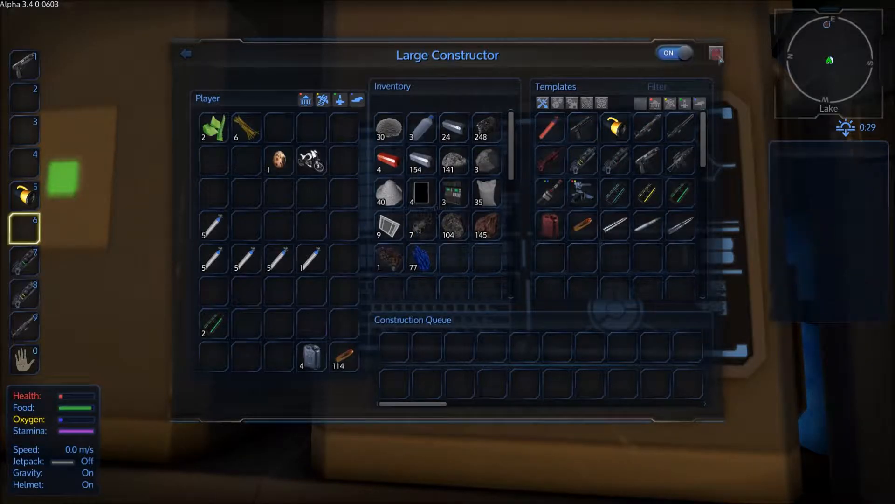
pyautogui.click(715, 53)
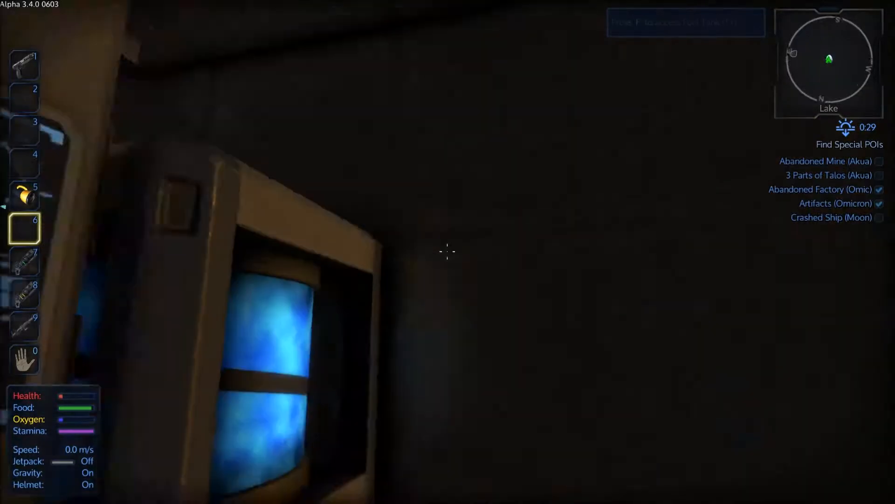
# - Look into the cargo box next to the constructor
pyautogui.press('f')
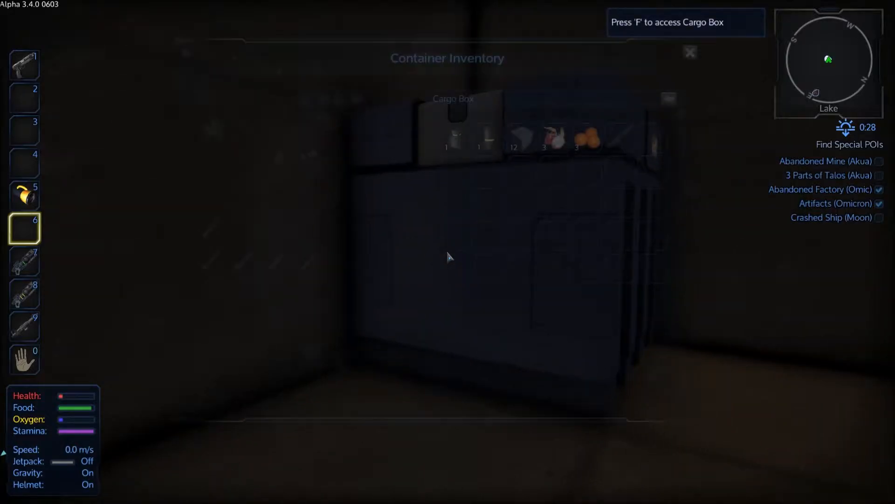
pyautogui.press('f')
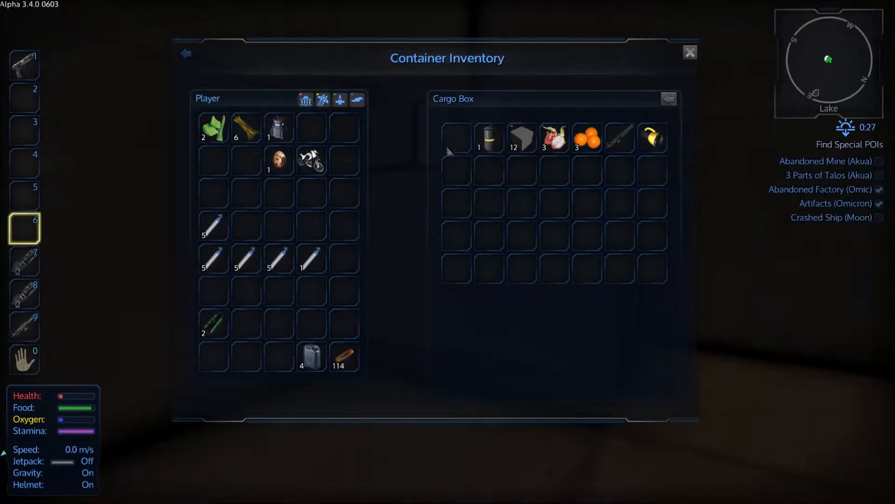
pyautogui.moveTo(553, 137)
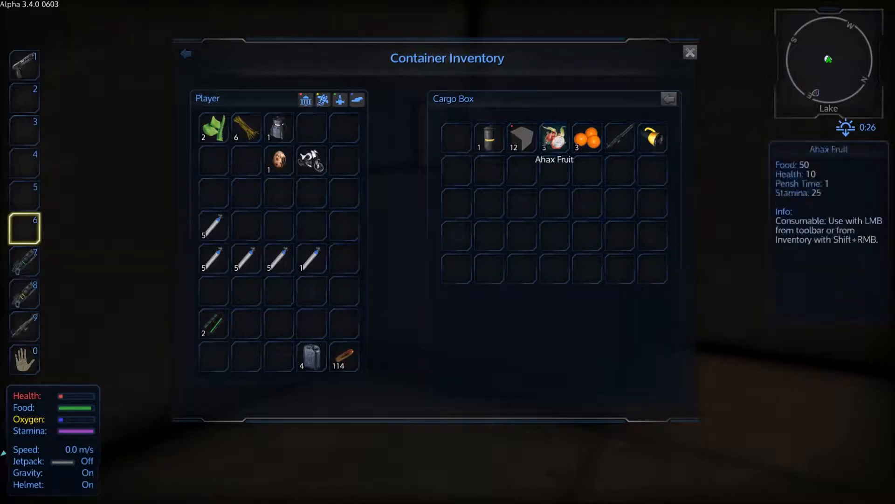
pyautogui.moveTo(522, 138)
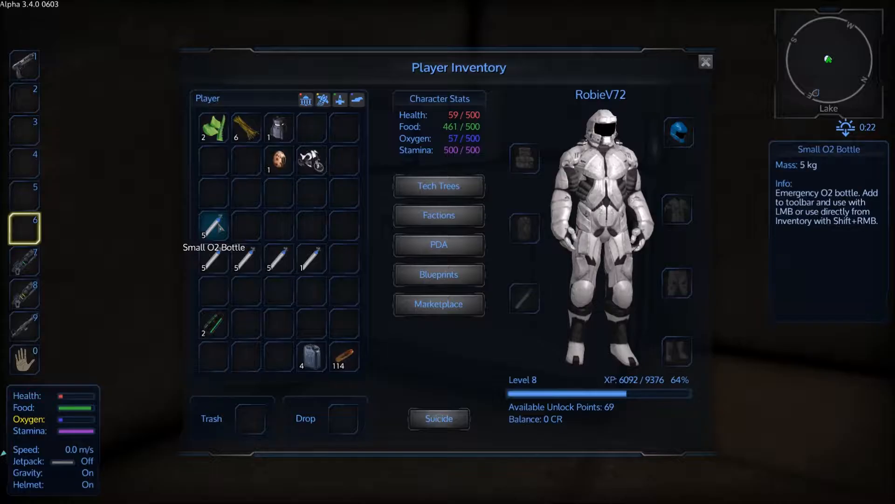
# - Consume three Small O2 Bottles, raising suit oxygen from 57 to 449 of 500
pyautogui.rightClick(213, 225)
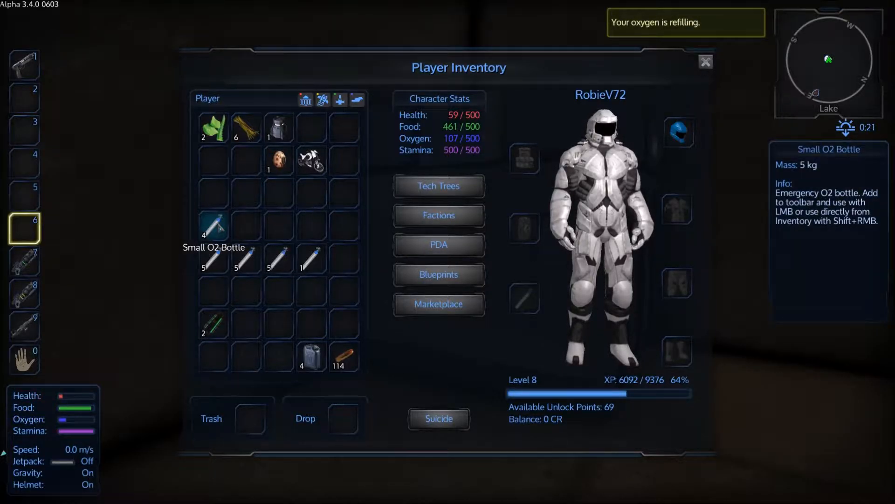
pyautogui.click(212, 225)
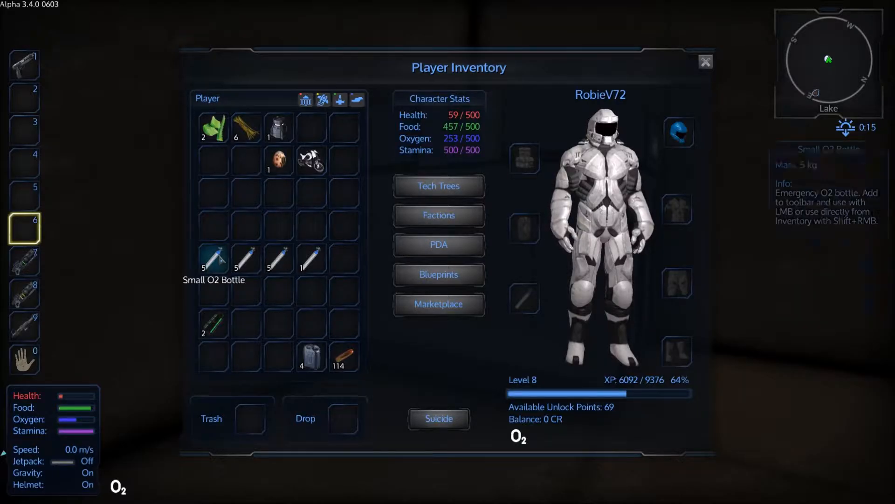
pyautogui.rightClick(212, 262)
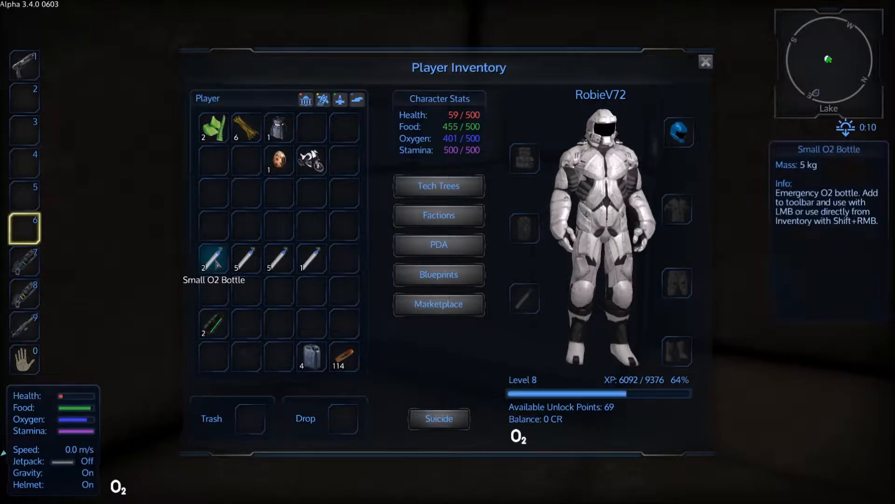
pyautogui.rightClick(213, 259)
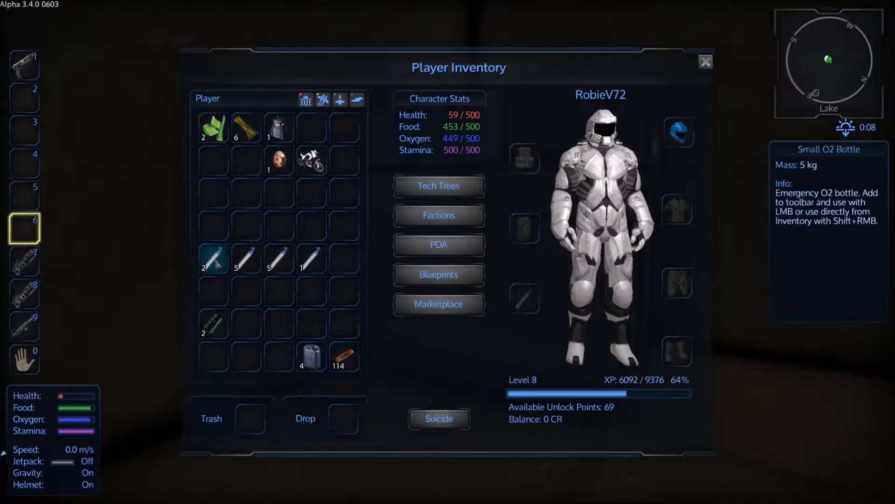
pyautogui.moveTo(125, 245)
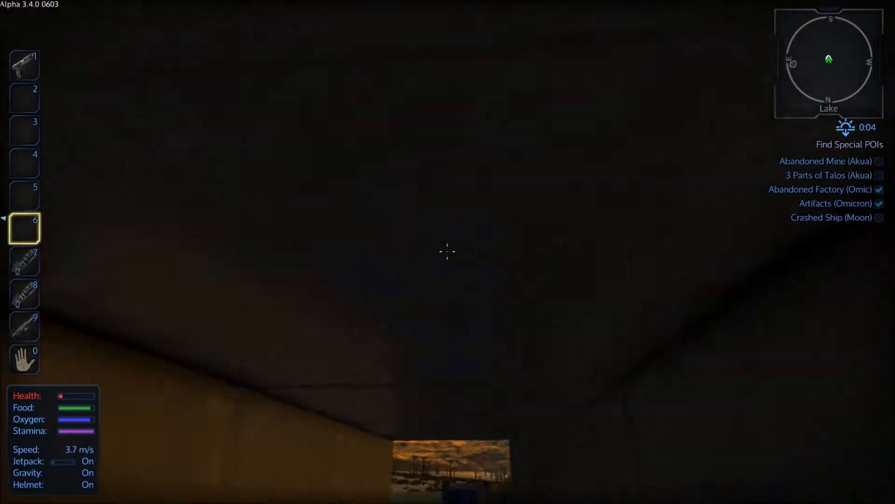
pyautogui.moveTo(446, 251)
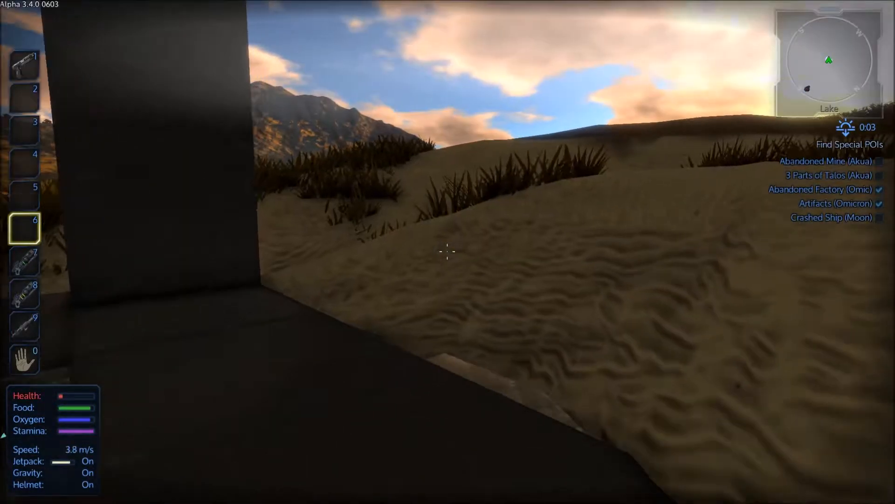
# - Place the portable constructor, load the plant items and queue two Bandages
pyautogui.press('i')
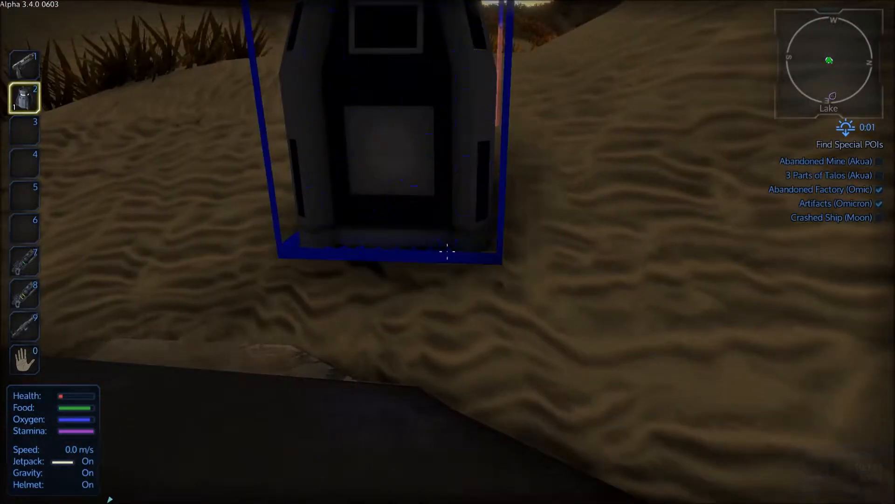
pyautogui.press('f')
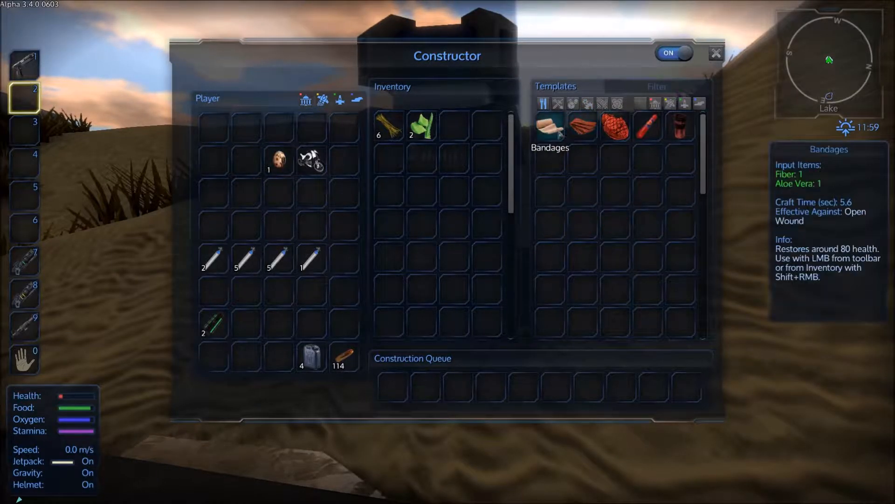
pyautogui.click(549, 126)
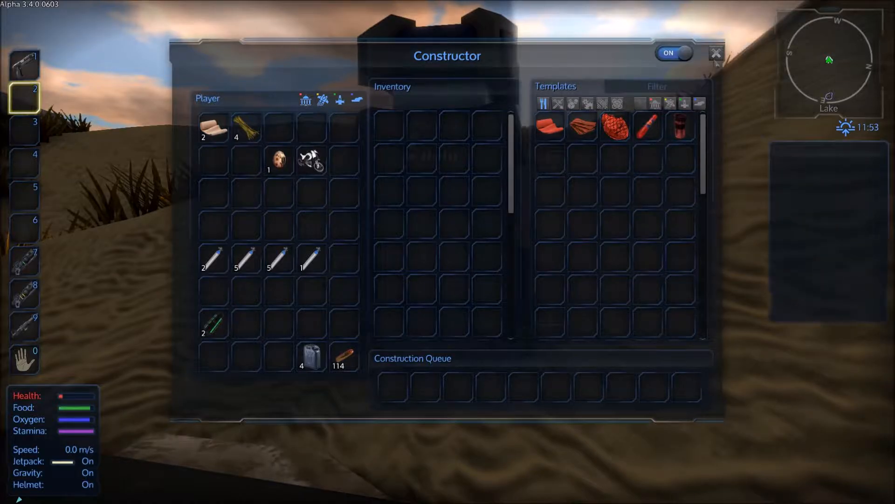
# - Pick the portable constructor back up and equip the drill from slot 9
pyautogui.click(715, 52)
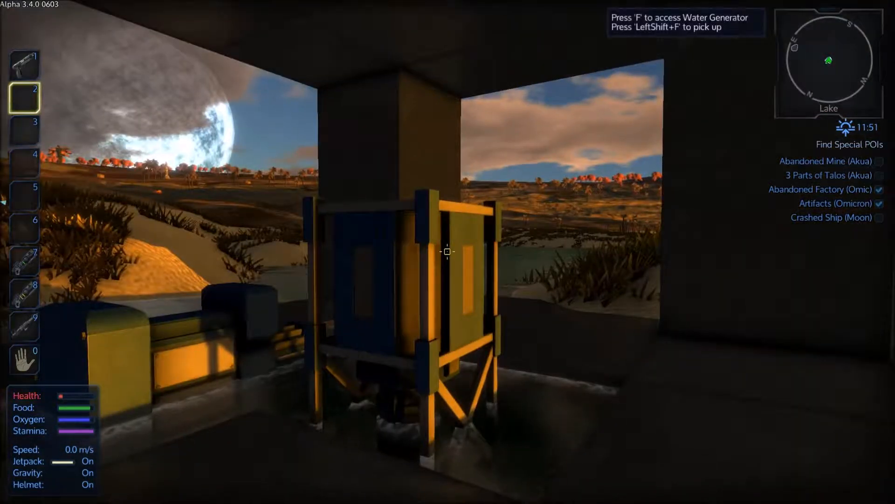
pyautogui.moveTo(448, 251)
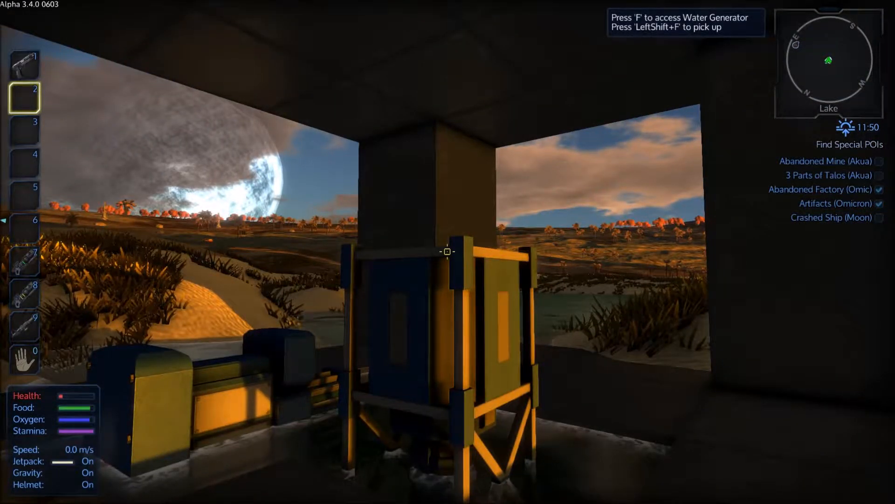
pyautogui.moveTo(447, 252)
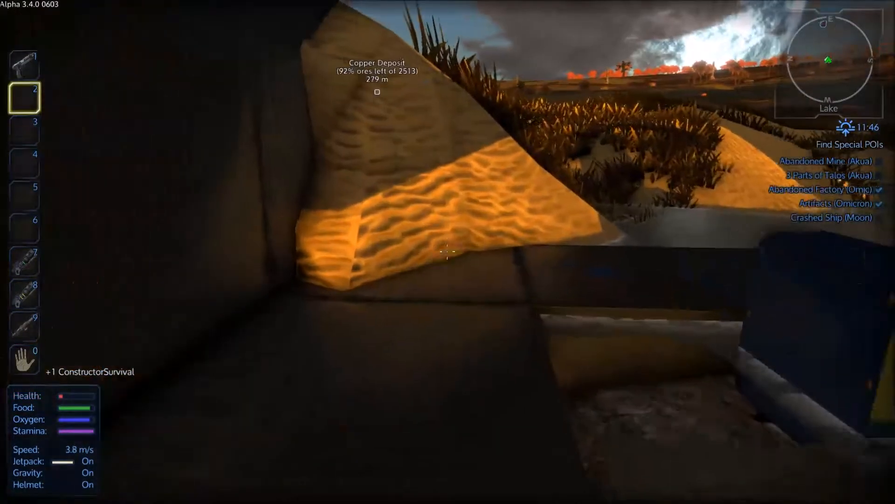
pyautogui.press('9')
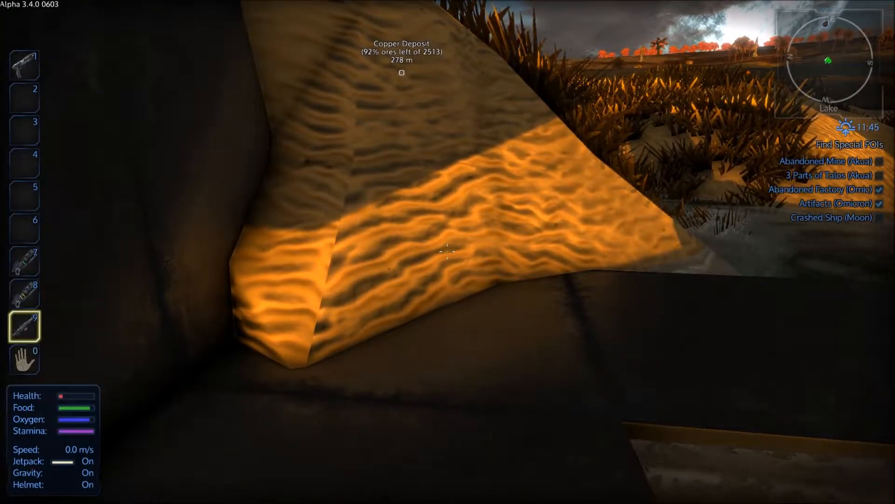
pyautogui.moveTo(448, 252)
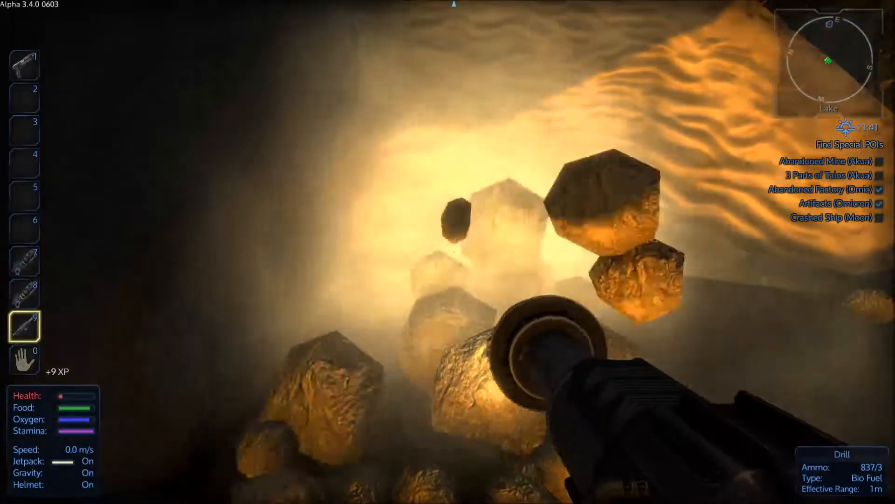
# - Lower the Total Volume slider in the Audio settings and resume the game
pyautogui.press('i')
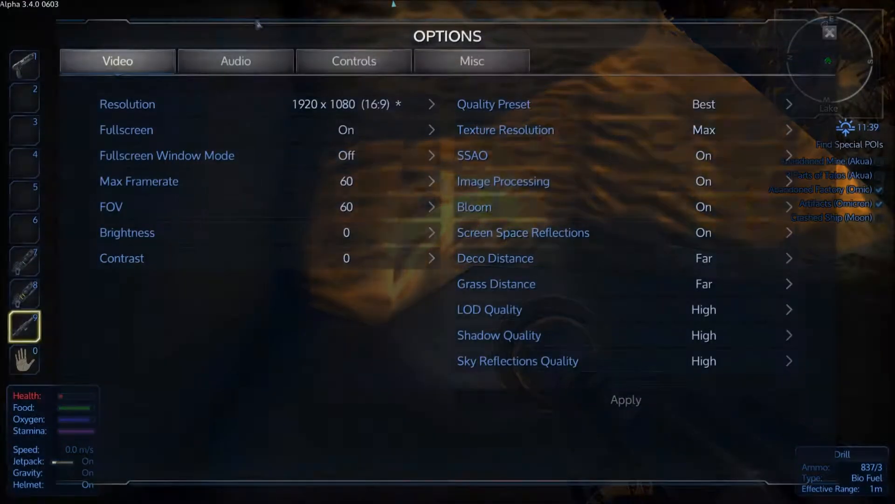
pyautogui.click(235, 61)
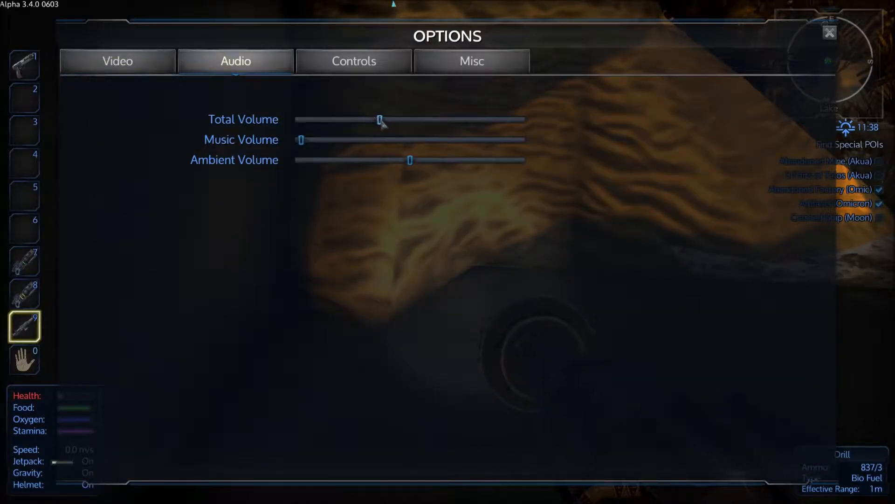
pyautogui.moveTo(377, 120); pyautogui.dragTo(331, 121)
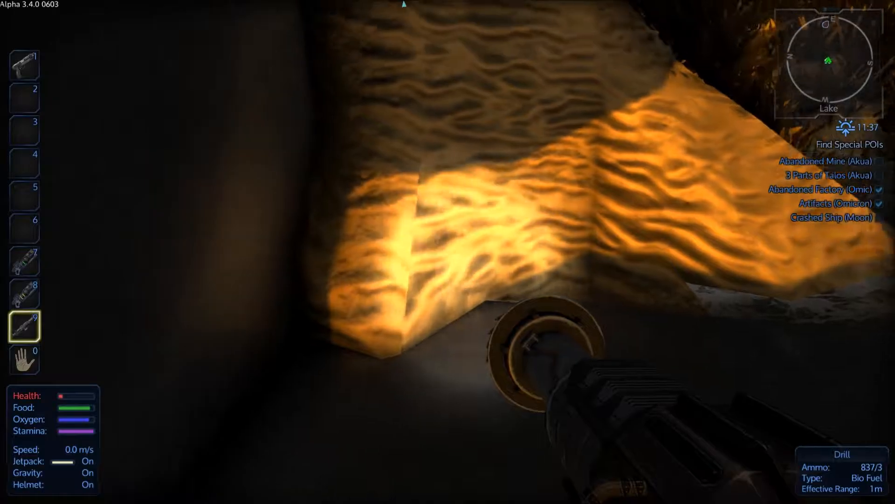
# - Drill the sand and rocks near the base entrance for XP
pyautogui.click(447, 252)
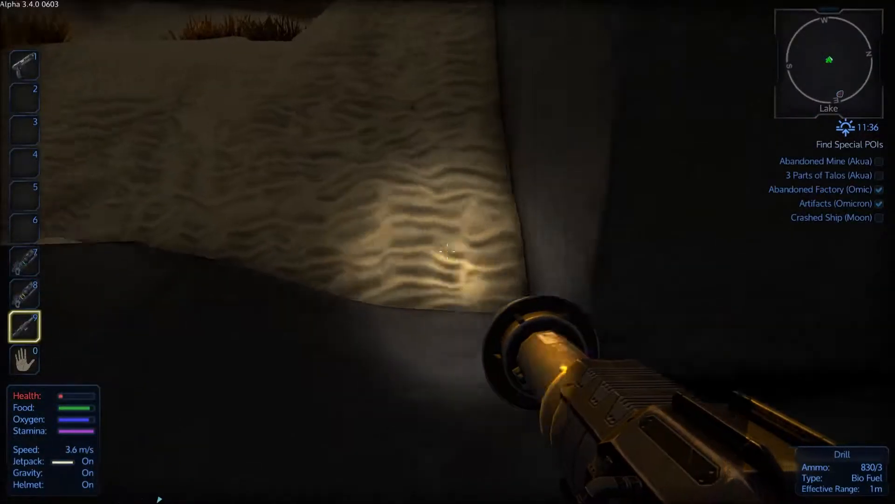
pyautogui.click(448, 252)
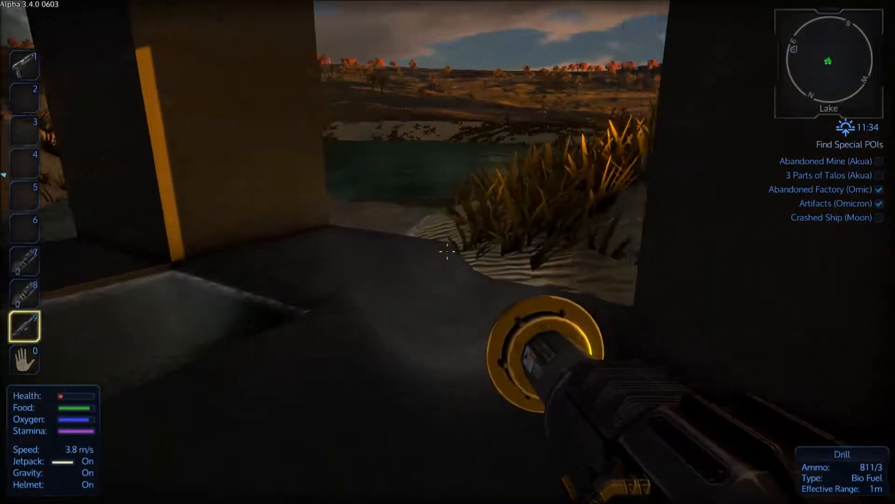
pyautogui.click(447, 253)
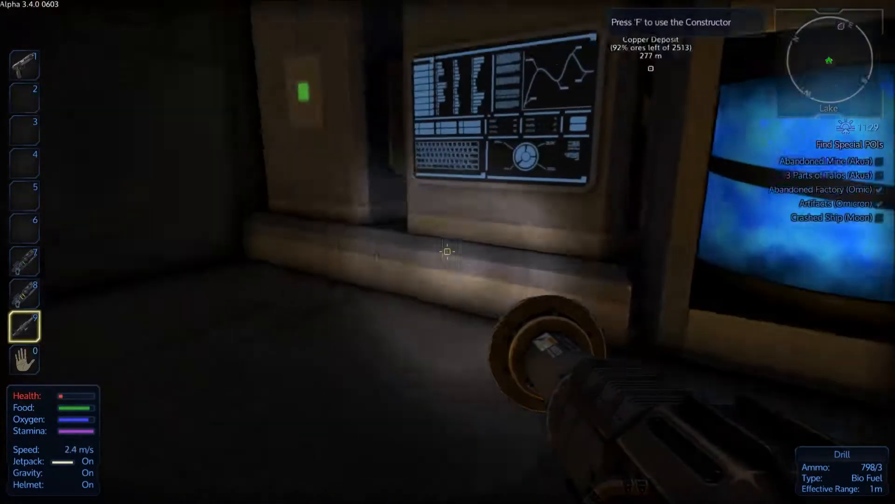
# - Queue cobalt and silicon ingots, promethium pellets and fuel packs in the Large Constructor
pyautogui.press('f')
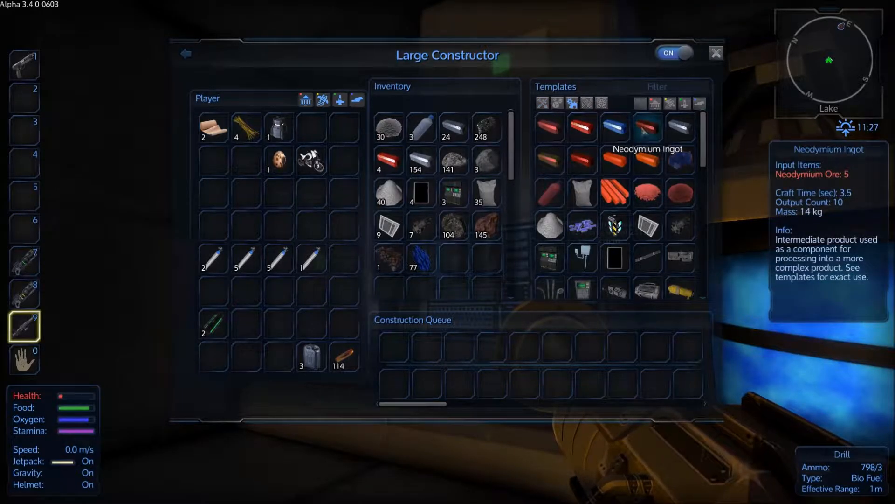
pyautogui.moveTo(615, 128)
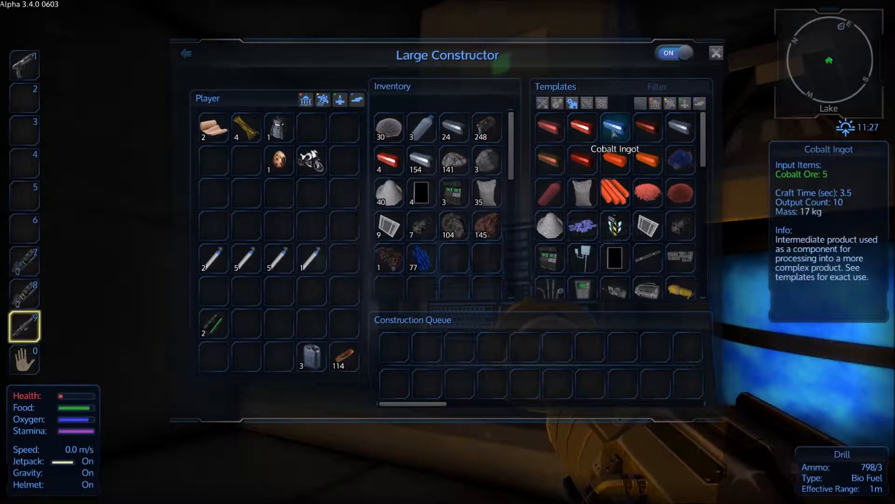
pyautogui.click(614, 128)
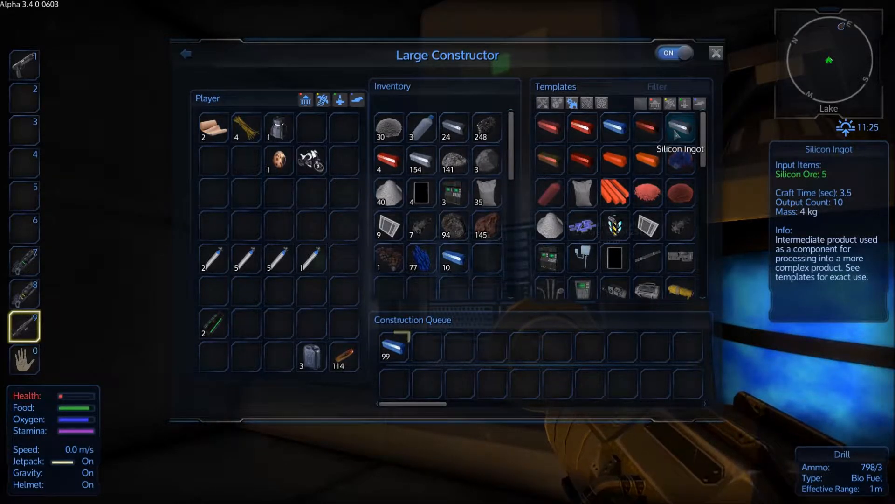
pyautogui.click(681, 128)
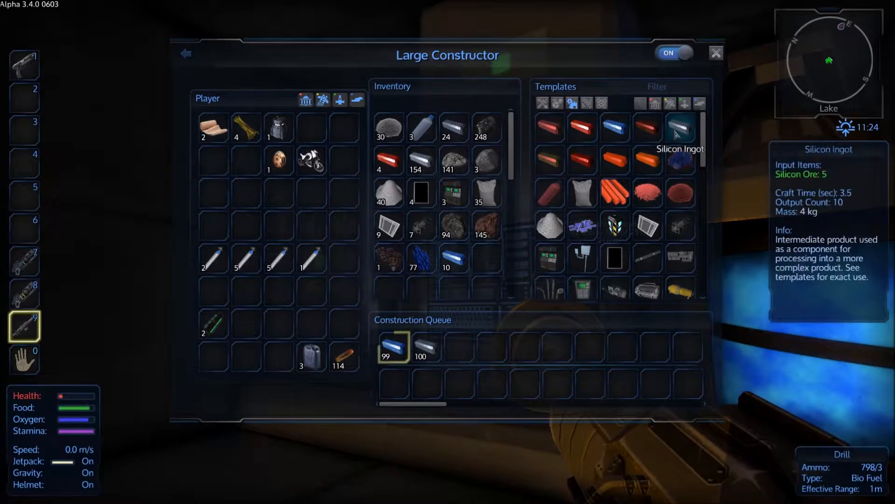
pyautogui.moveTo(548, 160)
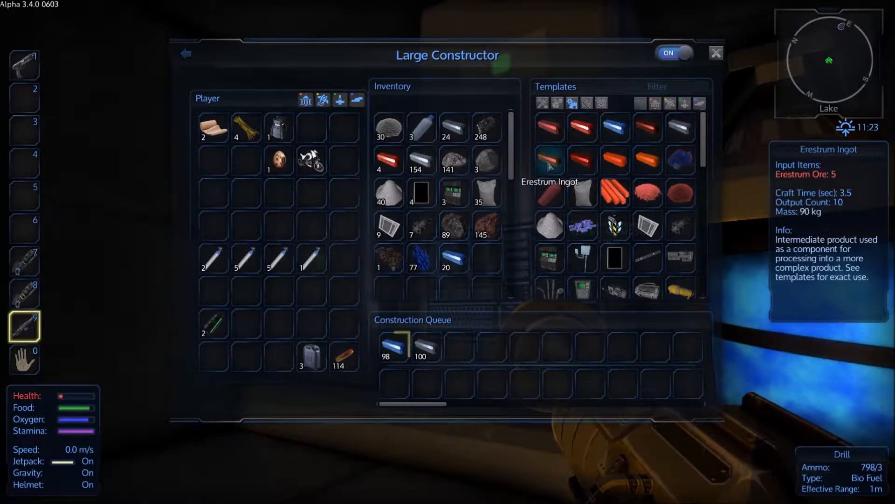
pyautogui.moveTo(582, 127)
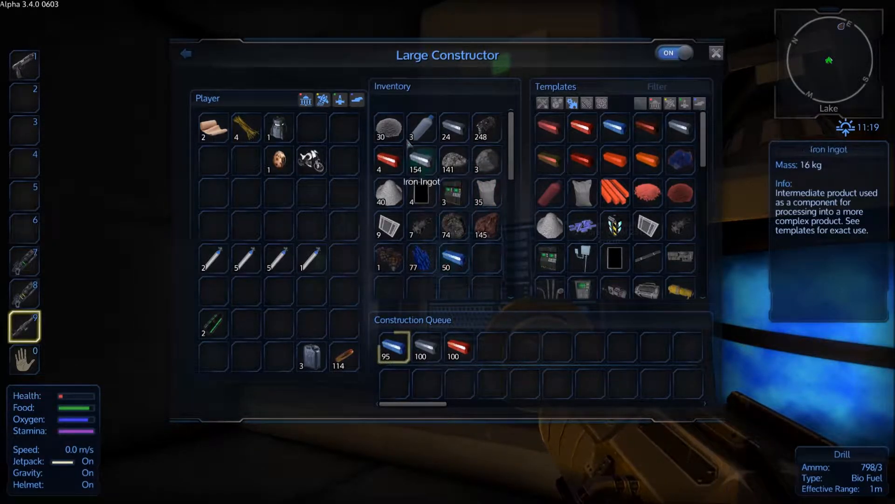
pyautogui.moveTo(486, 127)
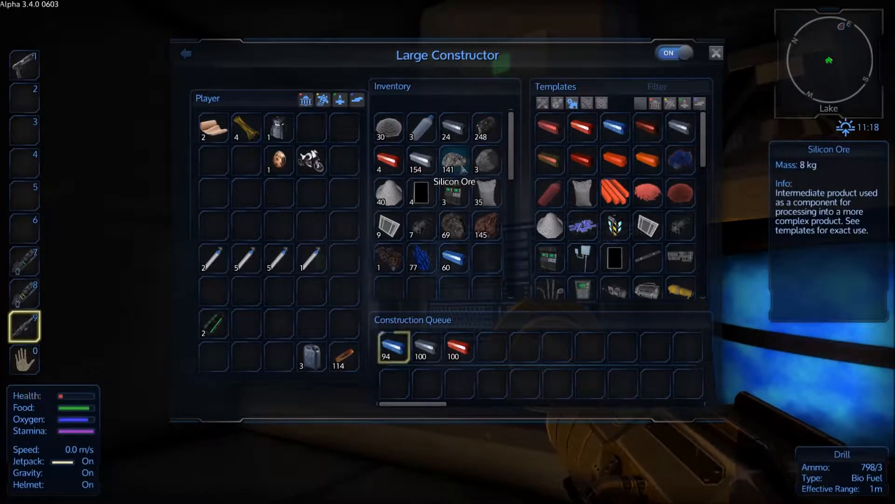
pyautogui.moveTo(454, 227)
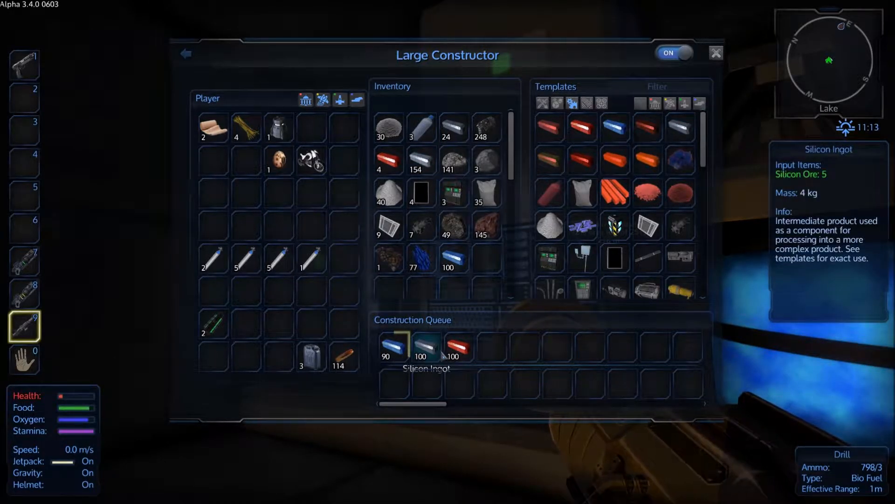
pyautogui.moveTo(583, 226)
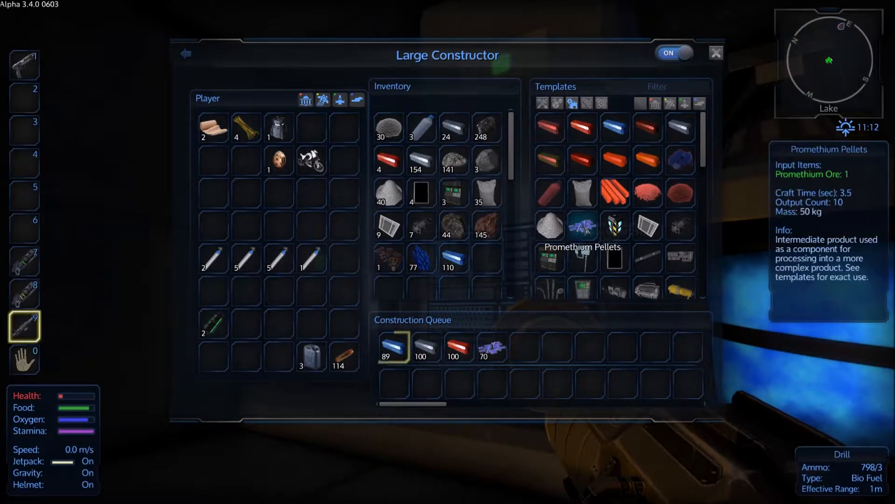
pyautogui.moveTo(616, 225)
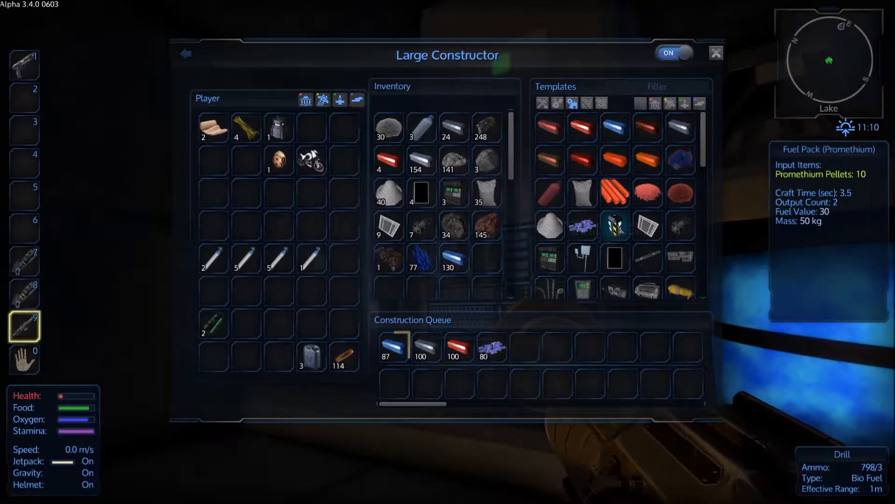
pyautogui.click(392, 347)
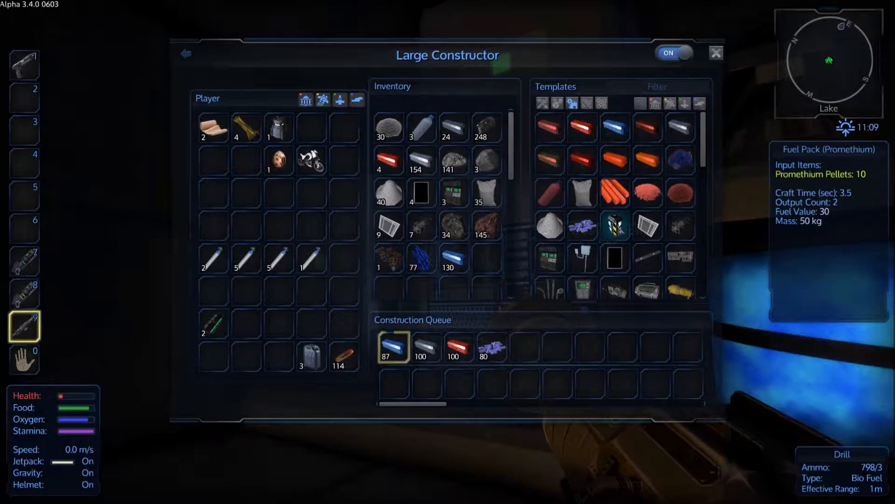
pyautogui.click(615, 225)
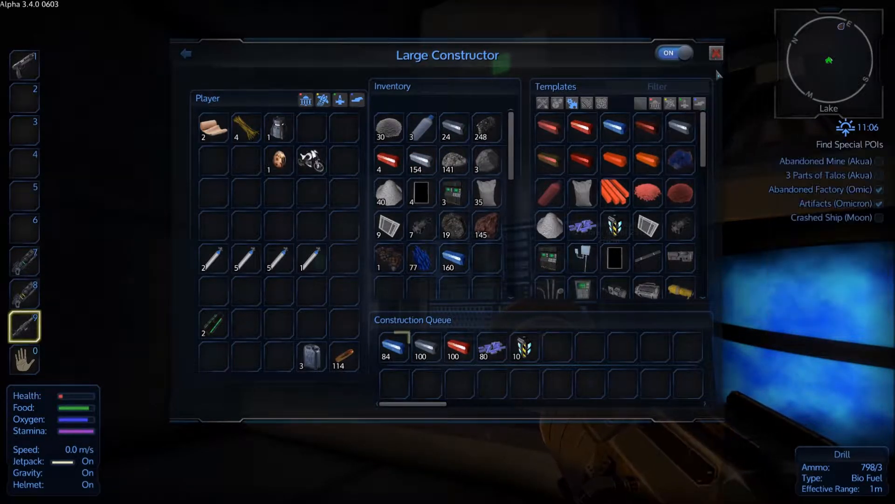
pyautogui.moveTo(616, 257)
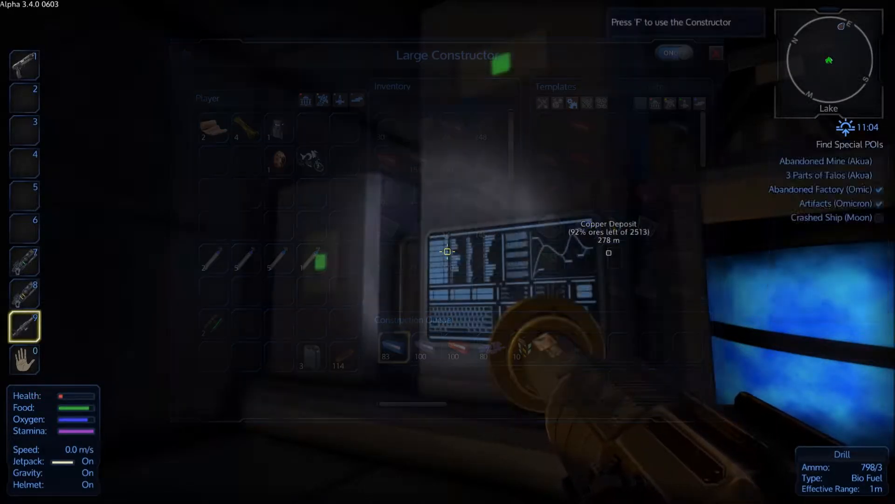
pyautogui.press('Escape')
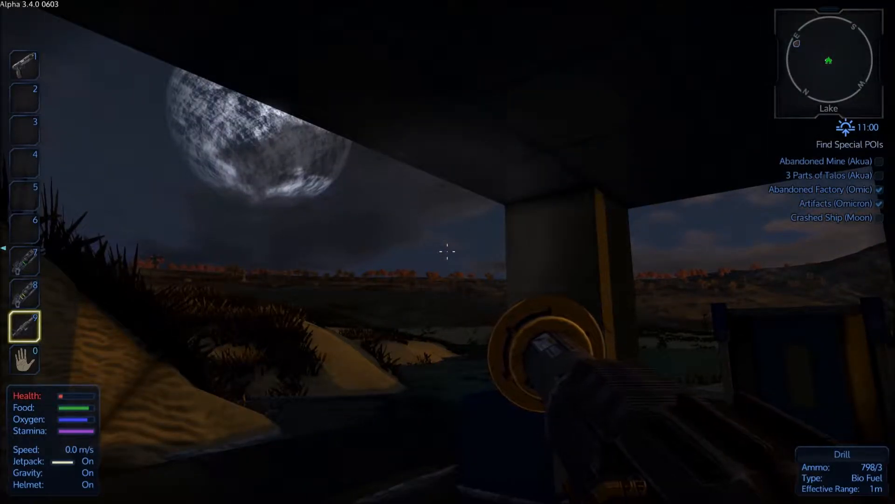
pyautogui.moveTo(448, 252)
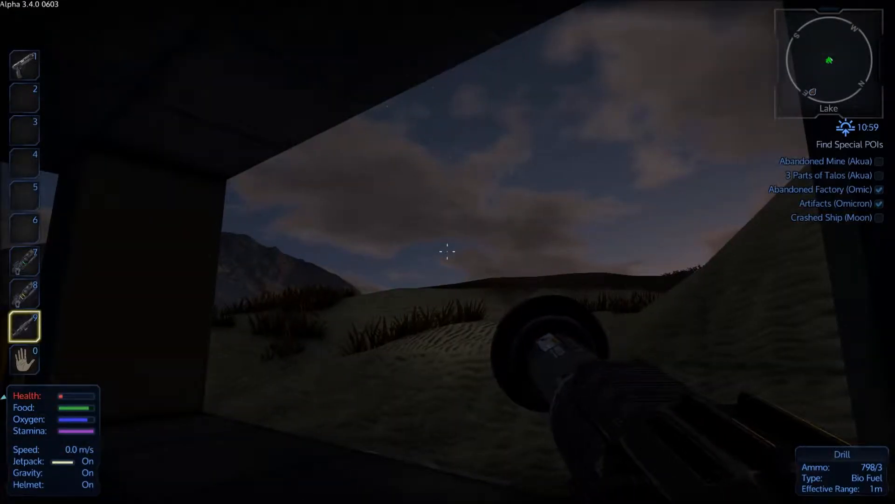
pyautogui.moveTo(448, 251)
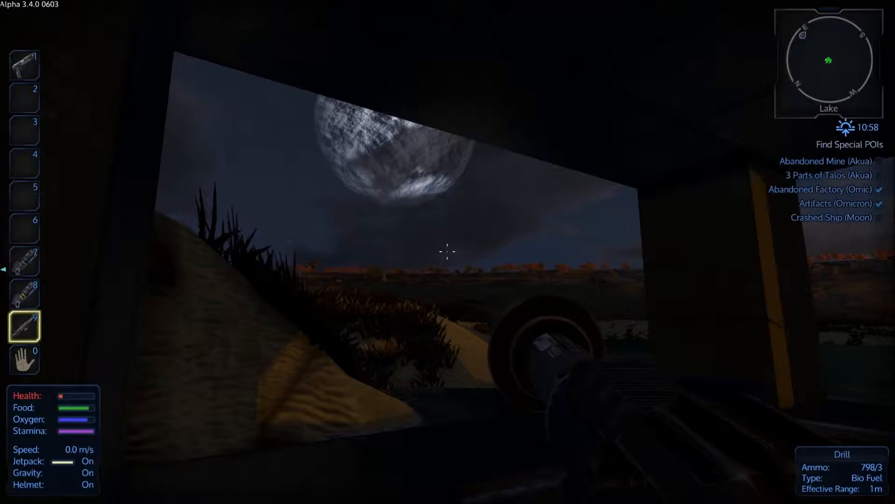
pyautogui.moveTo(447, 251)
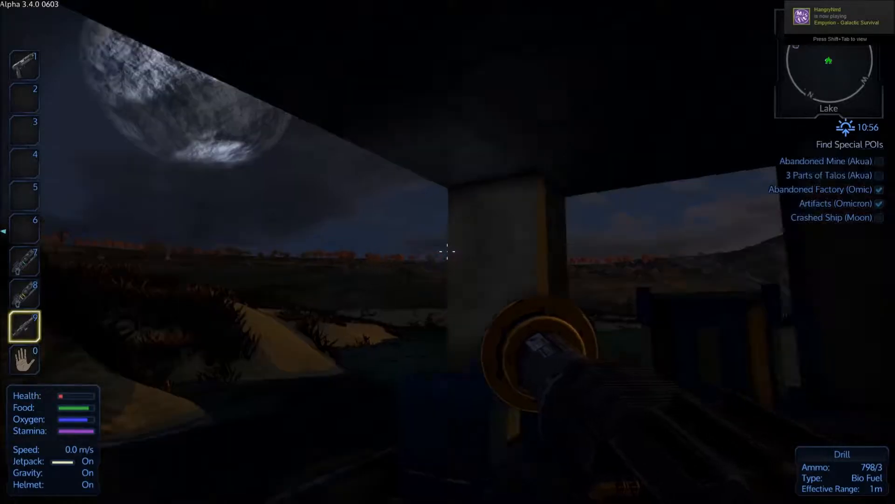
pyautogui.moveTo(448, 252)
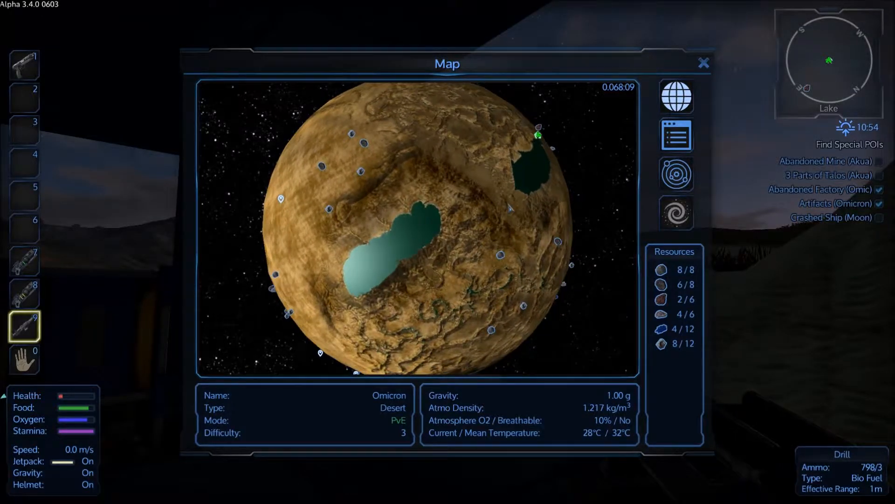
pyautogui.click(704, 62)
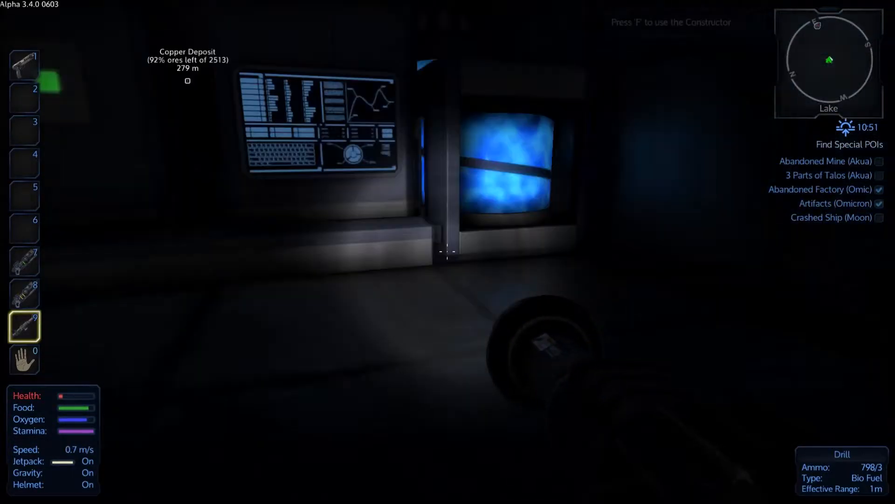
pyautogui.press('f')
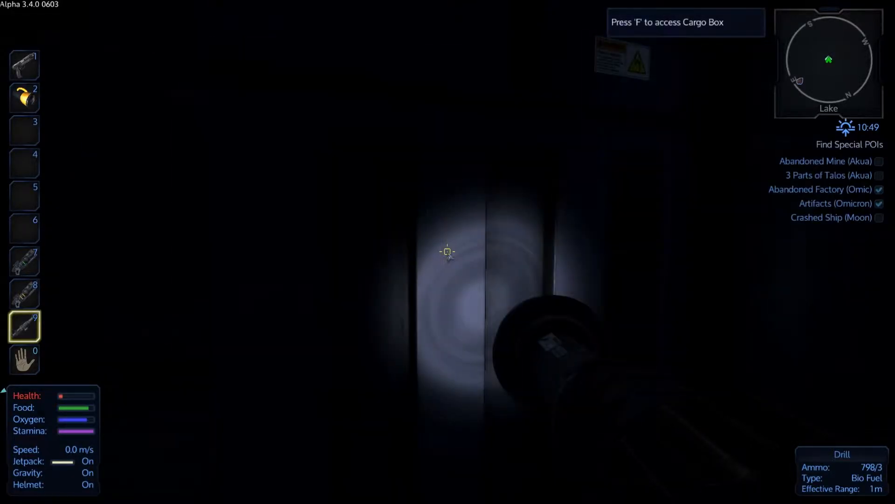
pyautogui.press('2')
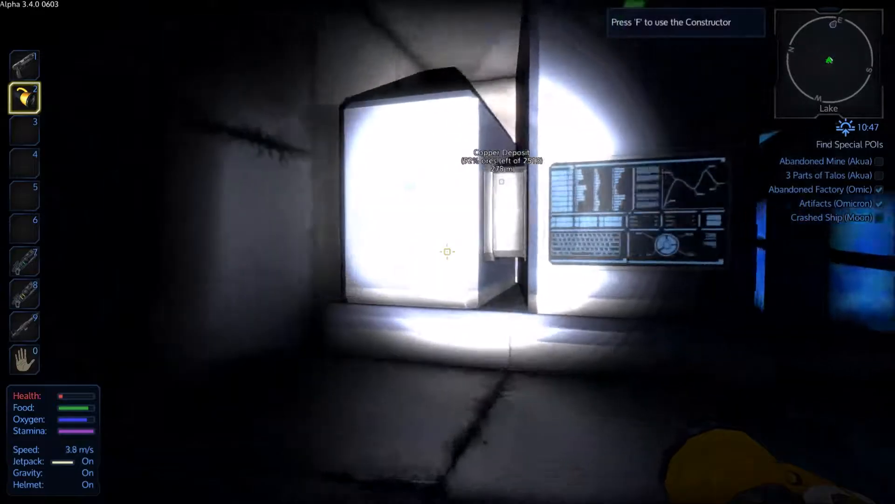
pyautogui.press('f')
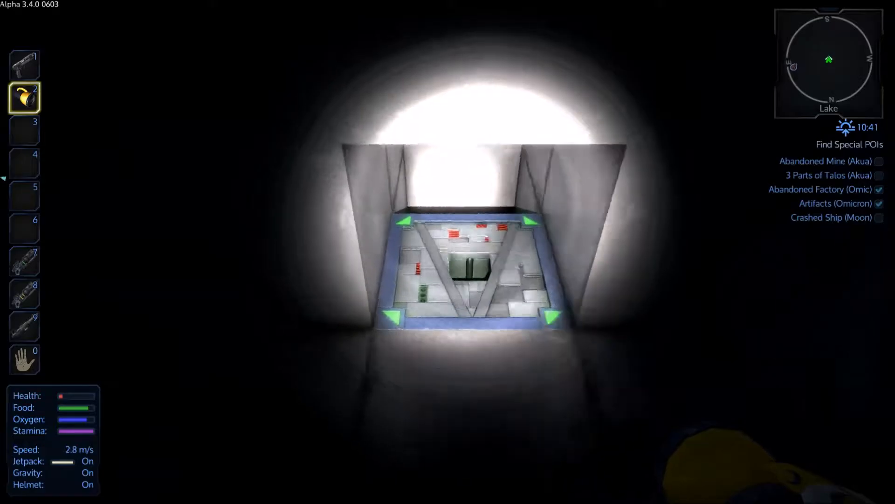
# - Check the Large Constructor's progress, then bring up the Akua-MS-Titan blueprint requirements
pyautogui.press('f')
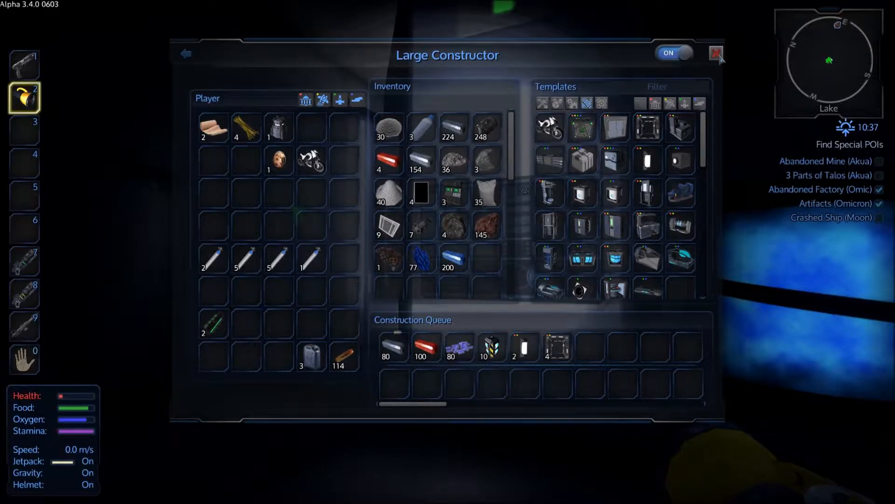
pyautogui.click(716, 54)
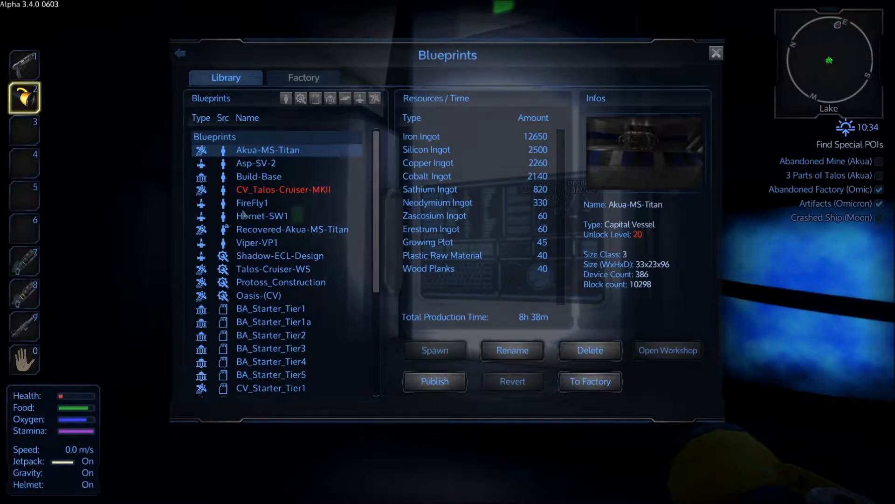
# - Compare the resource costs of the FireFly1 and Asp-SV-2 small vessel blueprints
pyautogui.click(251, 202)
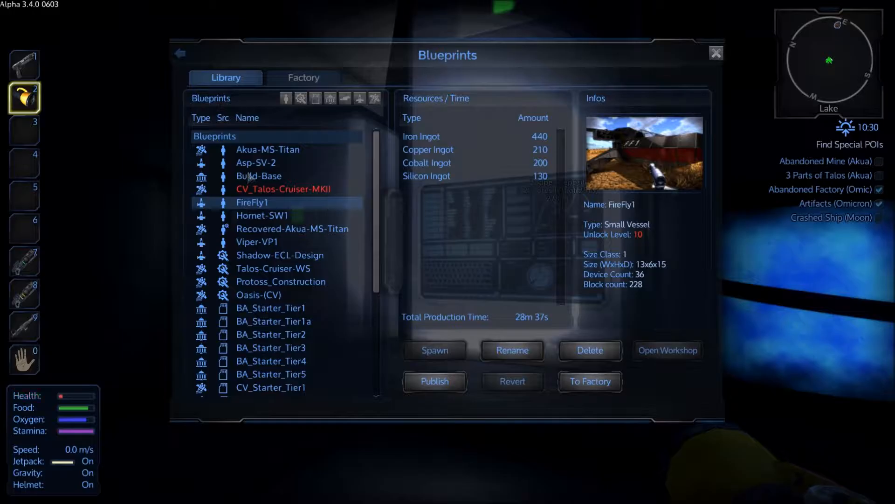
pyautogui.click(256, 162)
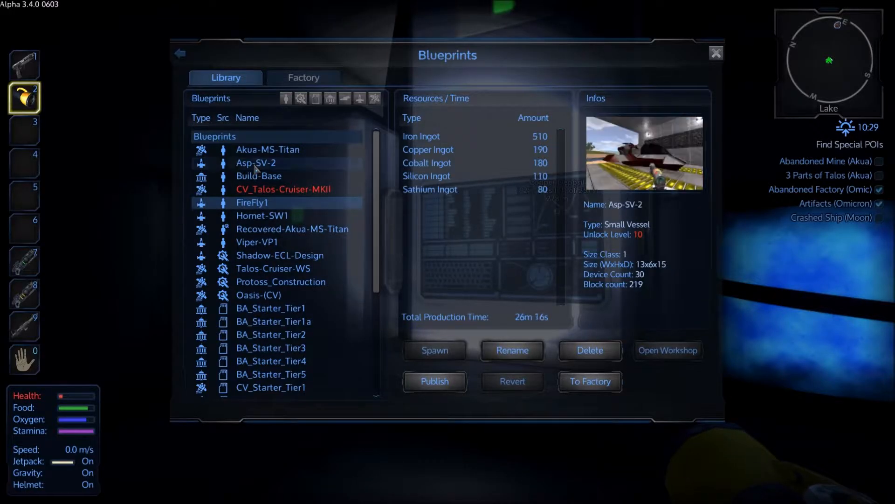
pyautogui.click(255, 163)
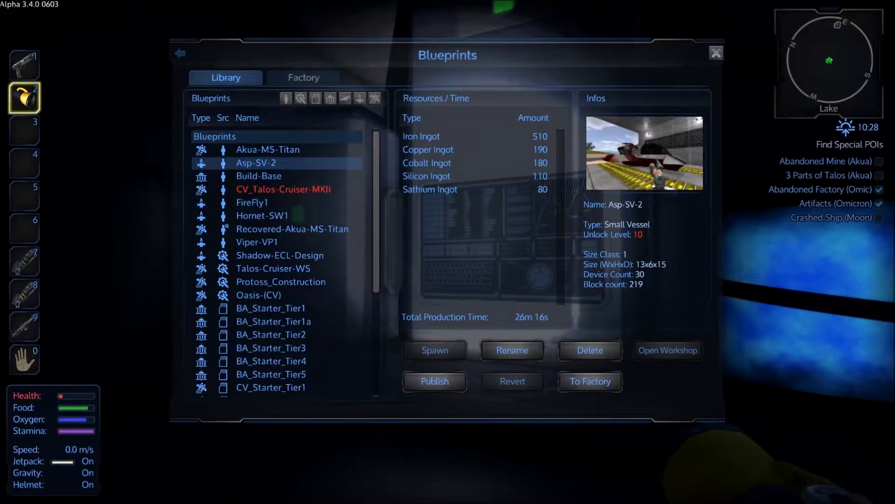
pyautogui.moveTo(393, 253)
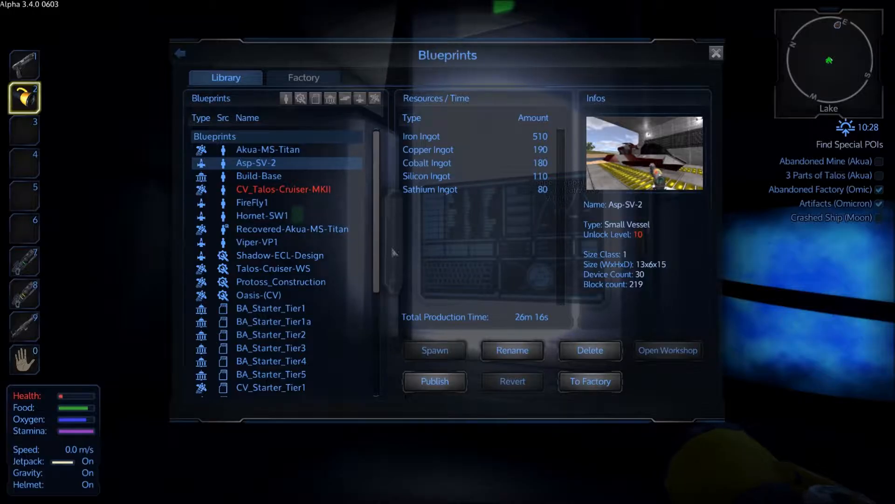
pyautogui.scroll(-3)
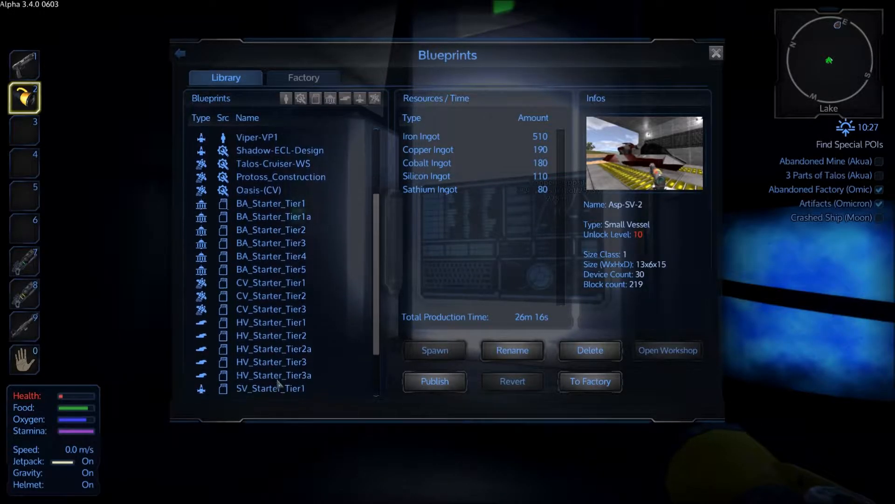
pyautogui.click(274, 355)
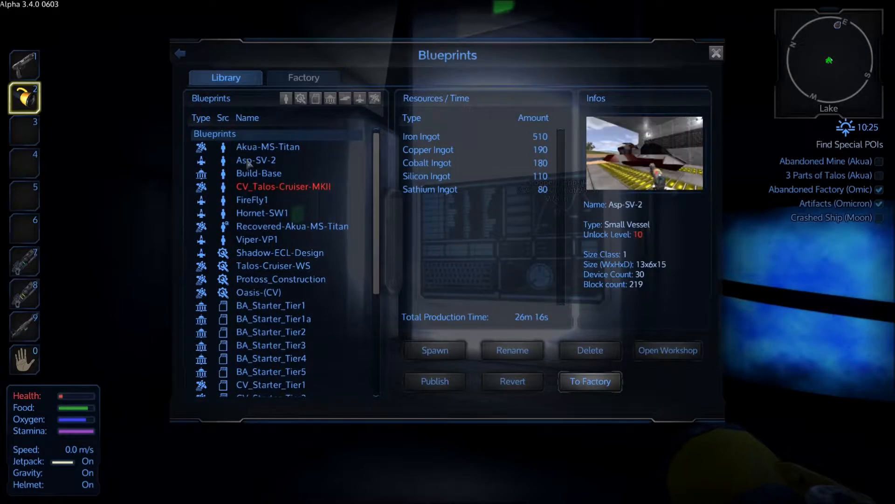
pyautogui.click(255, 159)
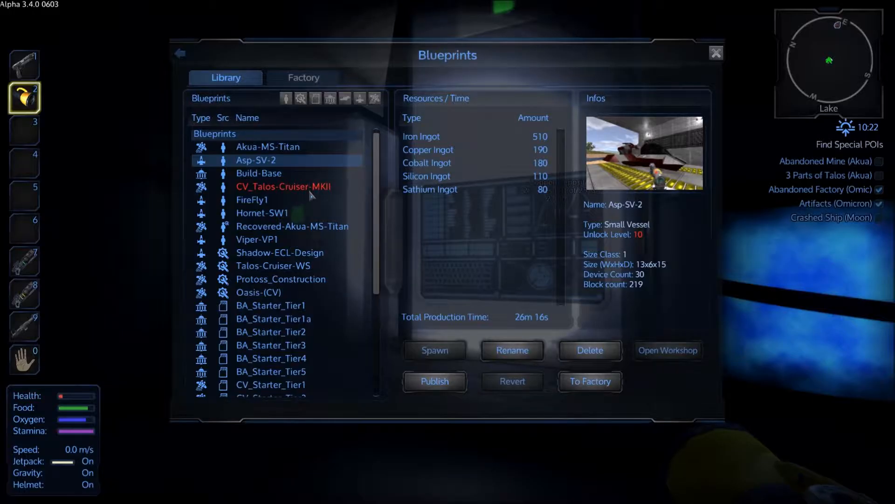
pyautogui.moveTo(253, 173)
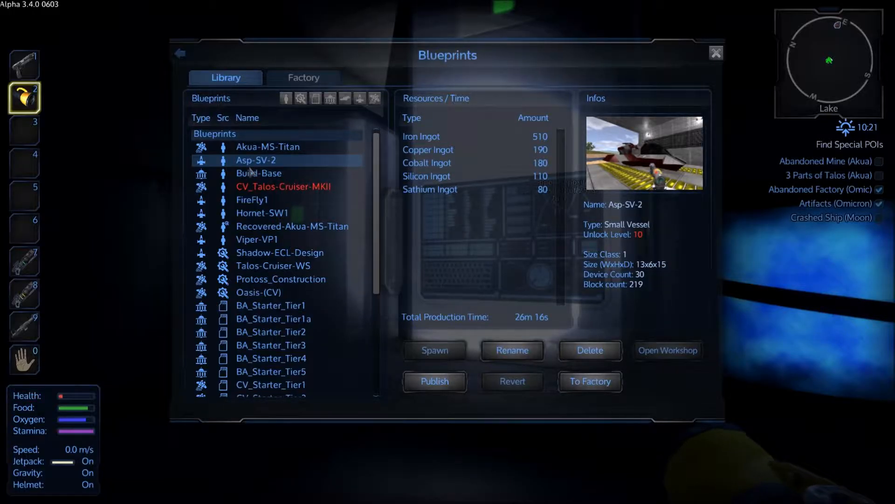
pyautogui.moveTo(248, 204)
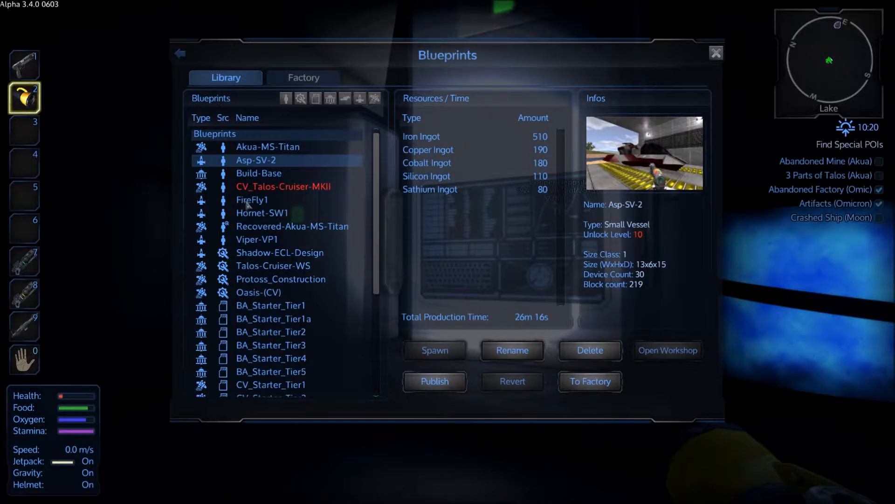
# - Review FireFly1 once more and switch to the empty blueprint Factory view
pyautogui.click(252, 199)
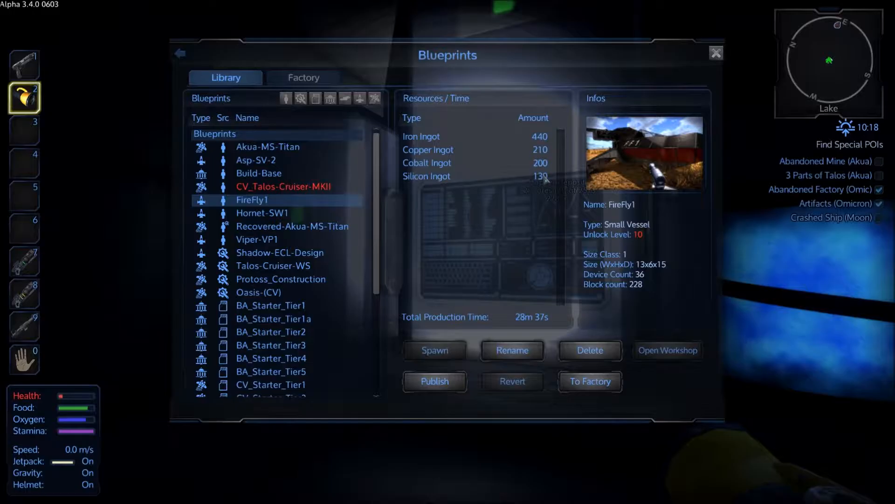
pyautogui.moveTo(525, 322)
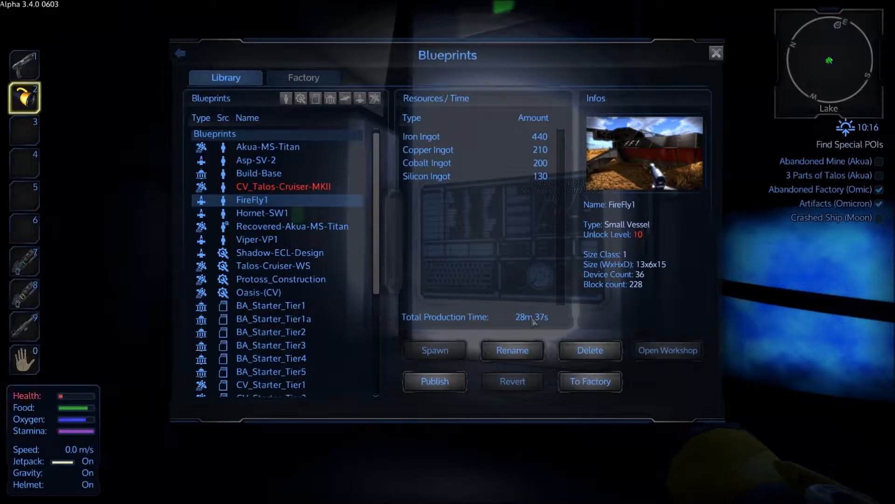
pyautogui.click(304, 77)
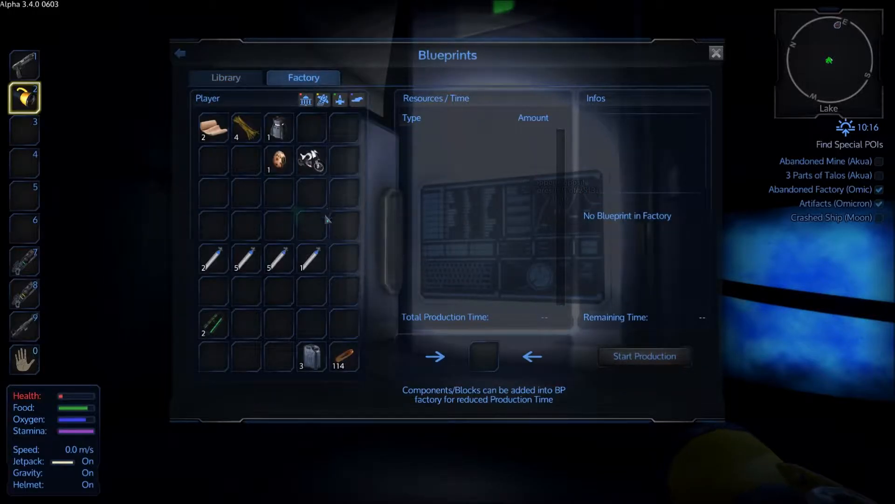
pyautogui.moveTo(431, 169)
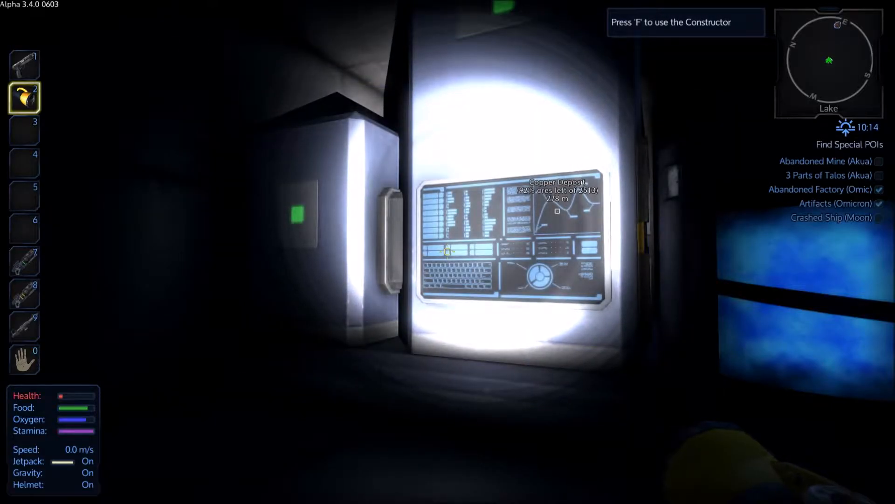
# - Use the last bandage and a small medikit at the Large Constructor to restore health
pyautogui.press('f')
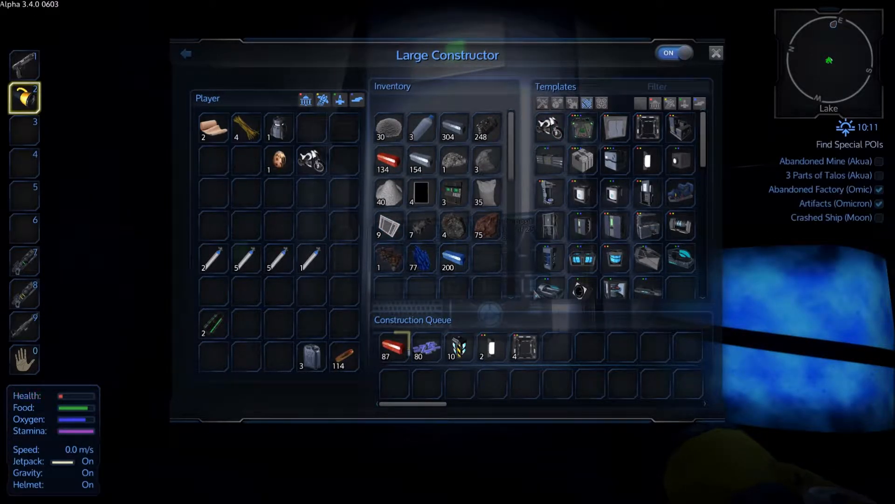
pyautogui.moveTo(681, 127)
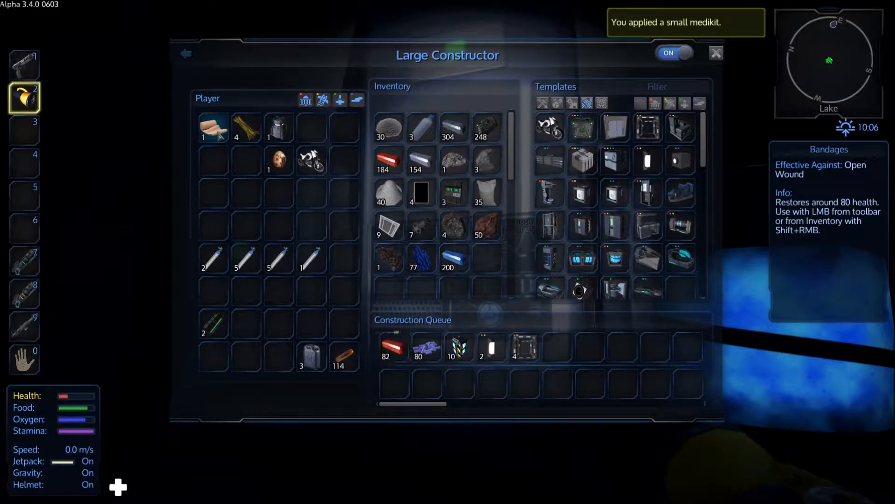
pyautogui.click(393, 347)
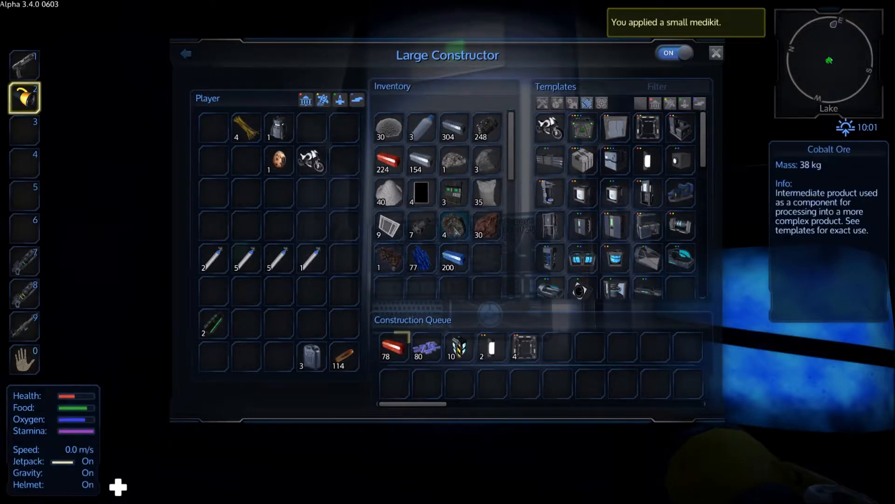
pyautogui.moveTo(648, 225)
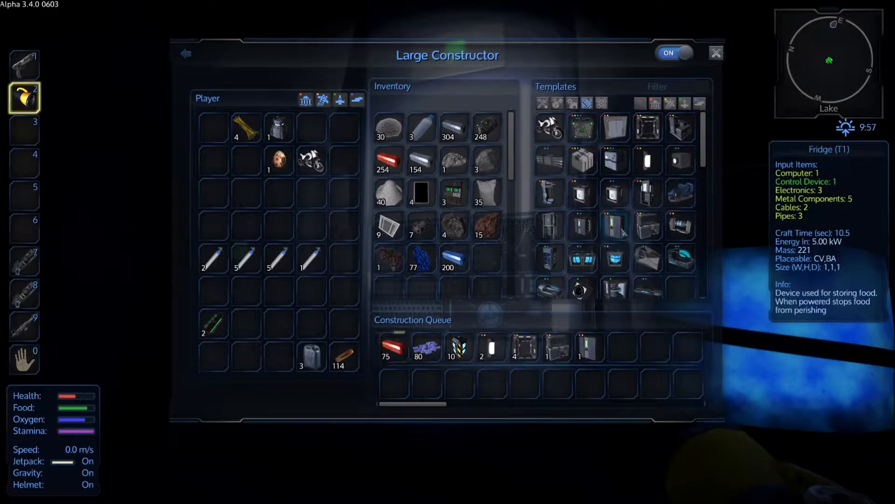
pyautogui.moveTo(648, 229)
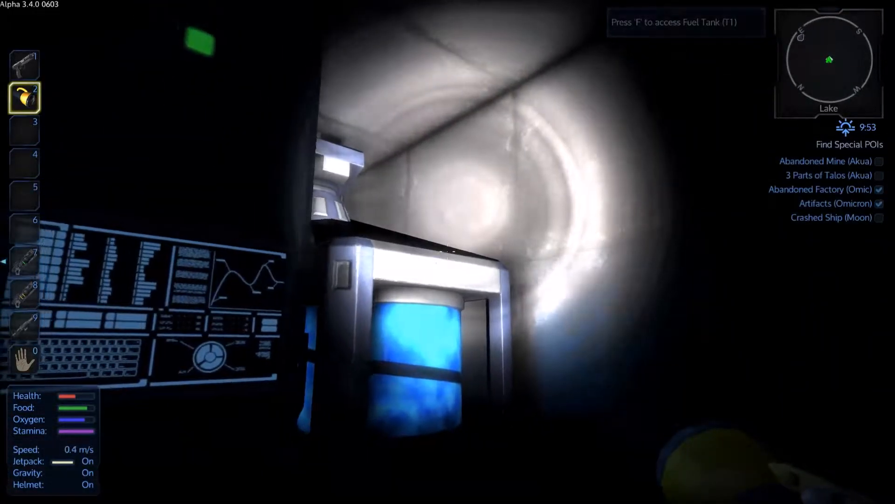
pyautogui.press('f')
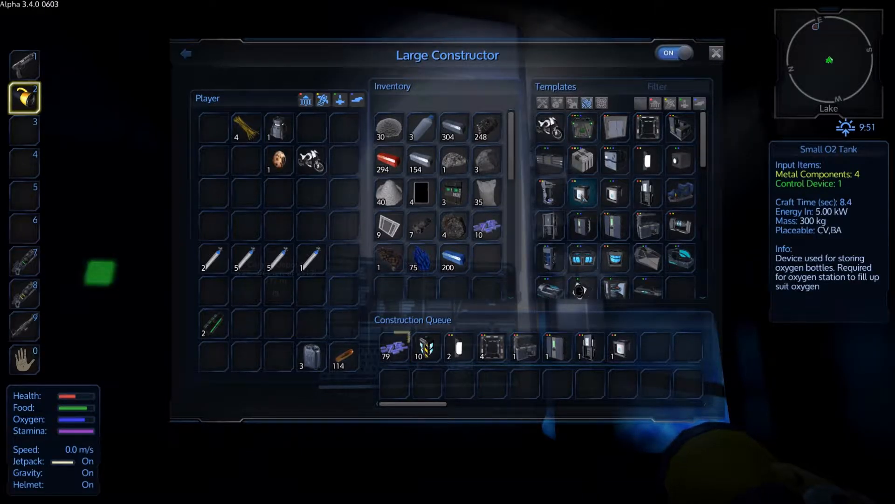
pyautogui.click(393, 347)
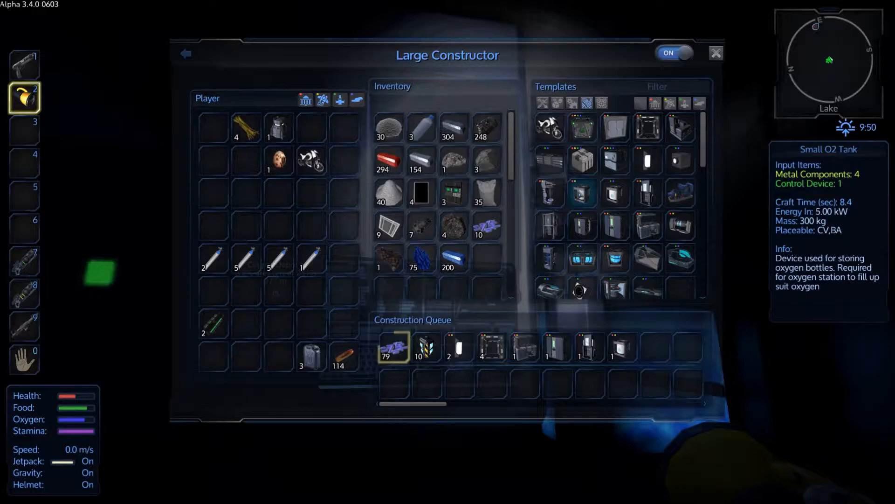
pyautogui.click(616, 194)
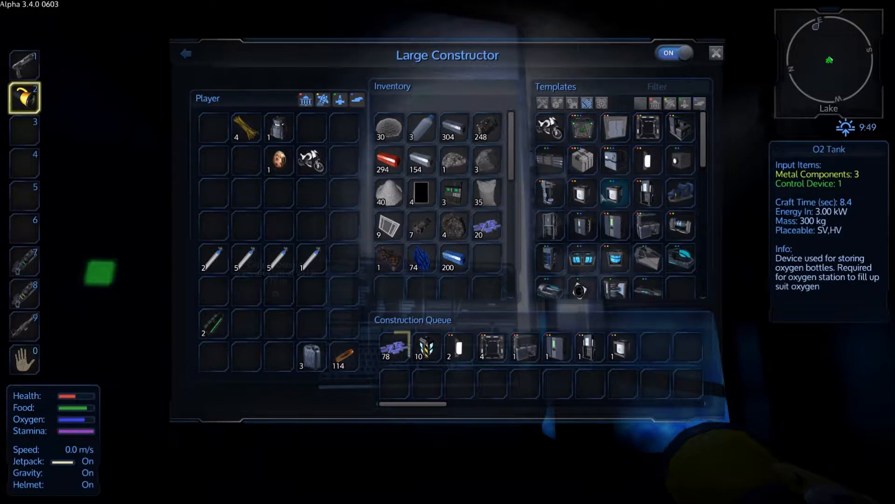
pyautogui.click(582, 194)
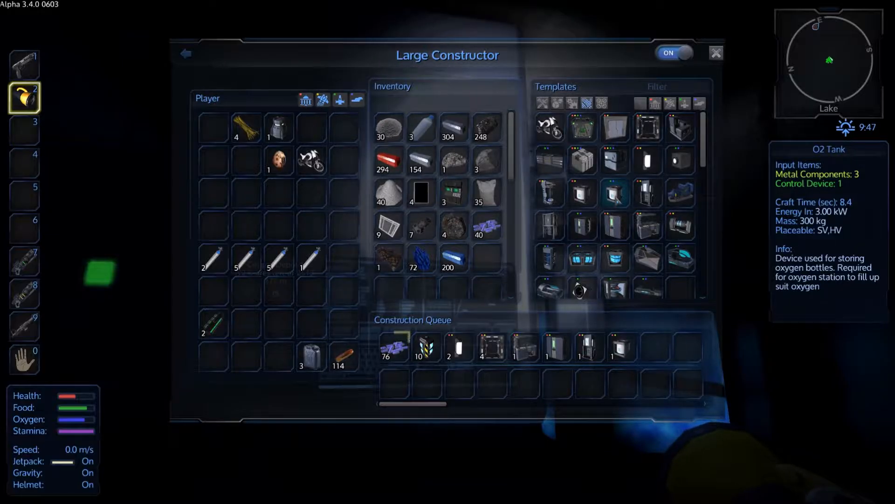
pyautogui.click(392, 347)
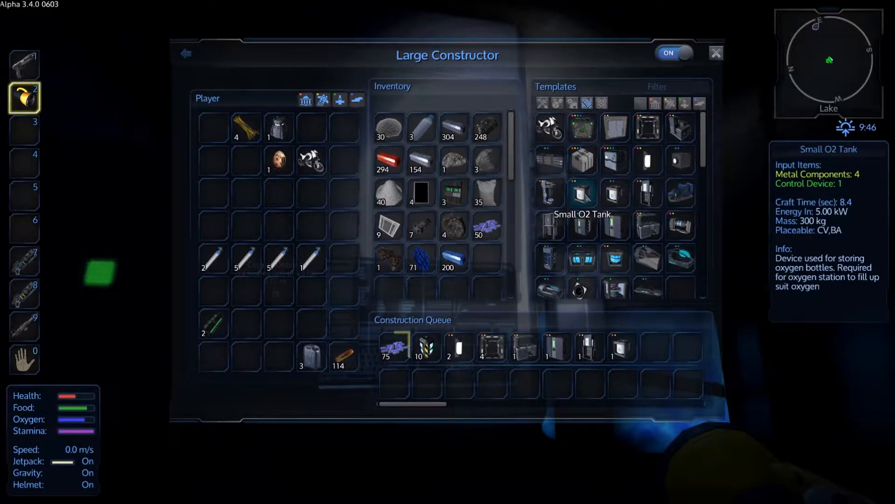
pyautogui.click(393, 346)
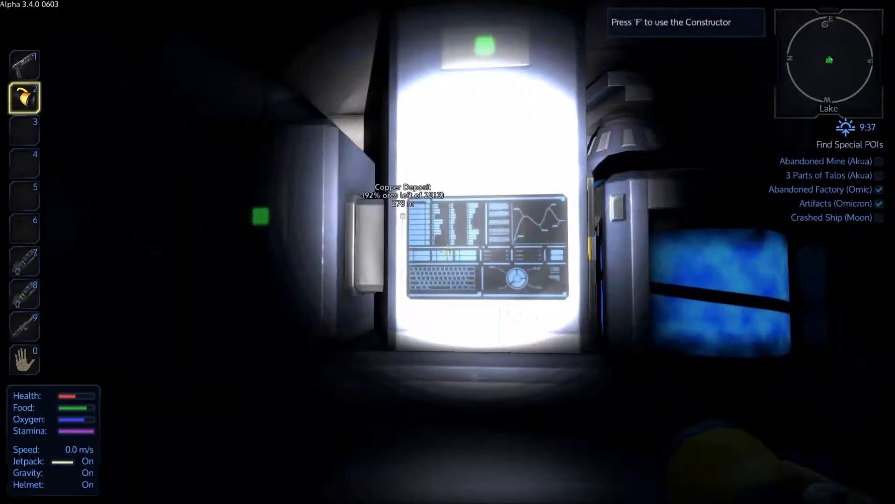
# - Jetpack up through the ceiling hatch toward the lit upper level
pyautogui.press('f')
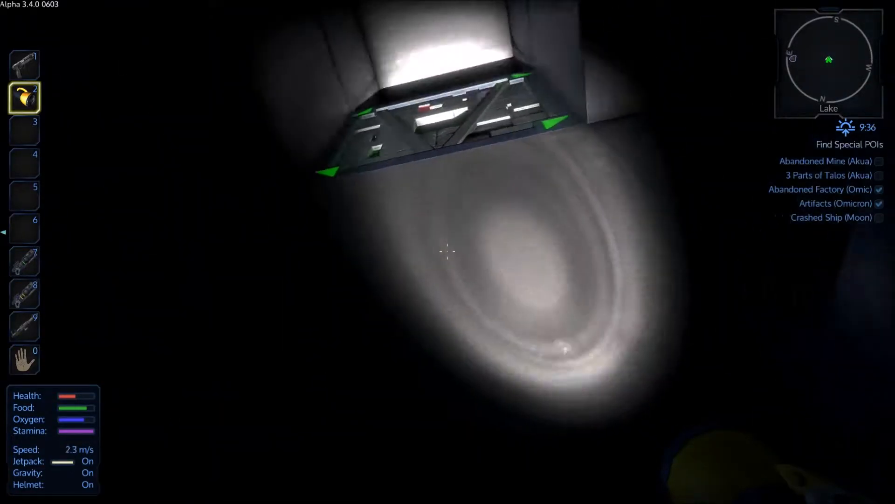
pyautogui.moveTo(448, 252)
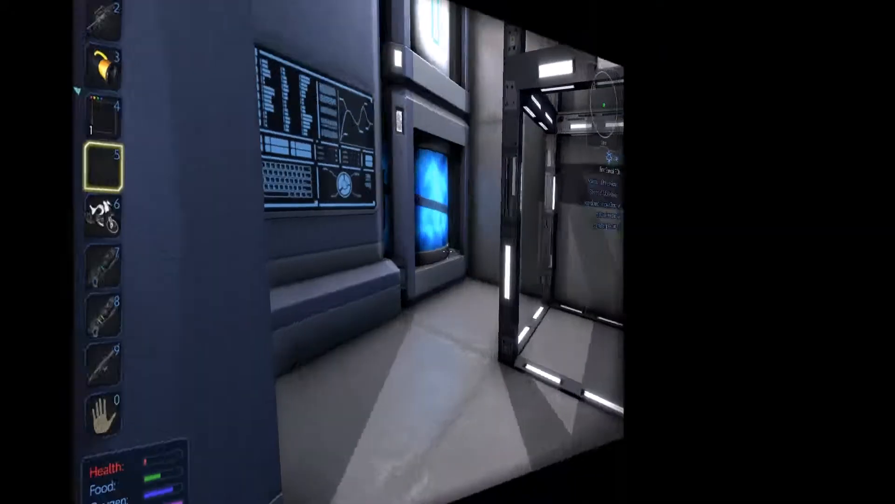
pyautogui.moveTo(448, 251)
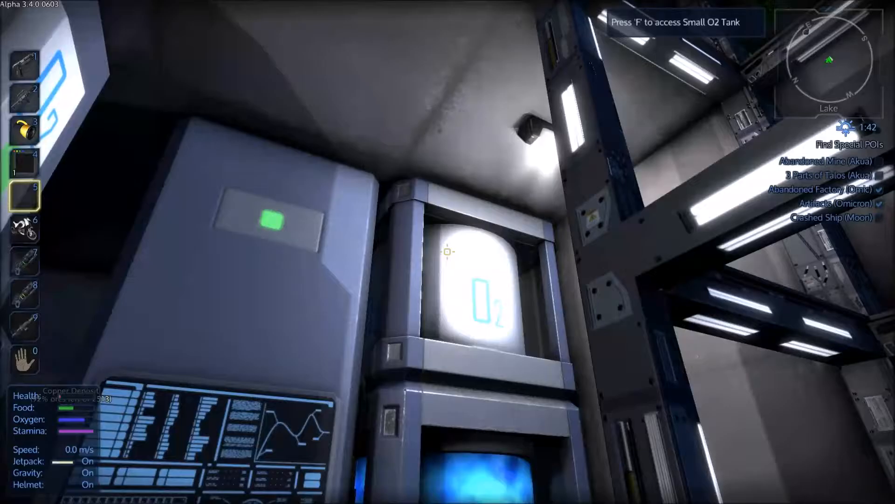
pyautogui.moveTo(448, 252)
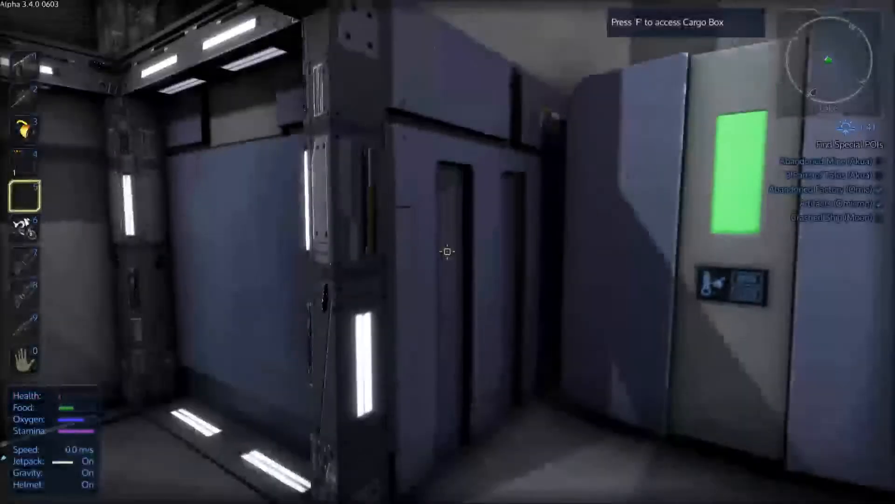
pyautogui.moveTo(448, 252)
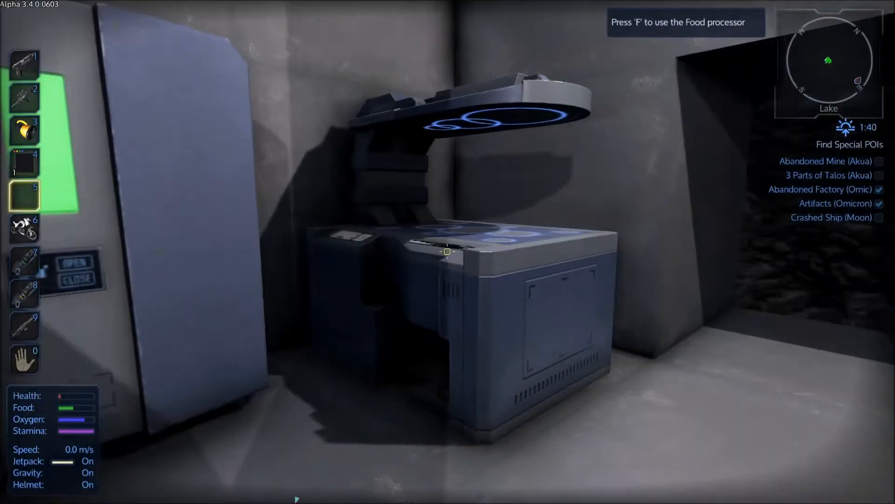
pyautogui.moveTo(447, 251)
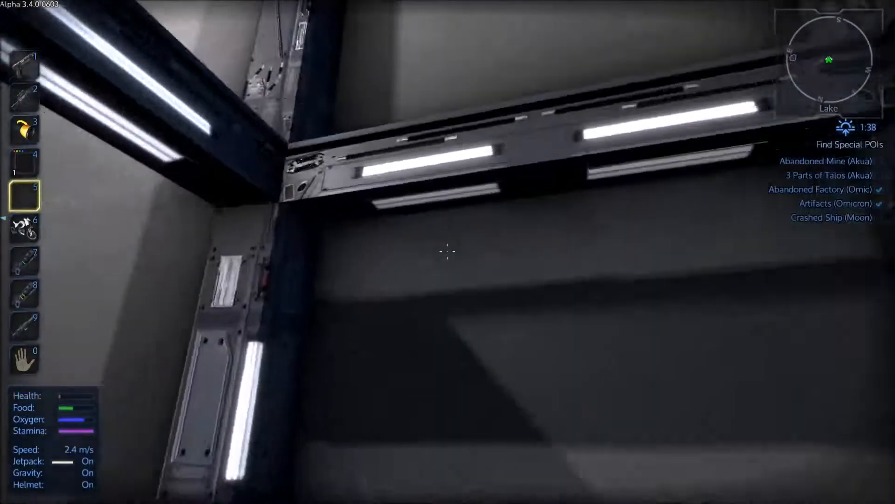
pyautogui.moveTo(448, 252)
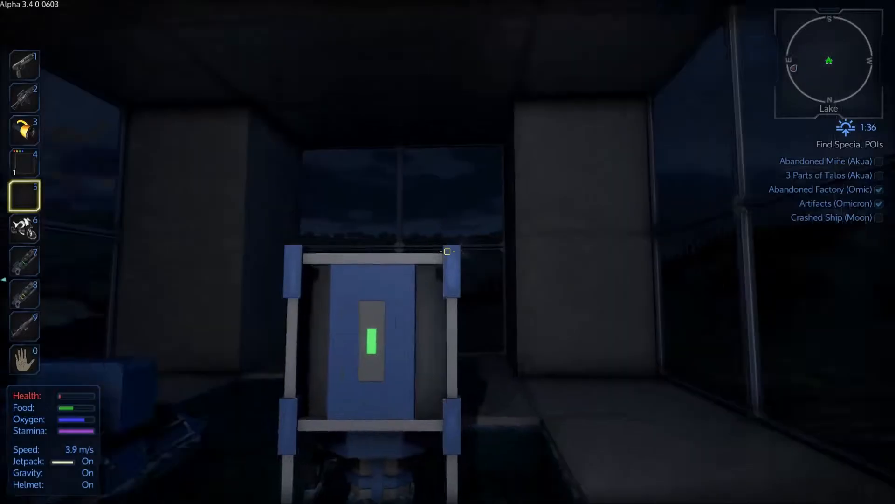
pyautogui.moveTo(448, 252)
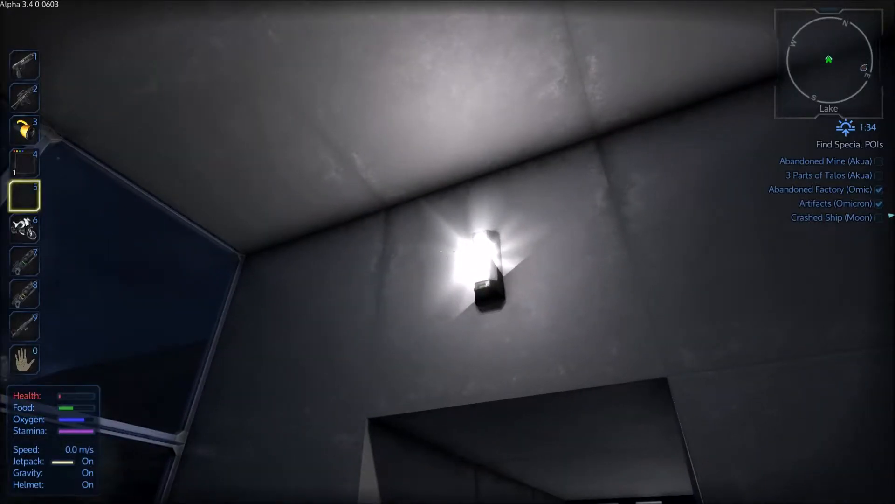
pyautogui.moveTo(448, 252)
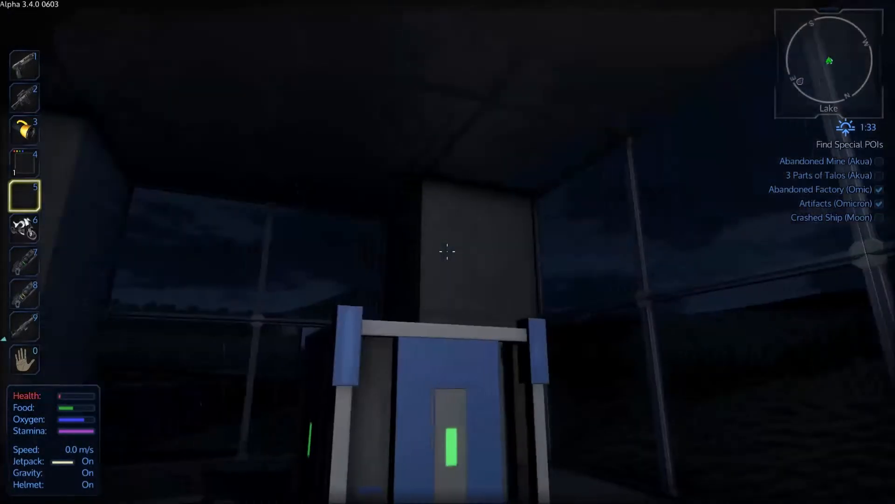
pyautogui.moveTo(447, 252)
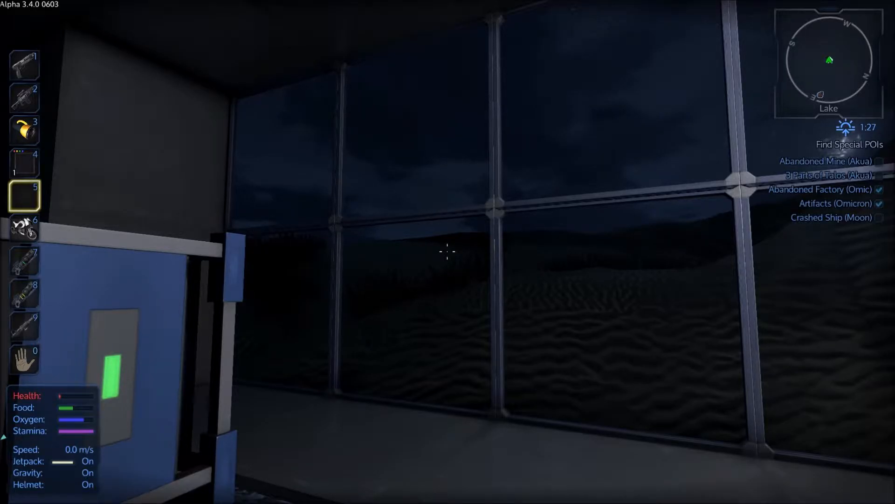
pyautogui.moveTo(446, 251)
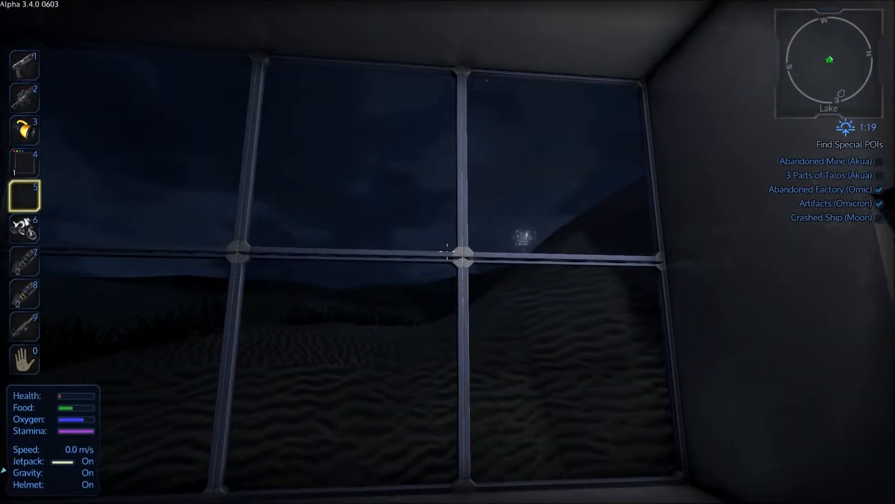
pyautogui.moveTo(448, 251)
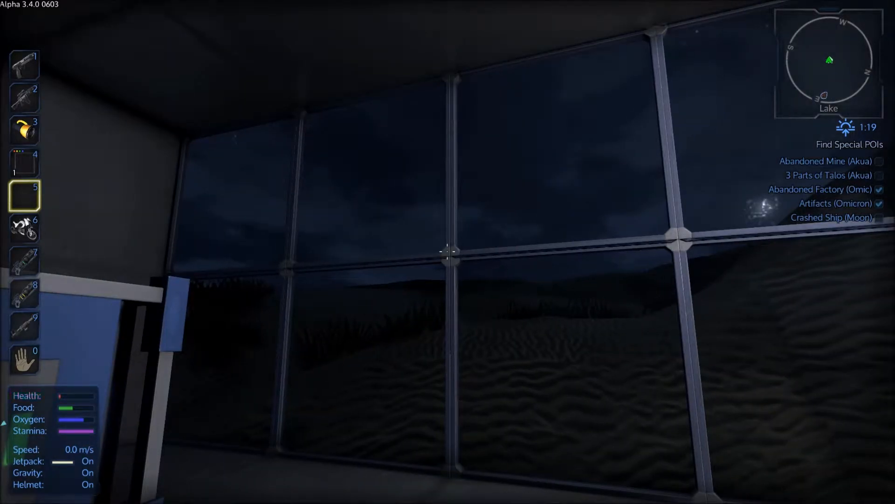
pyautogui.moveTo(448, 252)
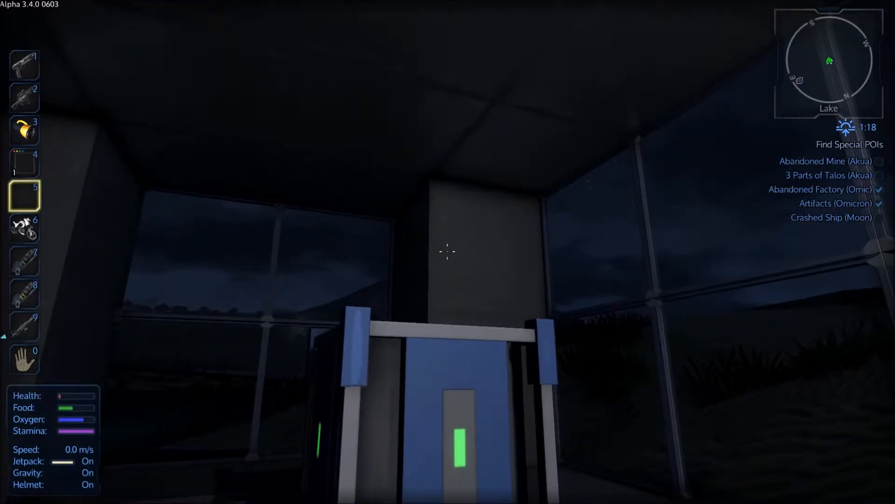
pyautogui.moveTo(447, 252)
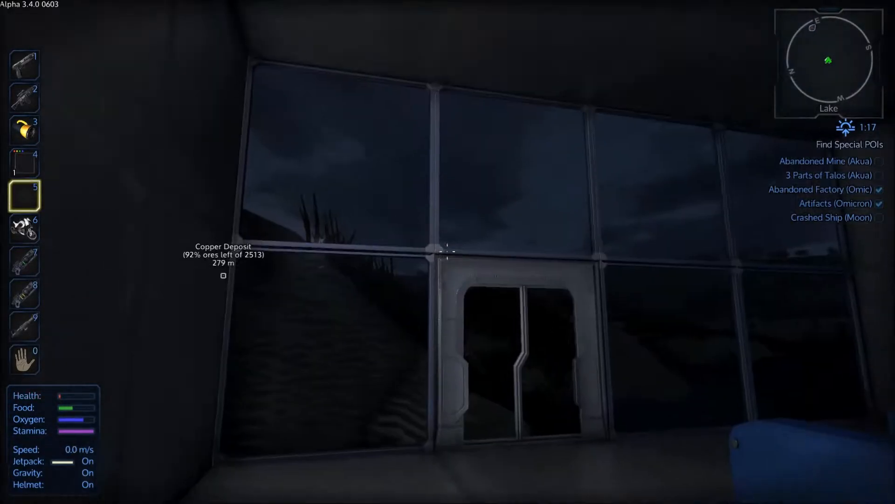
pyautogui.moveTo(448, 252)
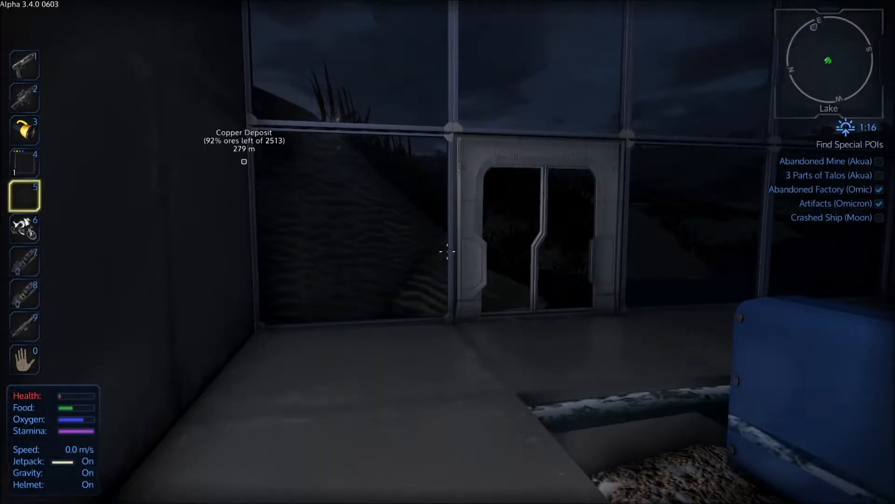
# - Take the assault rifle in hand from hotbar slot 2
pyautogui.press('2')
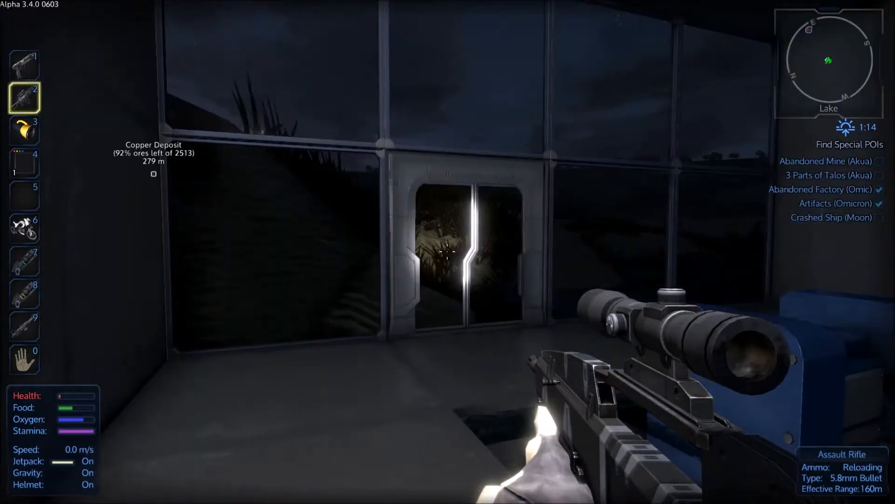
pyautogui.moveTo(448, 251)
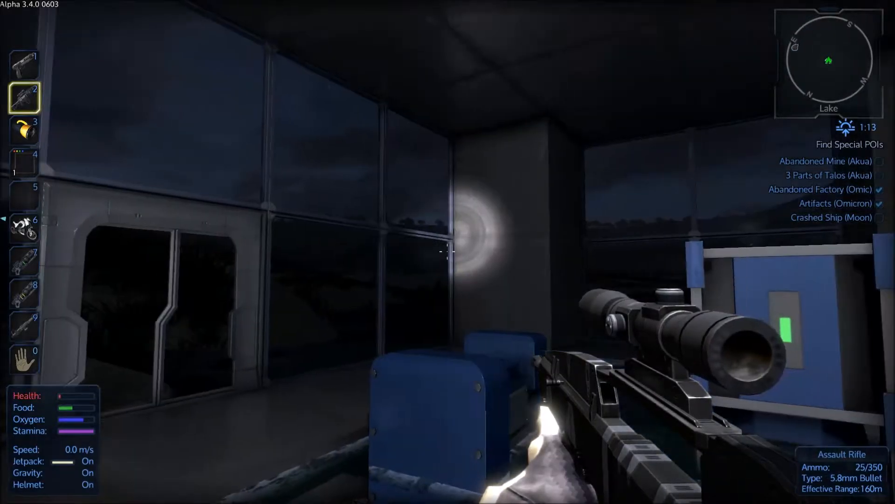
pyautogui.moveTo(448, 252)
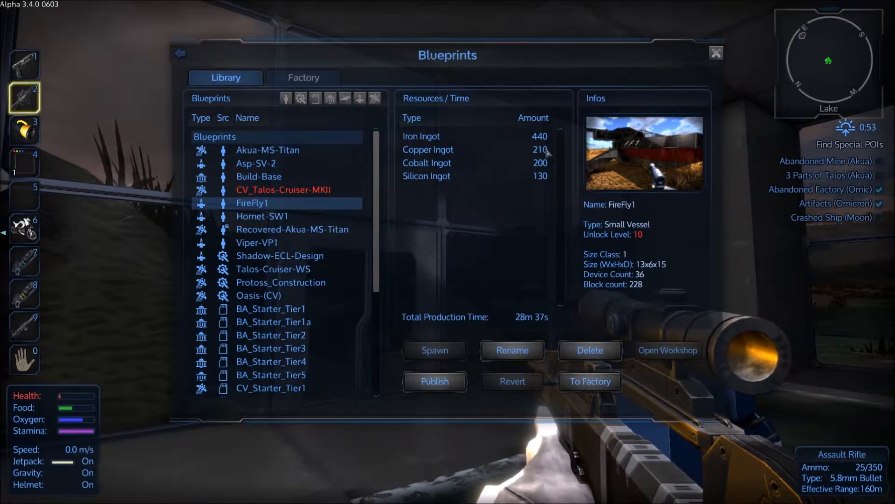
pyautogui.moveTo(549, 180)
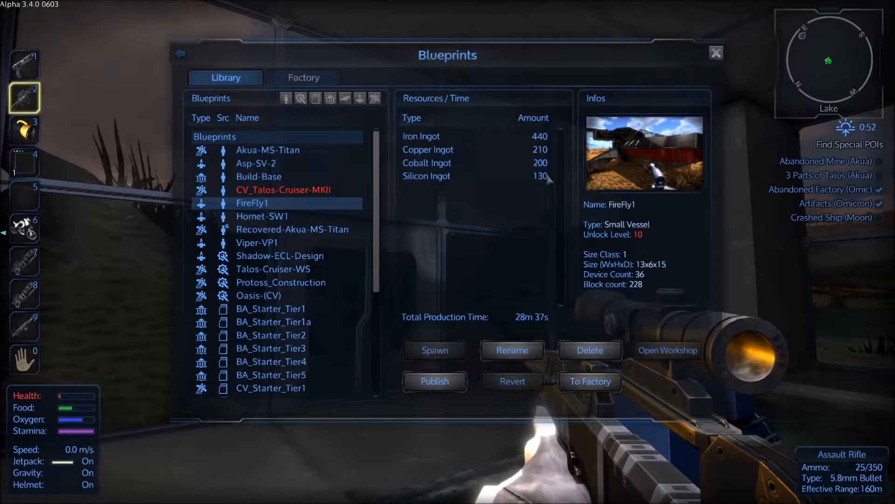
pyautogui.moveTo(756, 269)
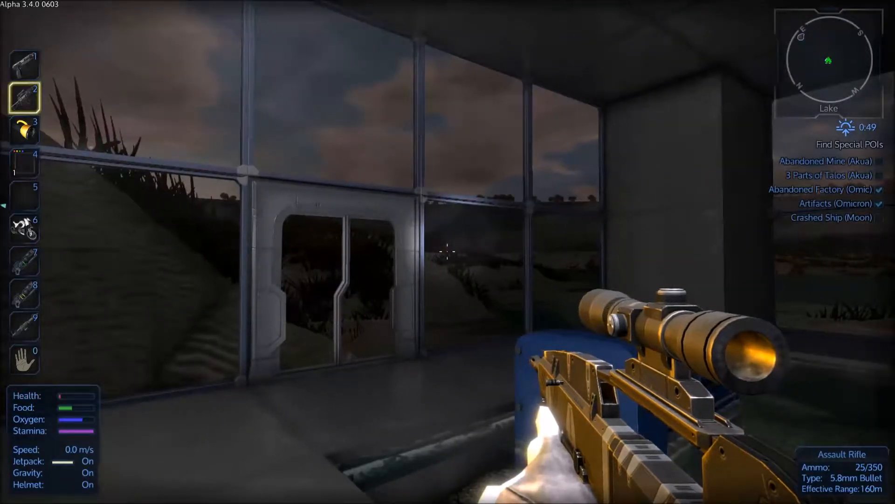
pyautogui.moveTo(447, 252)
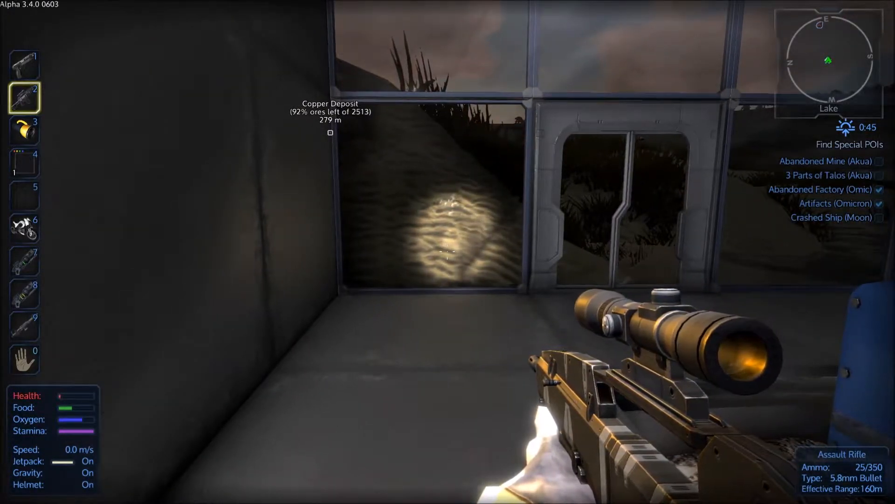
pyautogui.moveTo(448, 252)
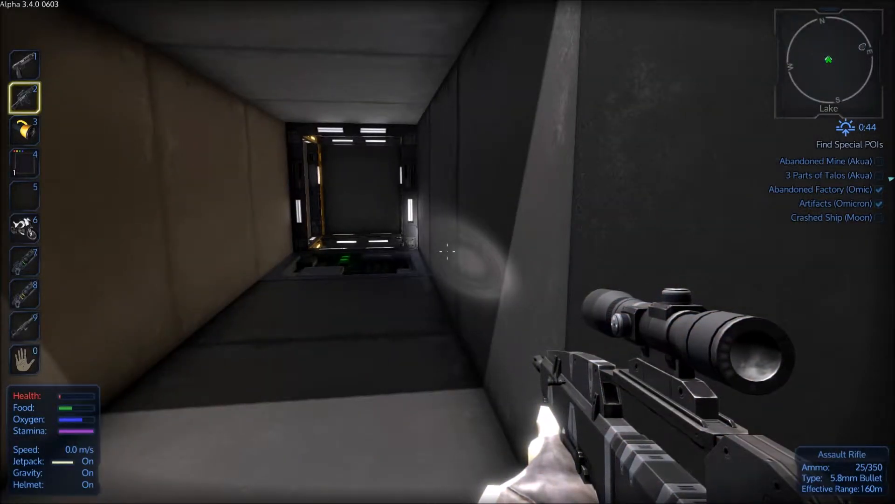
# - Ride the elevator down to the lower level near the O2 station
pyautogui.press('w')
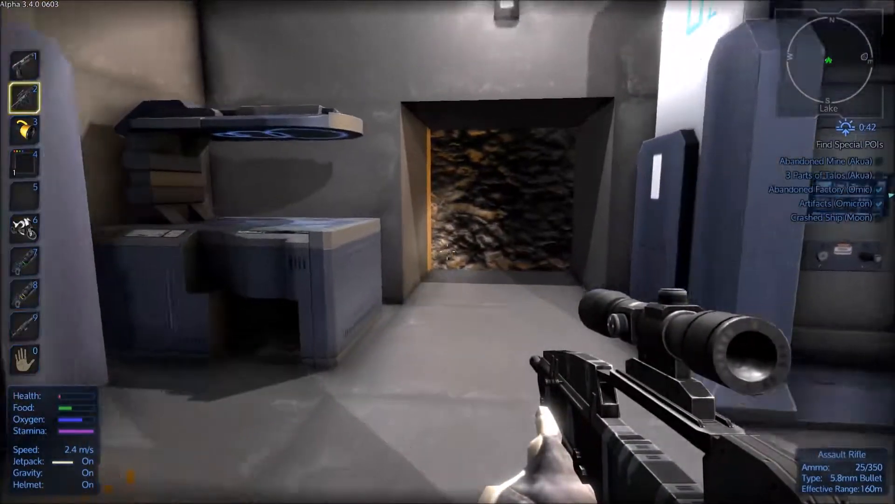
pyautogui.moveTo(448, 251)
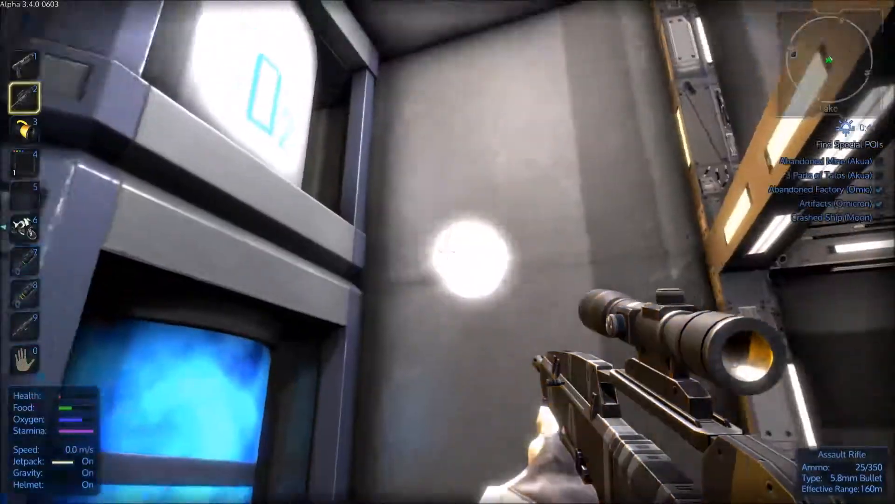
pyautogui.moveTo(448, 252)
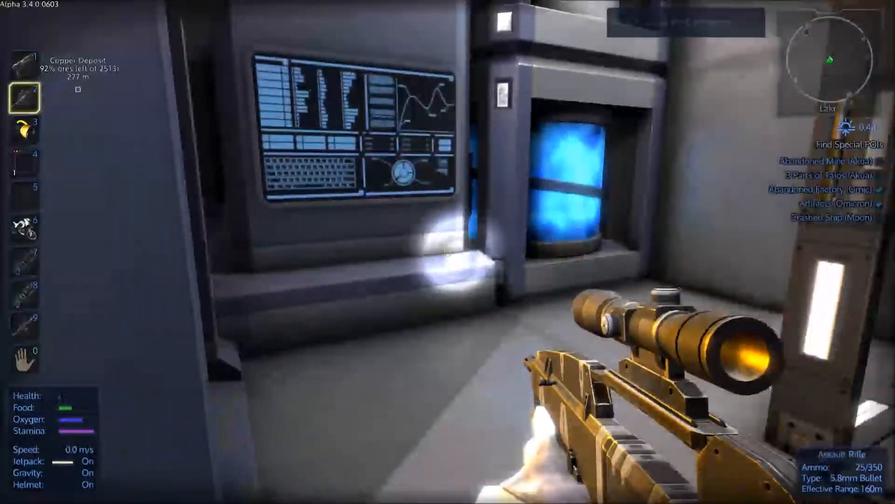
pyautogui.press('f')
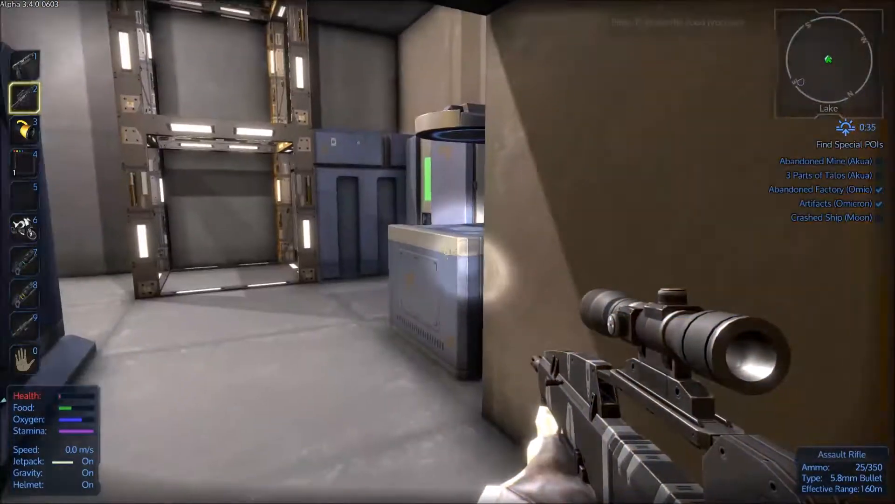
pyautogui.moveTo(447, 252)
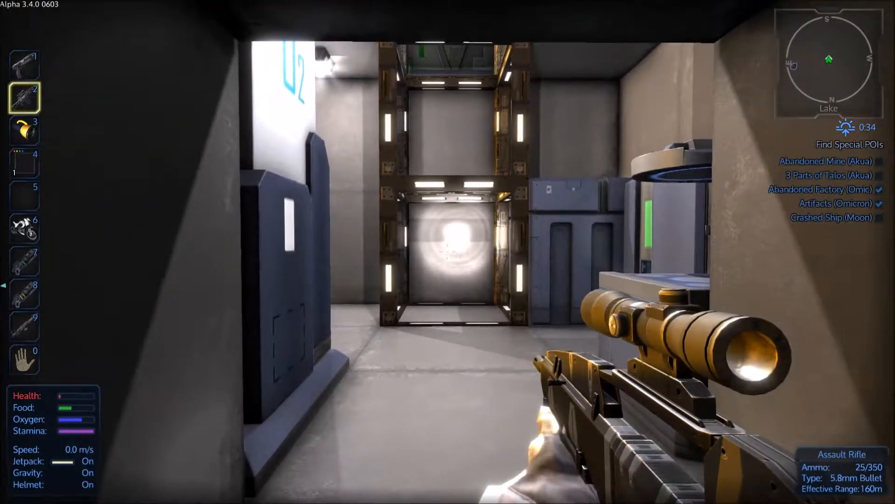
pyautogui.moveTo(448, 252)
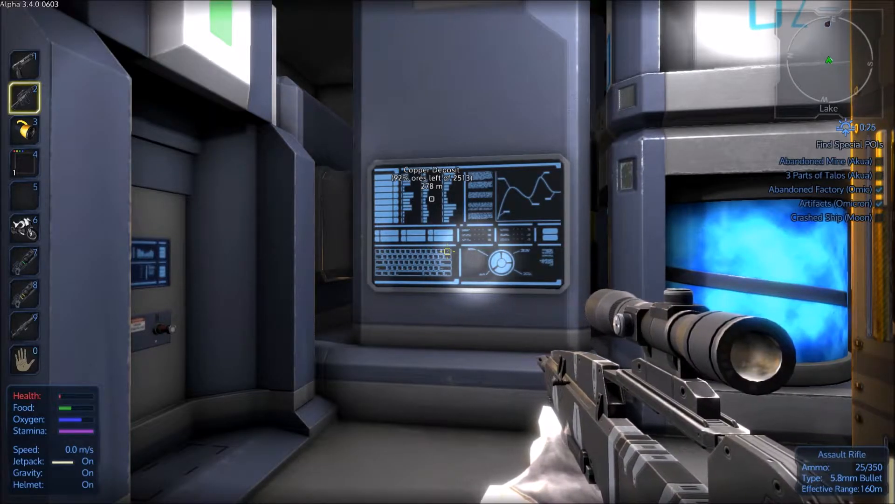
pyautogui.moveTo(448, 251)
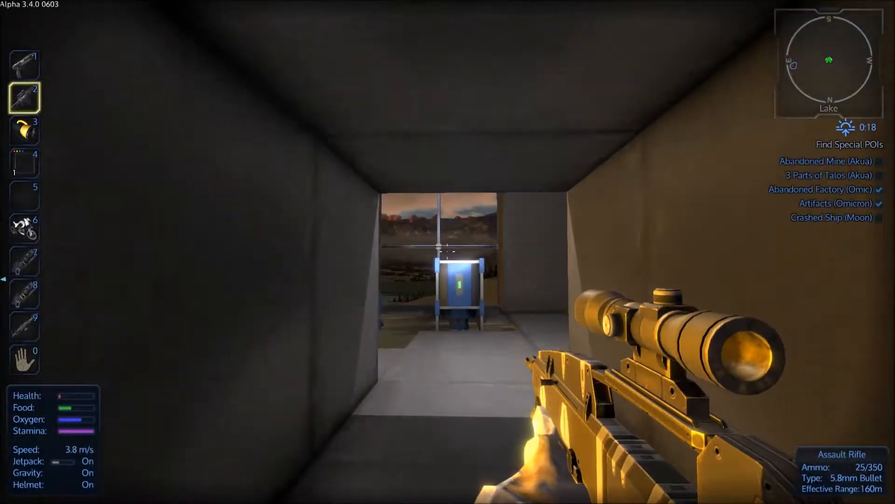
pyautogui.moveTo(447, 252)
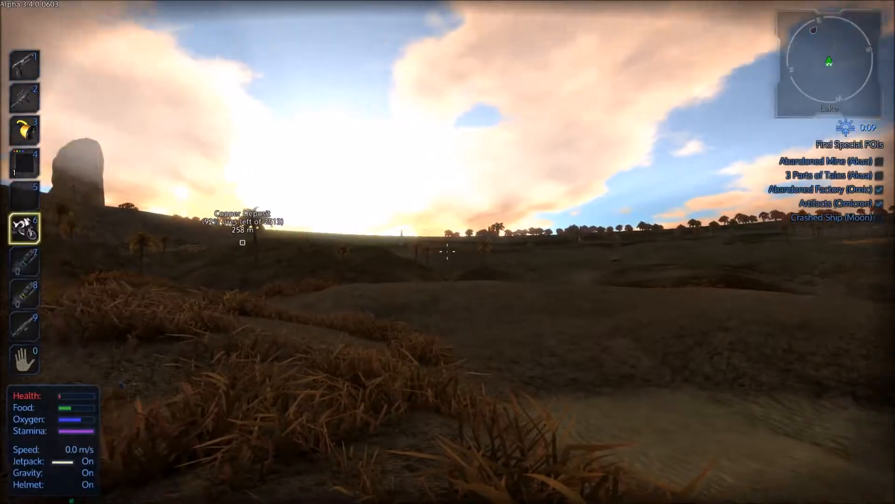
pyautogui.moveTo(448, 251)
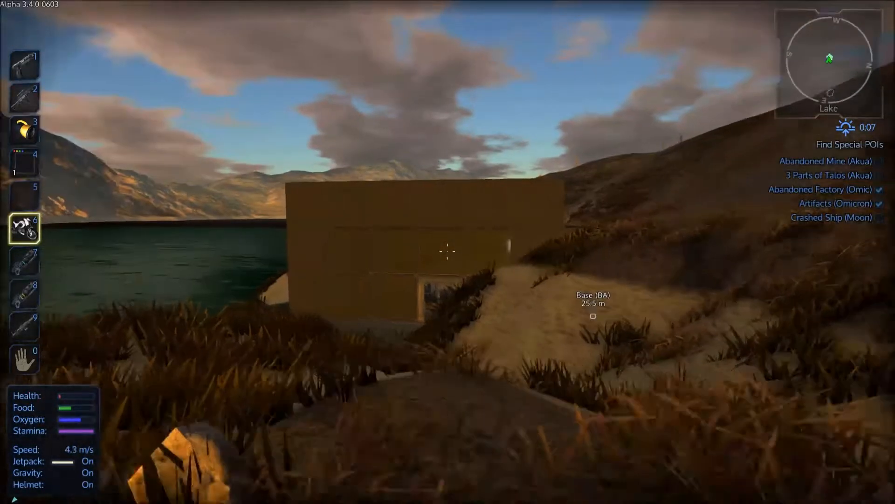
pyautogui.moveTo(448, 252)
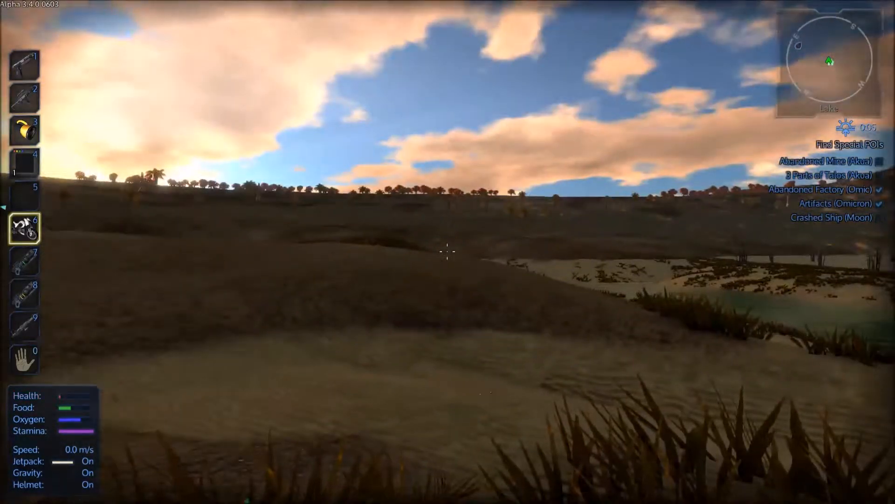
pyautogui.moveTo(448, 252)
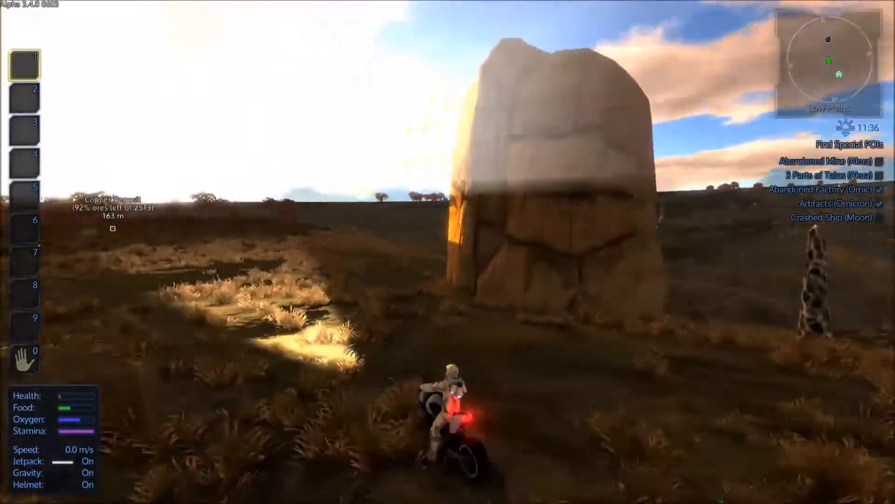
# - Drive the motorbike forward across the plains away from the base
pyautogui.press('w')
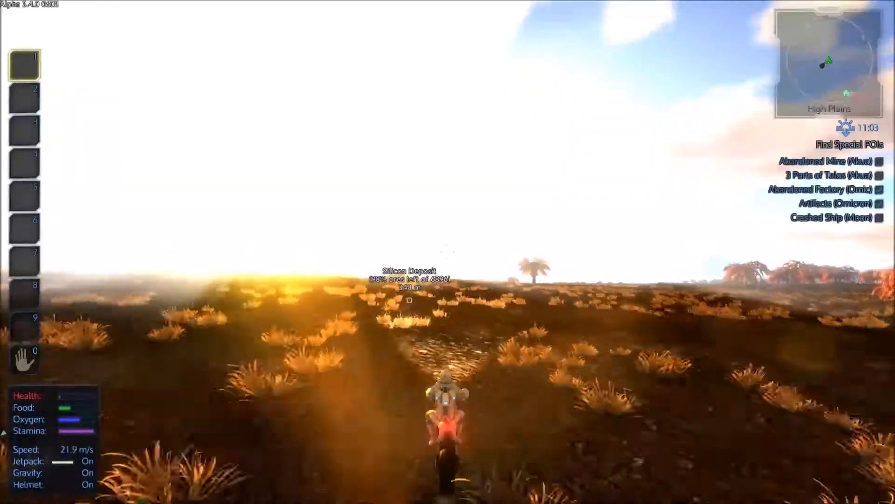
# - Drive the motorbike across the plains until the iron deposit is about 70 m ahead
pyautogui.press('w')
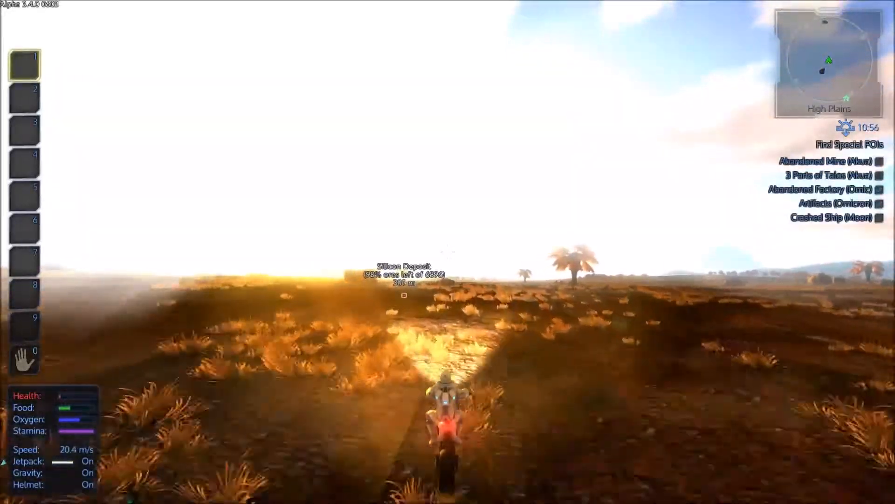
pyautogui.press('w')
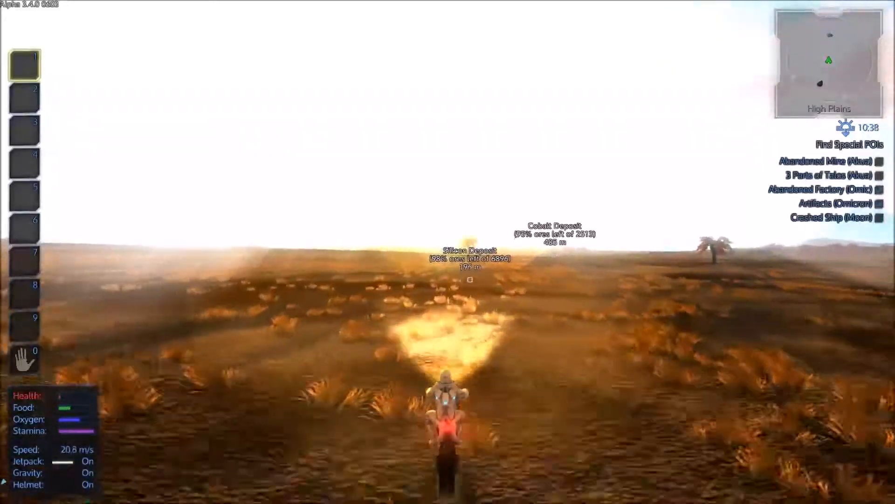
pyautogui.press('w')
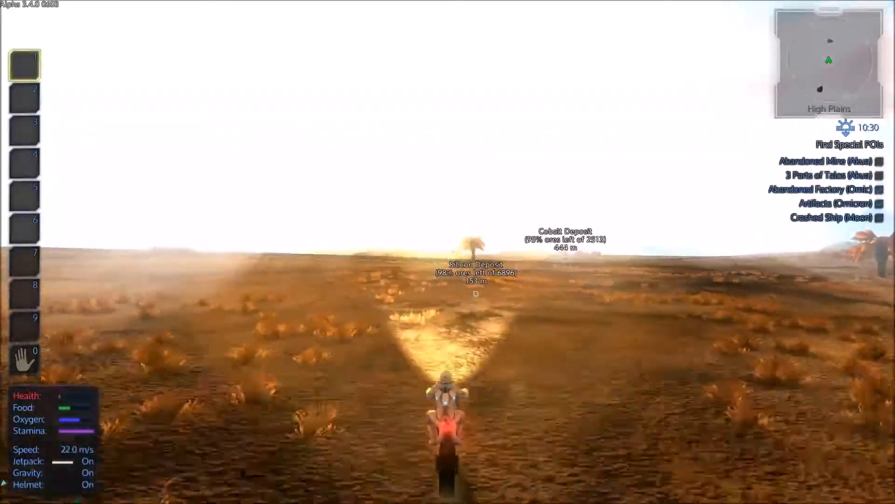
pyautogui.press('w')
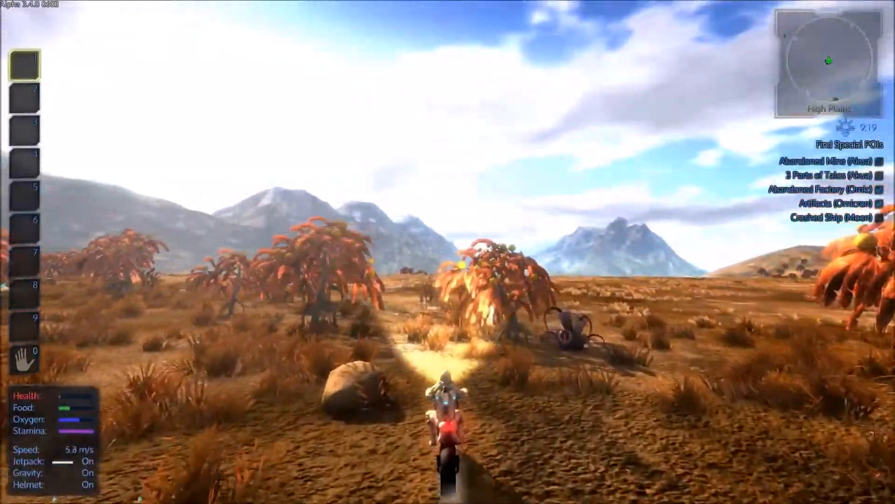
pyautogui.press('w')
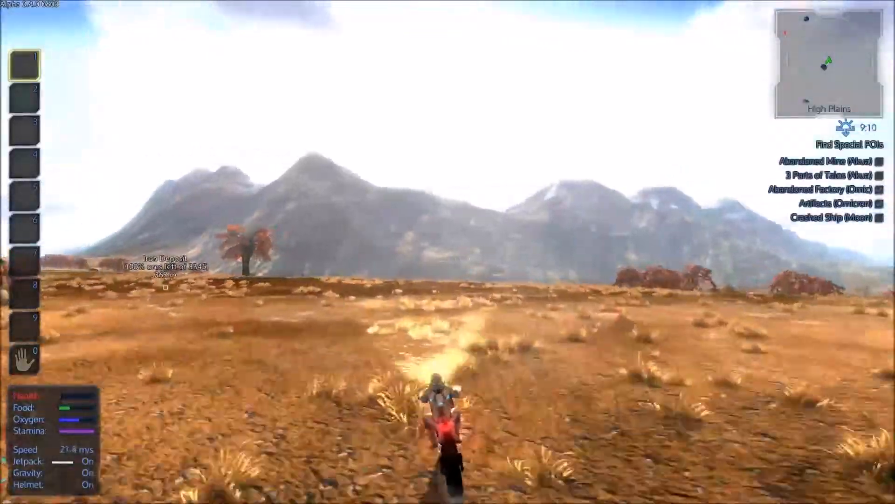
pyautogui.press('w')
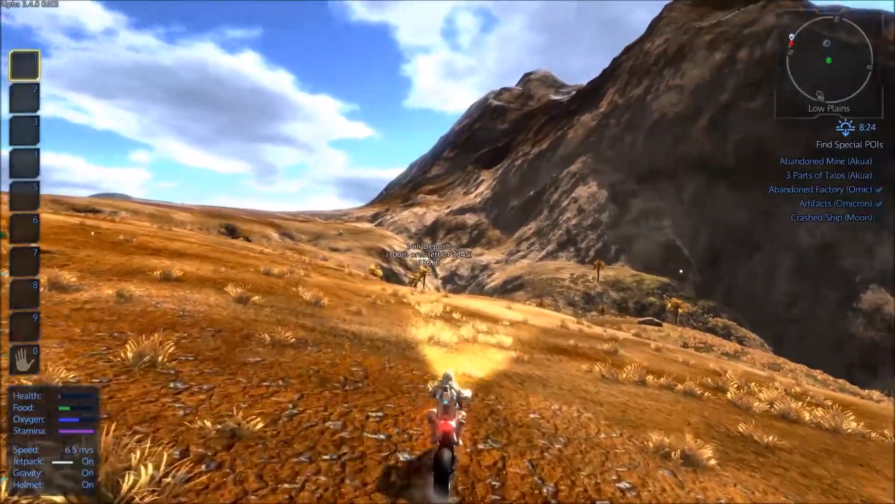
pyautogui.press('w')
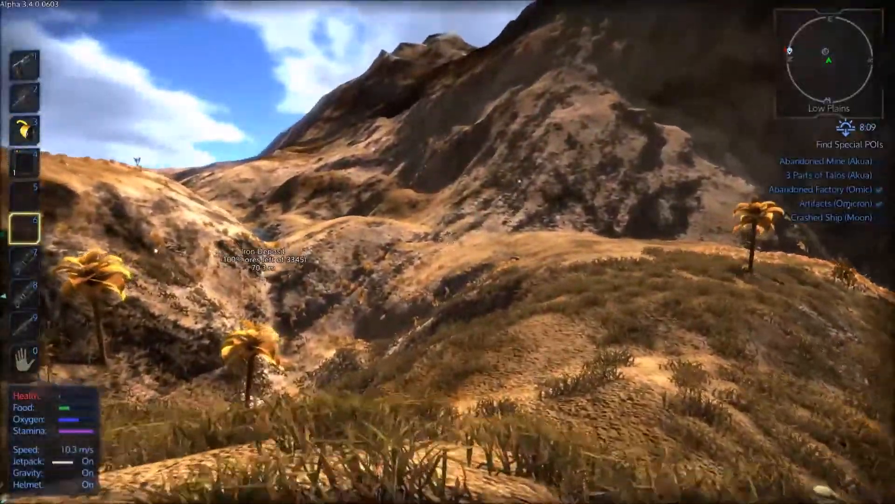
pyautogui.moveTo(447, 252)
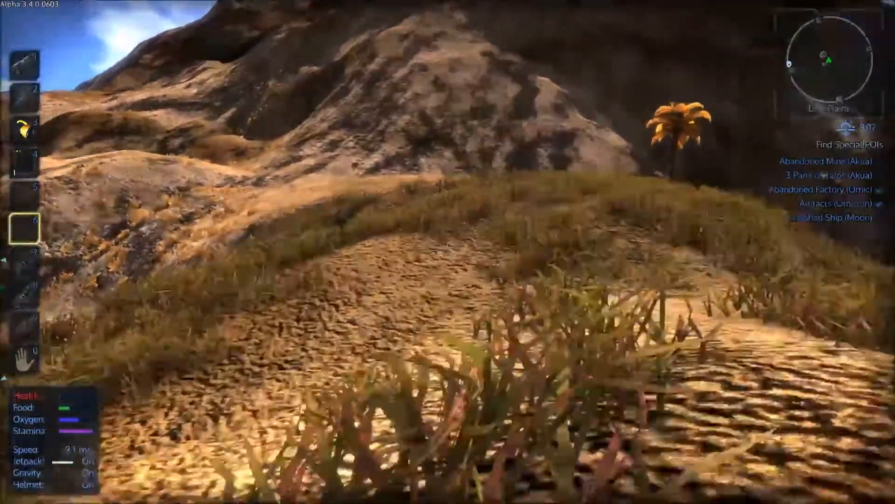
pyautogui.moveTo(447, 252)
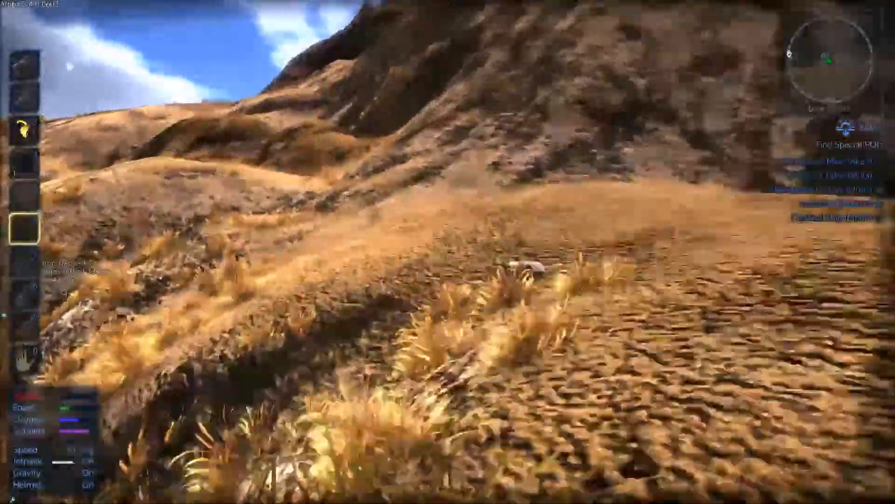
pyautogui.moveTo(447, 251)
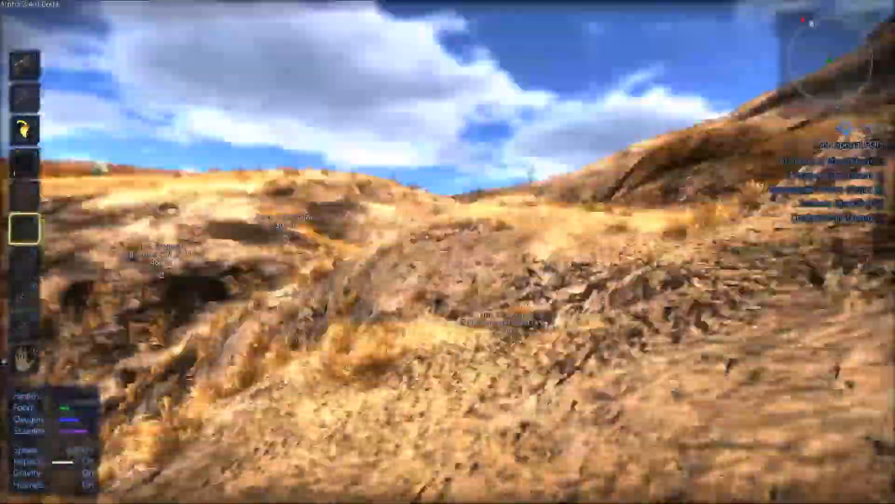
pyautogui.moveTo(448, 252)
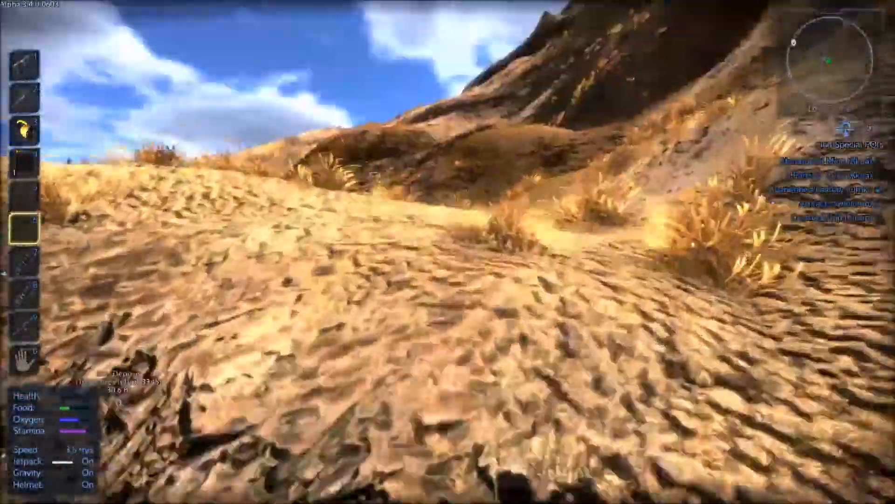
pyautogui.moveTo(447, 252)
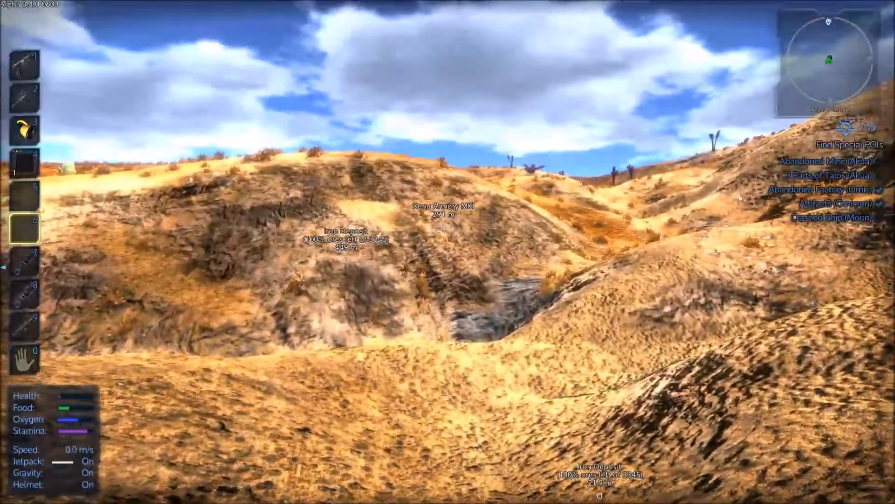
pyautogui.moveTo(448, 252)
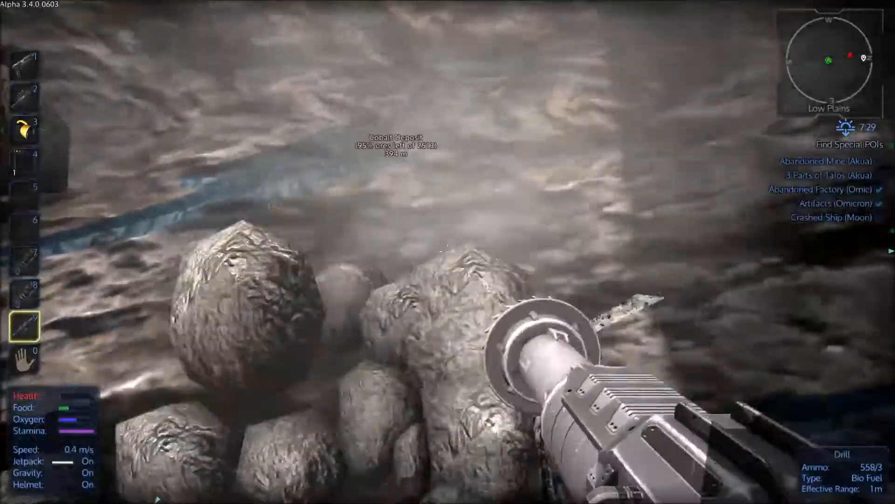
# - Drill the ore boulder at the deposit
pyautogui.click(448, 252)
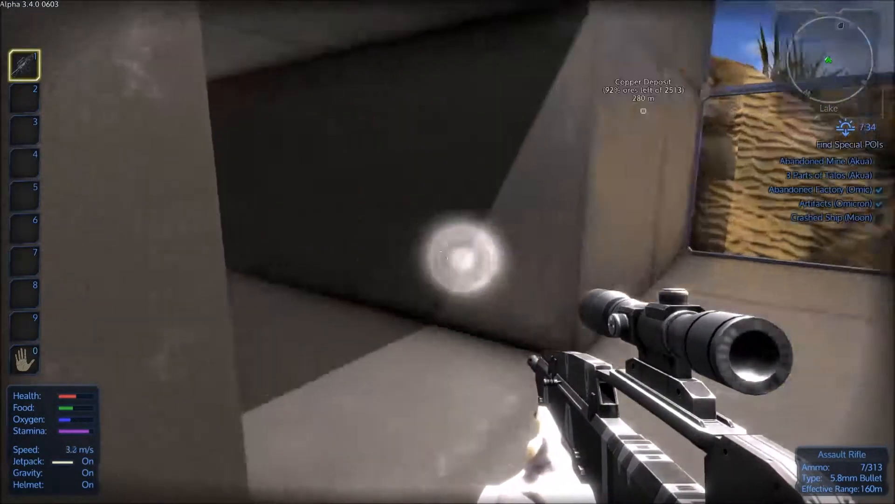
pyautogui.moveTo(448, 252)
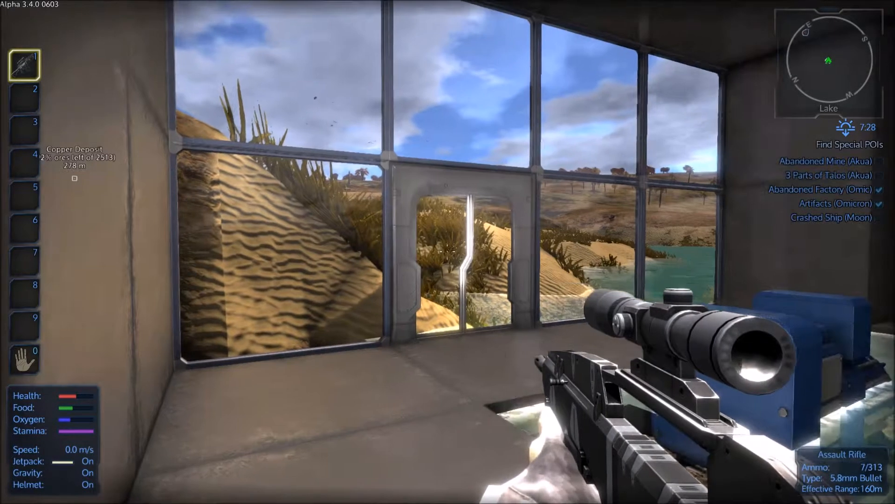
# - Reload the assault rifle outside the base overlooking the lake
pyautogui.press('r')
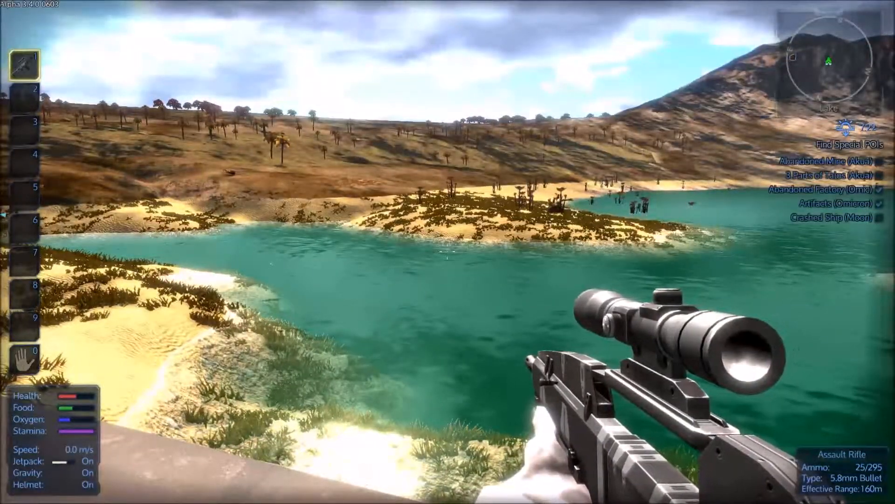
pyautogui.moveTo(448, 251)
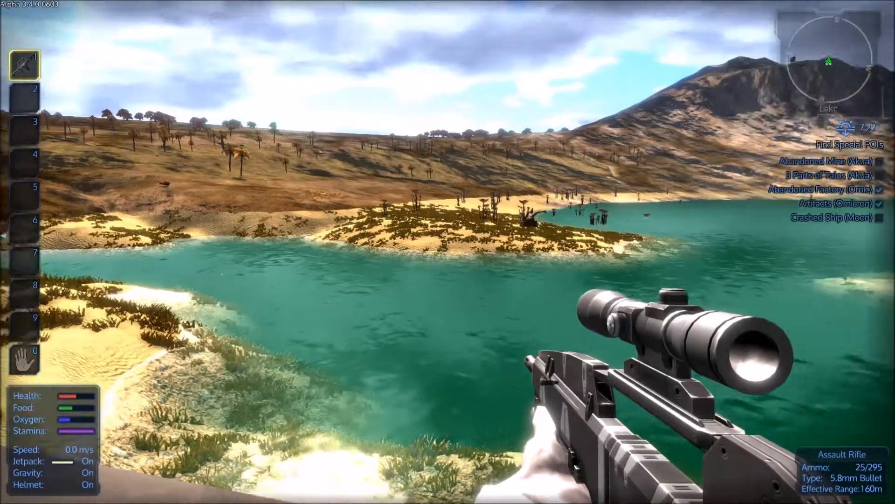
# - Shoot the Otyugh through the scope and loot its corpse
pyautogui.rightClick(447, 252)
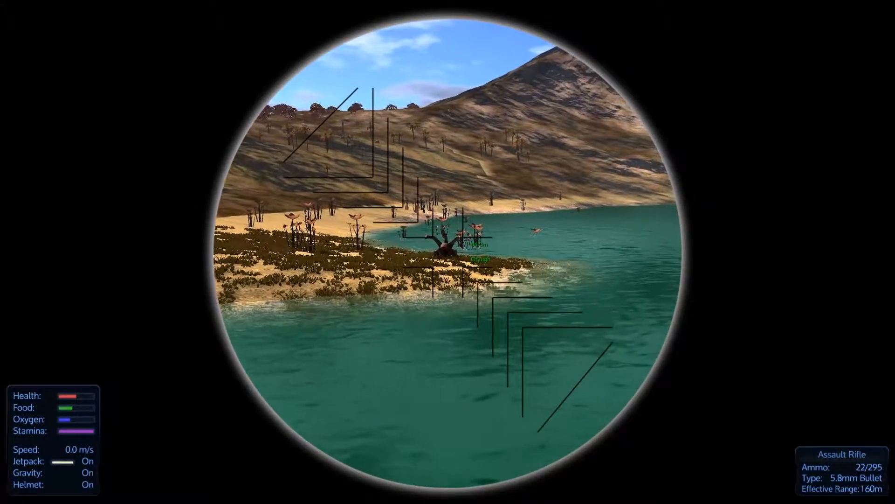
pyautogui.click(447, 252)
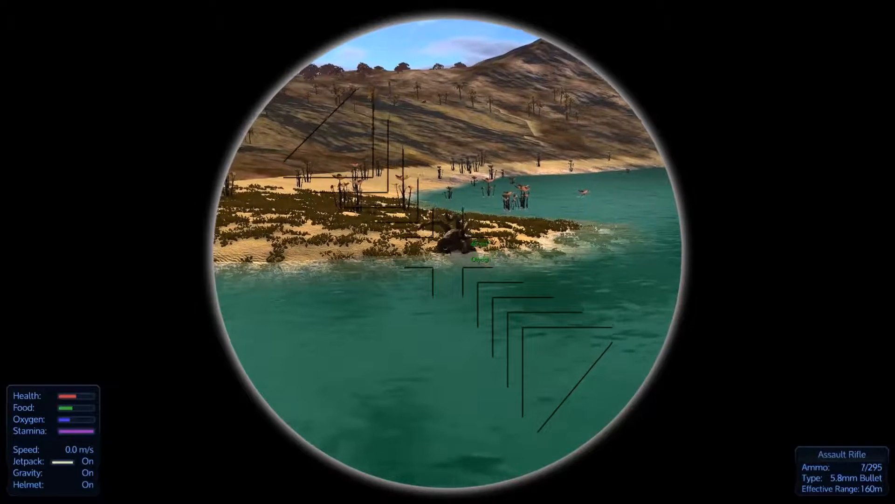
pyautogui.click(448, 252)
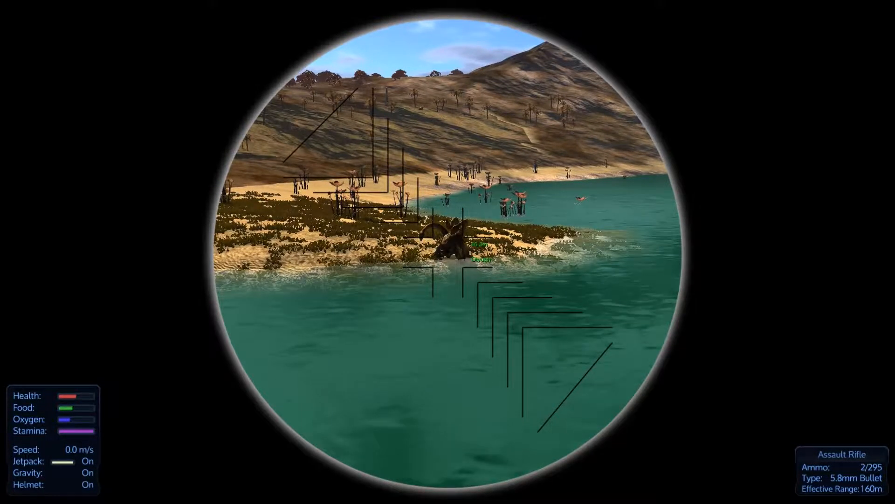
pyautogui.rightClick(448, 251)
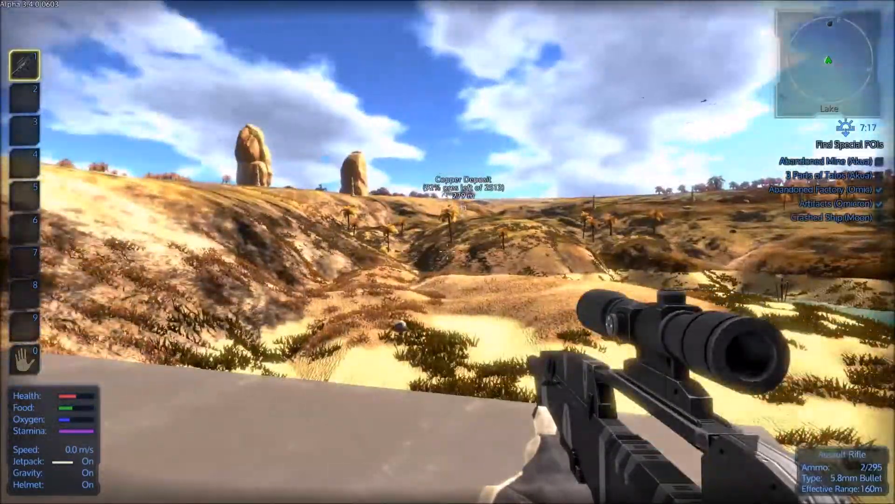
pyautogui.moveTo(448, 252)
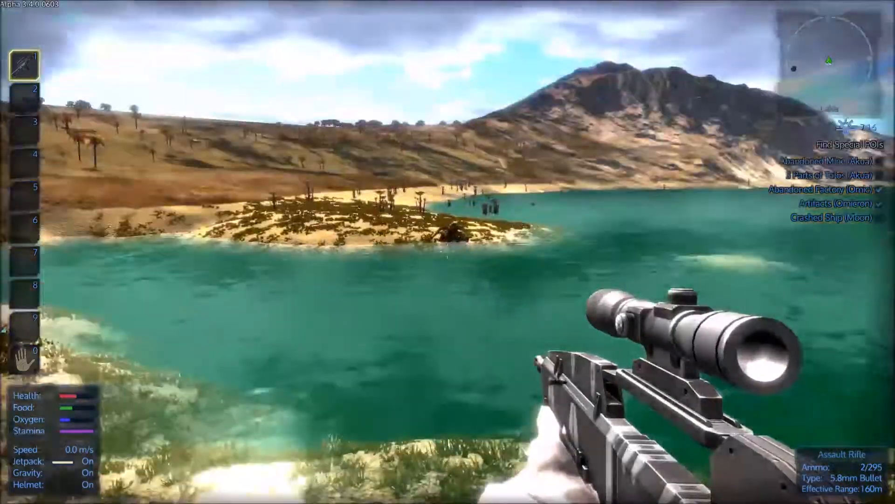
pyautogui.moveTo(447, 252)
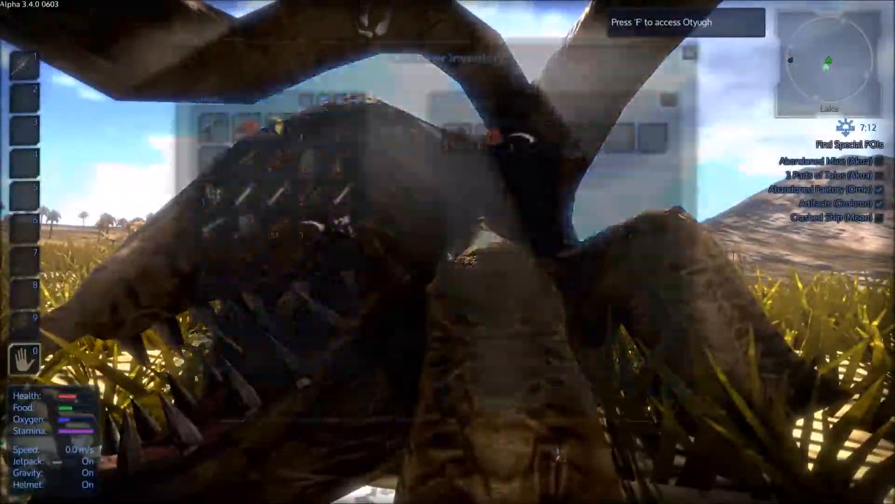
pyautogui.press('f')
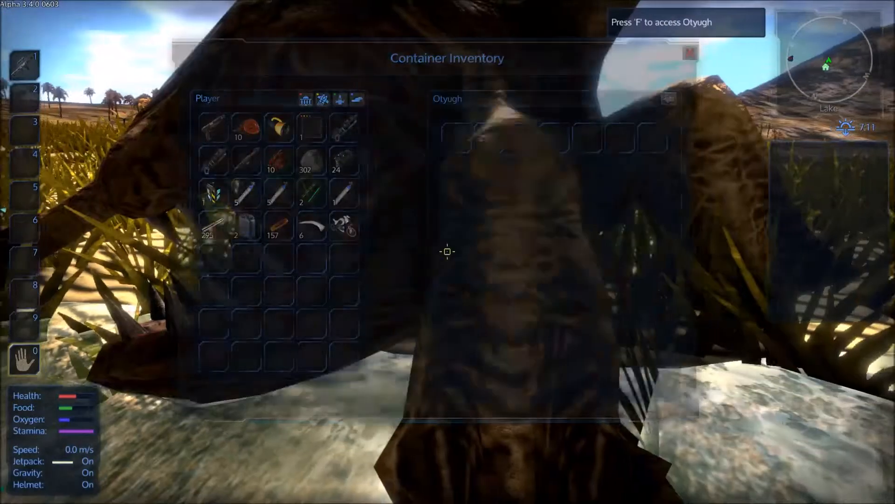
pyautogui.press('Escape')
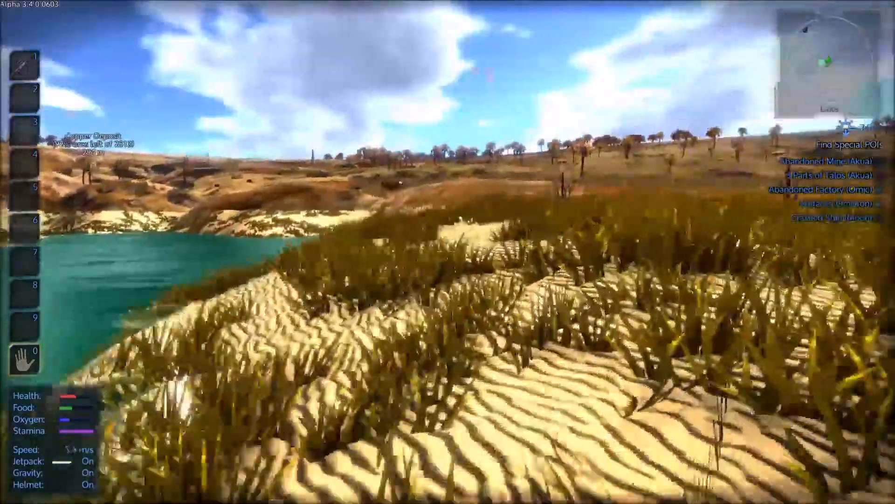
pyautogui.moveTo(448, 252)
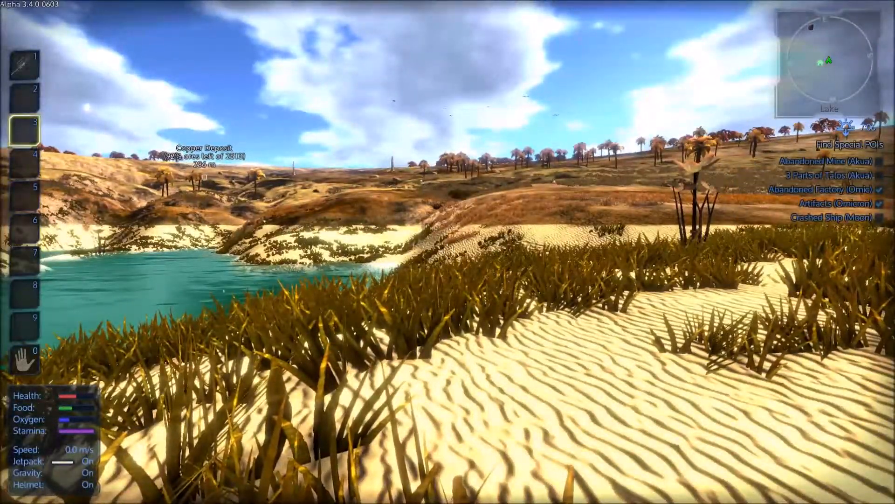
# - Kill the spider in the grass with the scoped rifle and loot it
pyautogui.press('1')
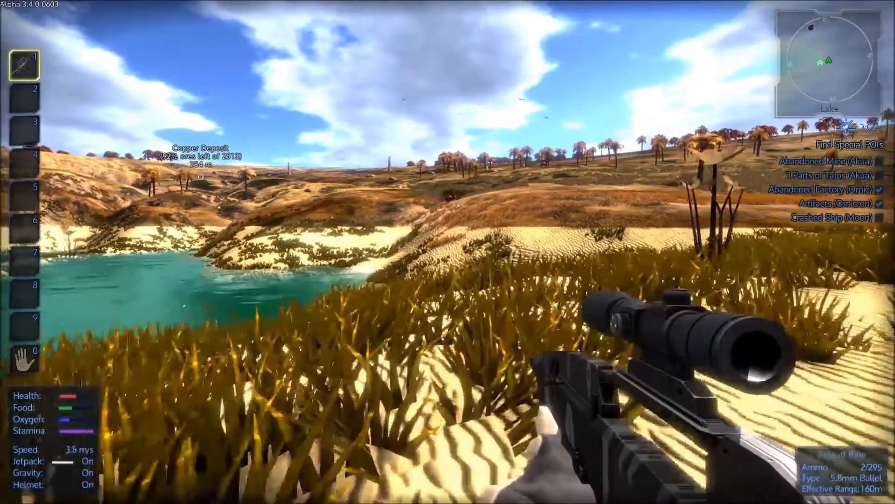
pyautogui.rightClick(448, 252)
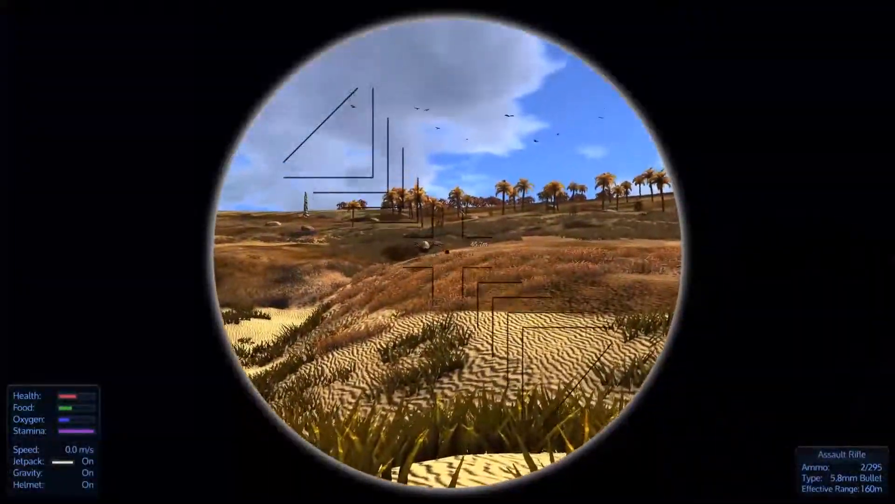
pyautogui.click(447, 252)
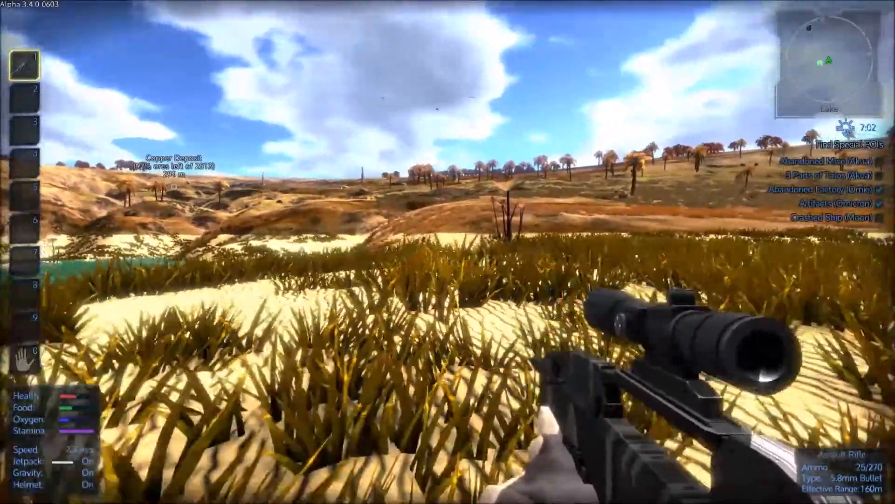
pyautogui.rightClick(448, 252)
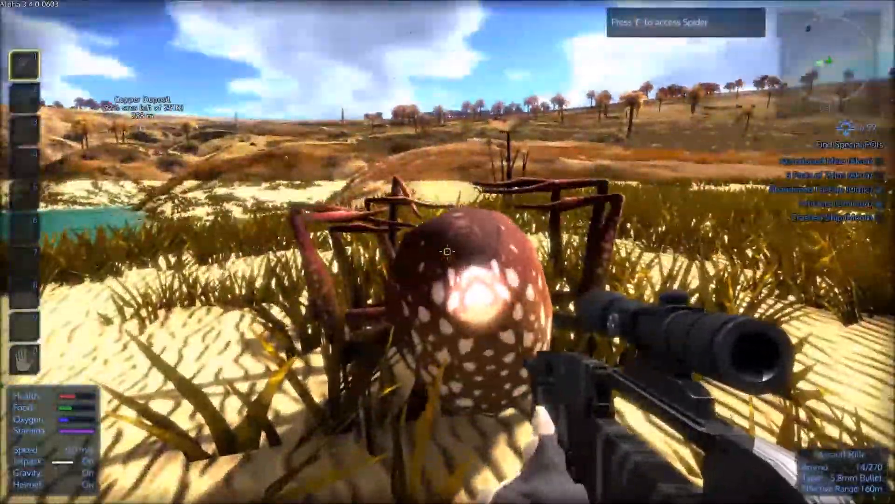
pyautogui.press('f')
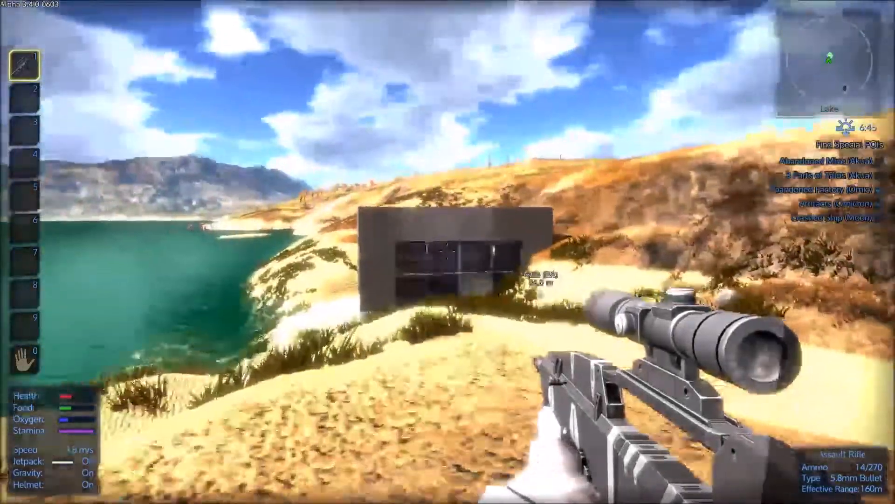
pyautogui.moveTo(448, 252)
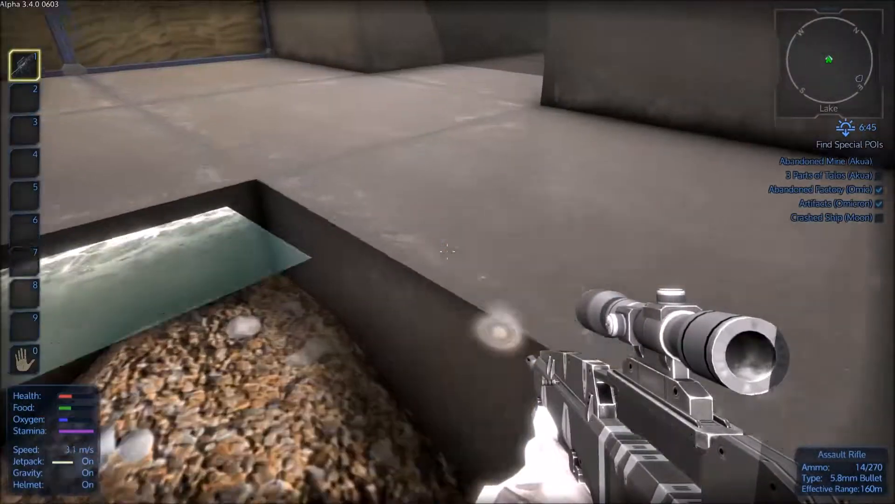
pyautogui.moveTo(448, 252)
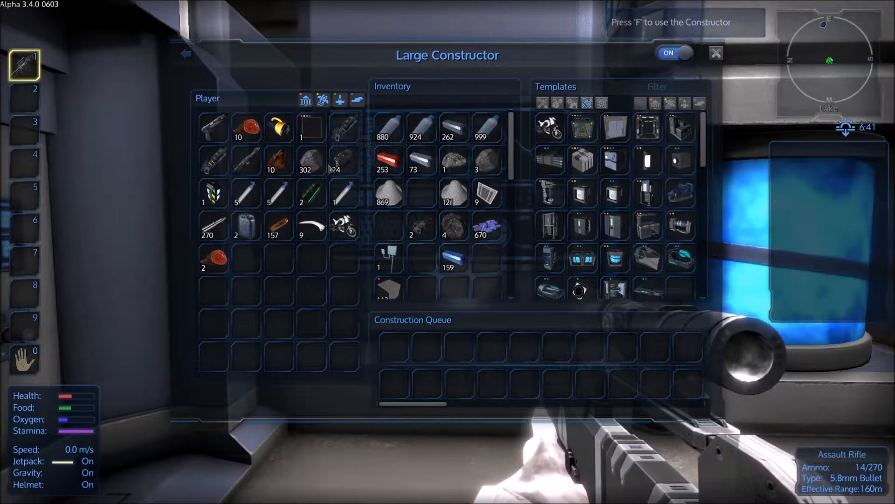
pyautogui.moveTo(312, 160)
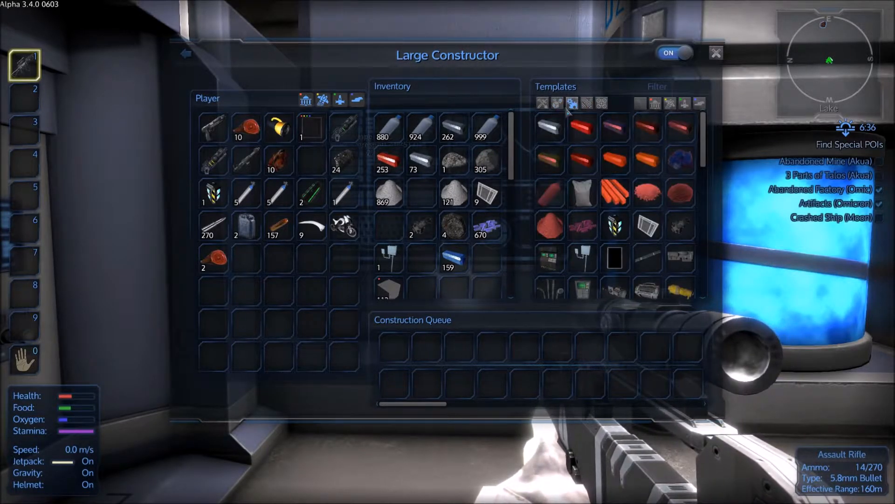
pyautogui.moveTo(550, 127)
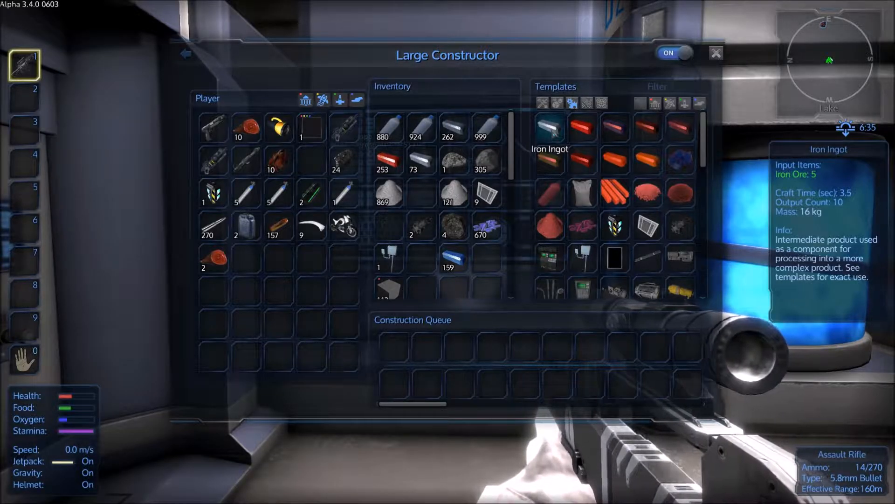
# - Queue Iron Ingot batches in the large constructor until about 138 are queued
pyautogui.click(548, 129)
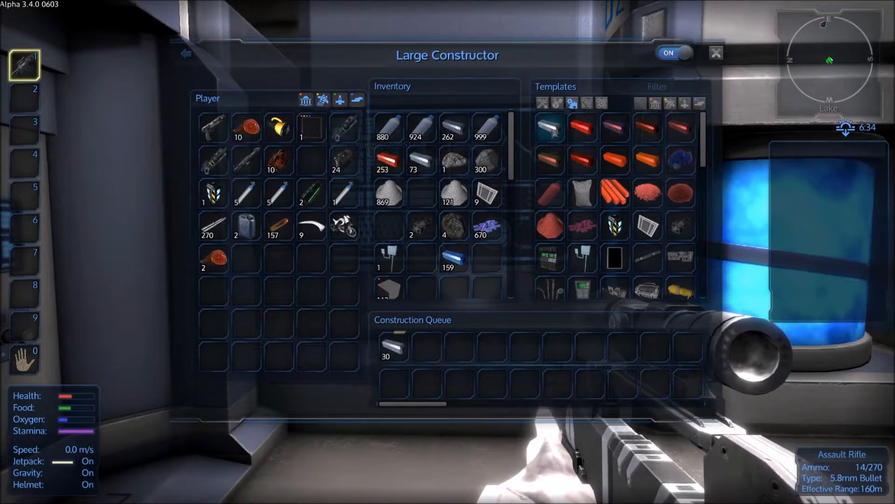
pyautogui.click(549, 128)
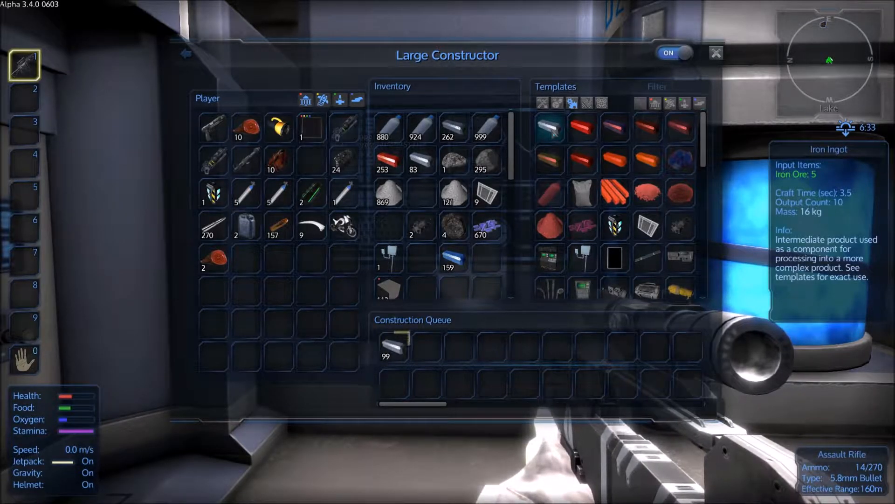
pyautogui.click(393, 348)
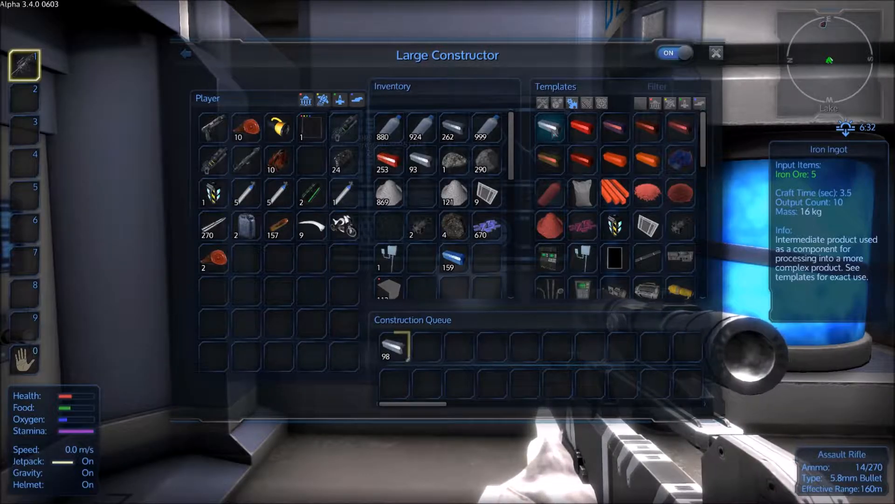
pyautogui.click(548, 128)
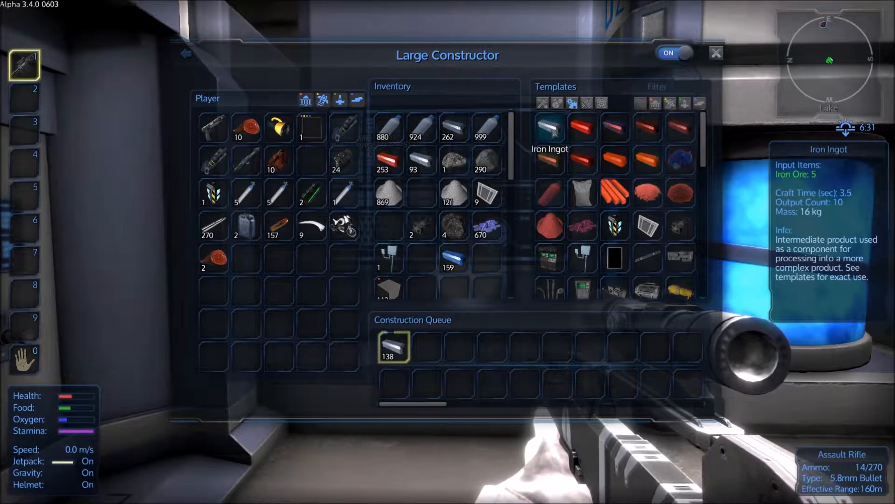
pyautogui.moveTo(420, 226)
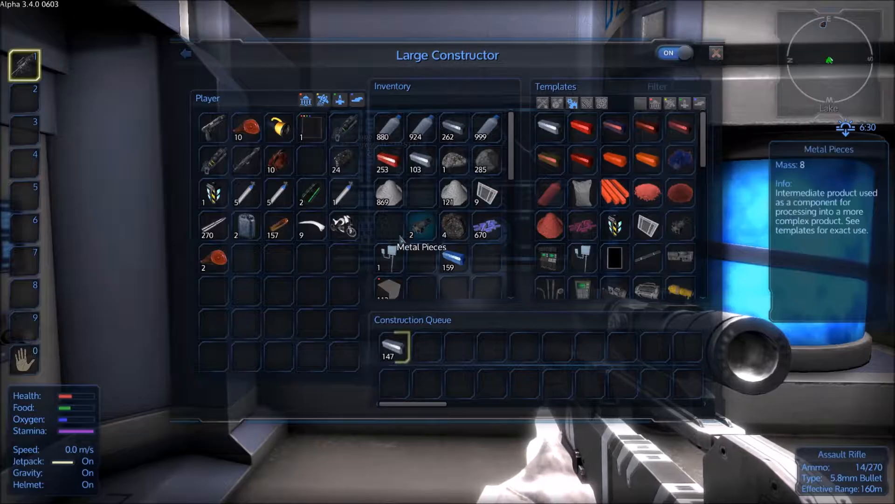
pyautogui.moveTo(311, 129)
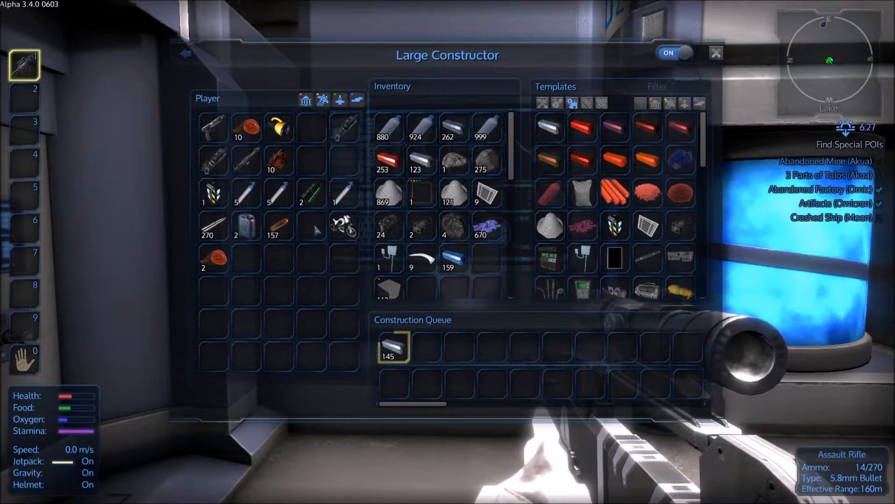
pyautogui.moveTo(279, 162)
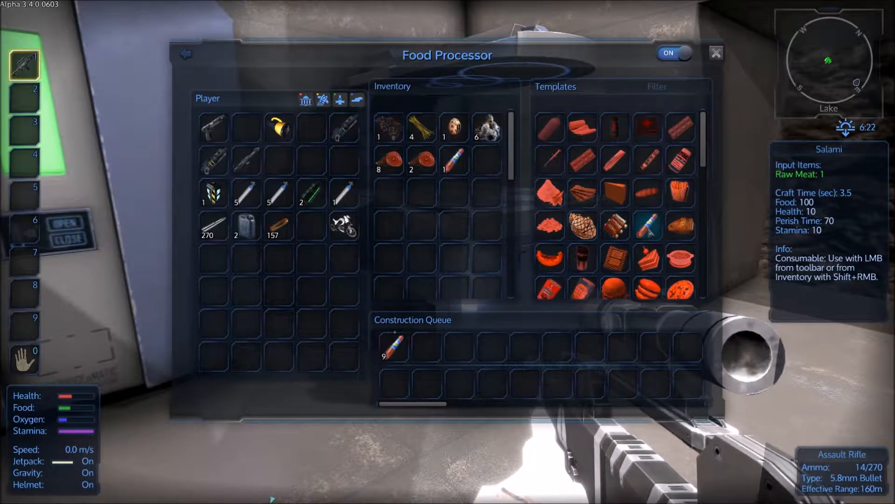
pyautogui.moveTo(615, 225)
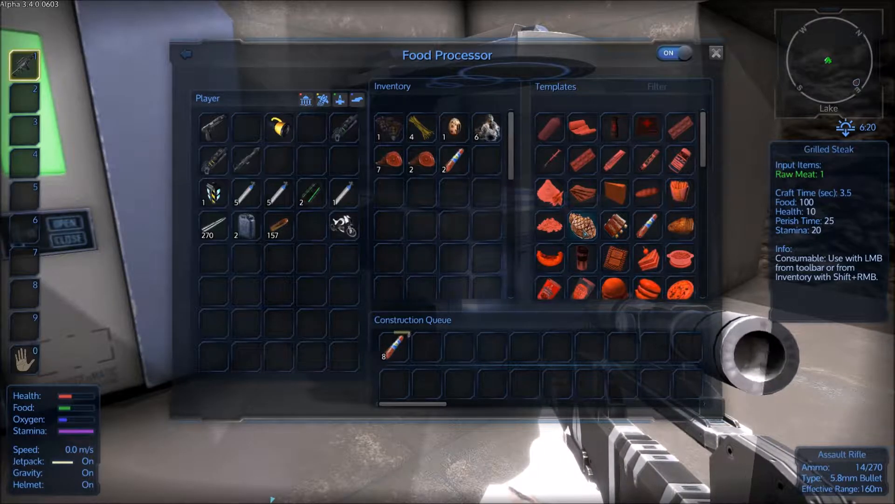
pyautogui.moveTo(614, 224)
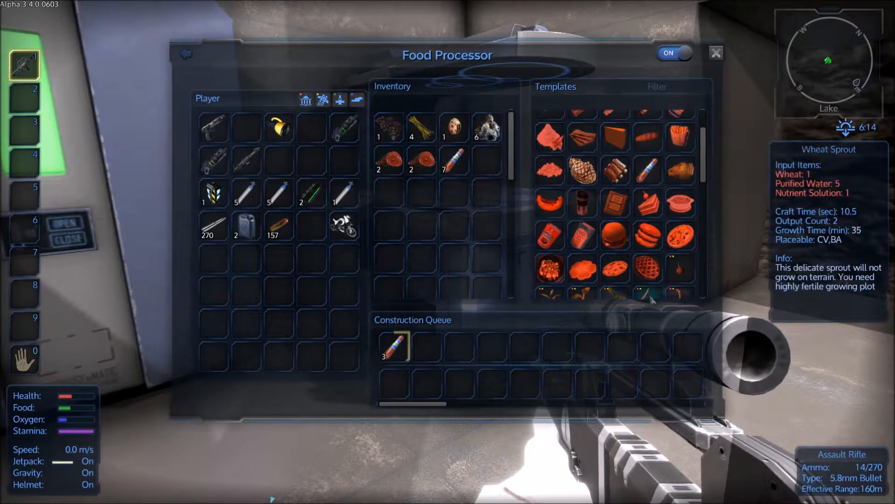
pyautogui.moveTo(615, 267)
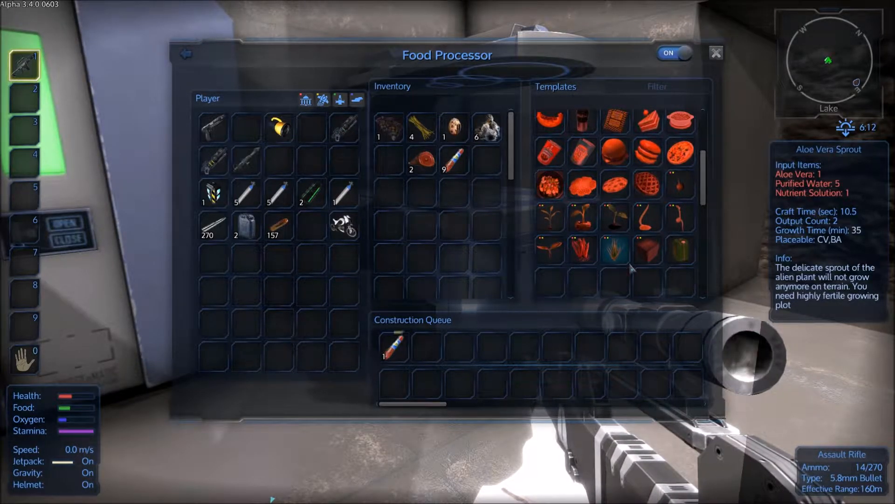
pyautogui.moveTo(616, 218)
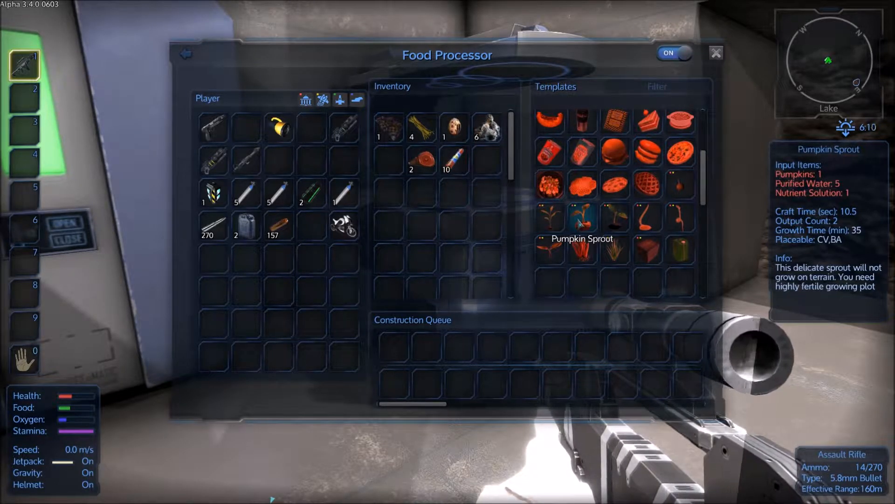
pyautogui.moveTo(550, 218)
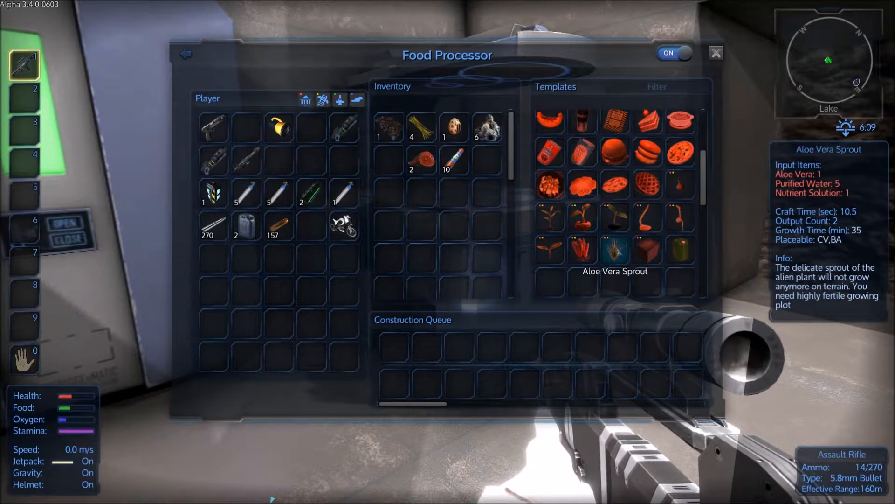
pyautogui.moveTo(680, 184)
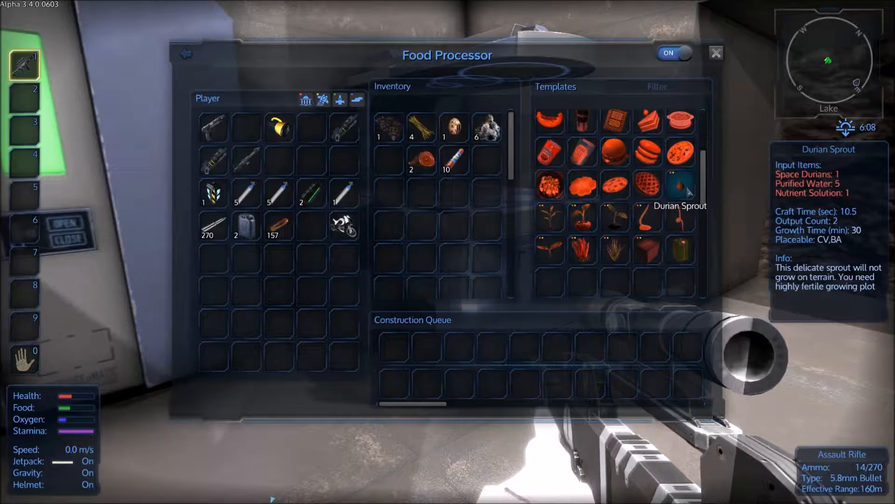
pyautogui.moveTo(582, 217)
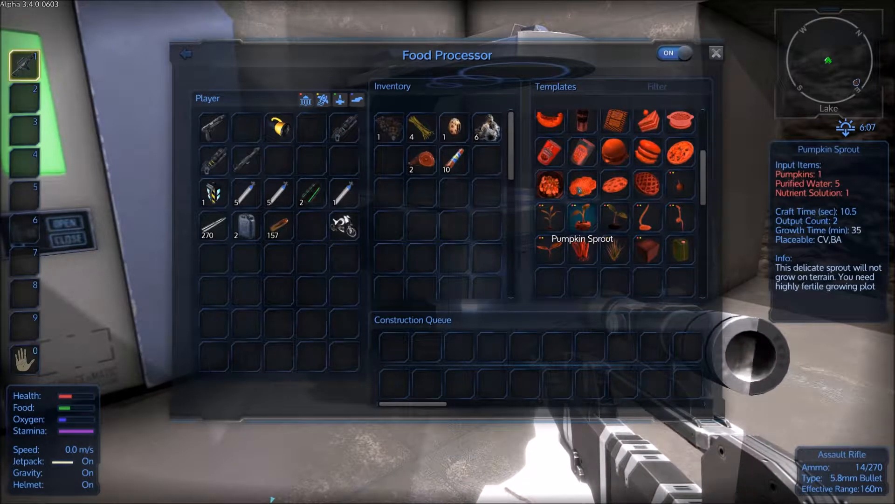
pyautogui.moveTo(583, 152)
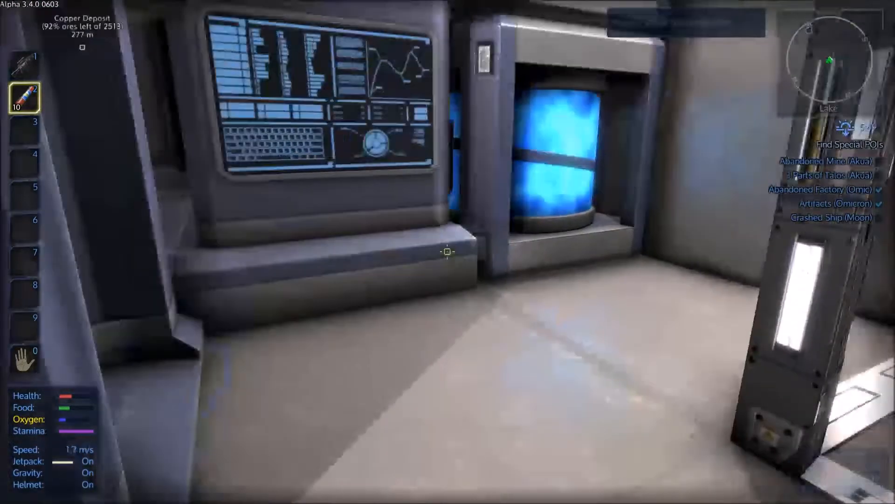
pyautogui.moveTo(448, 252)
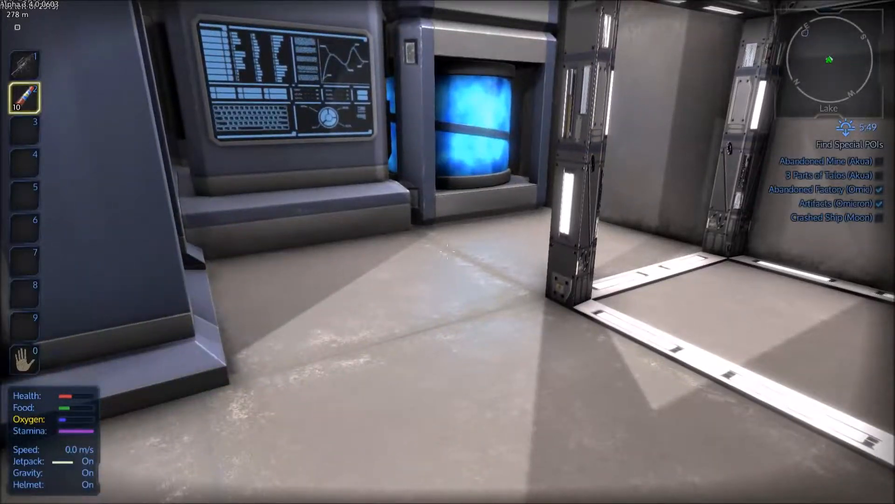
pyautogui.moveTo(448, 252)
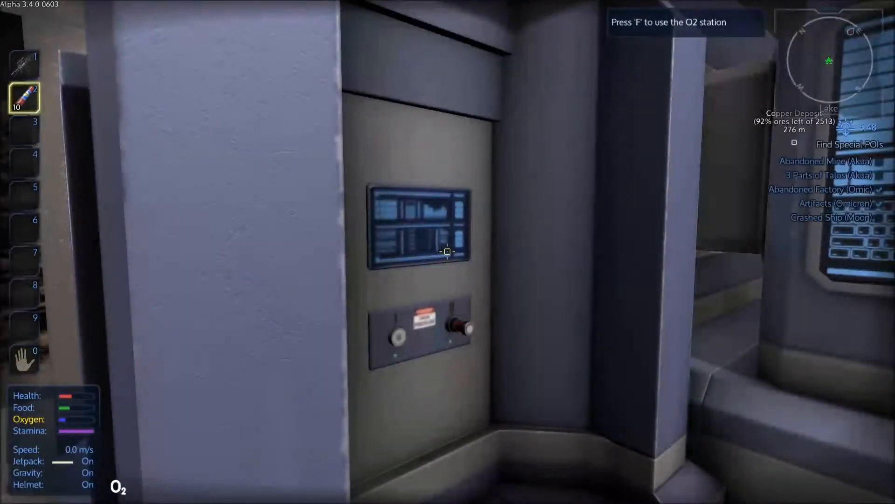
# - Refill suit oxygen at the O2 station and walk on to the elevator
pyautogui.press('f')
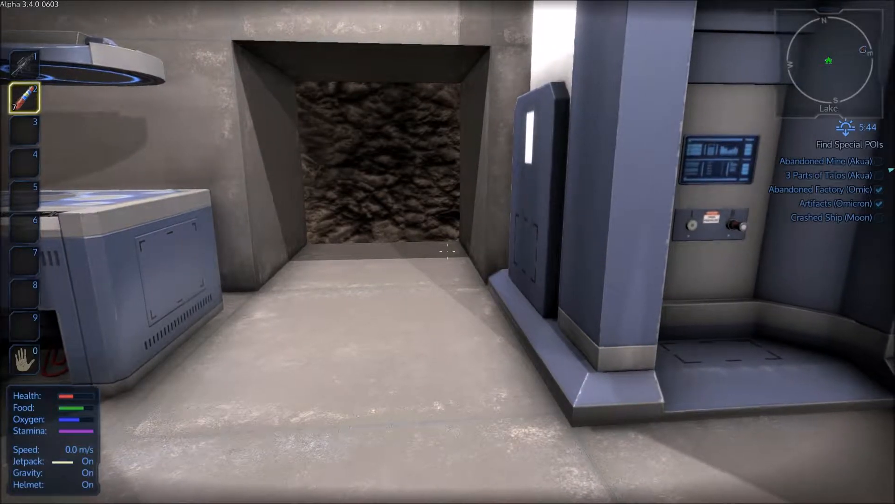
pyautogui.press('w')
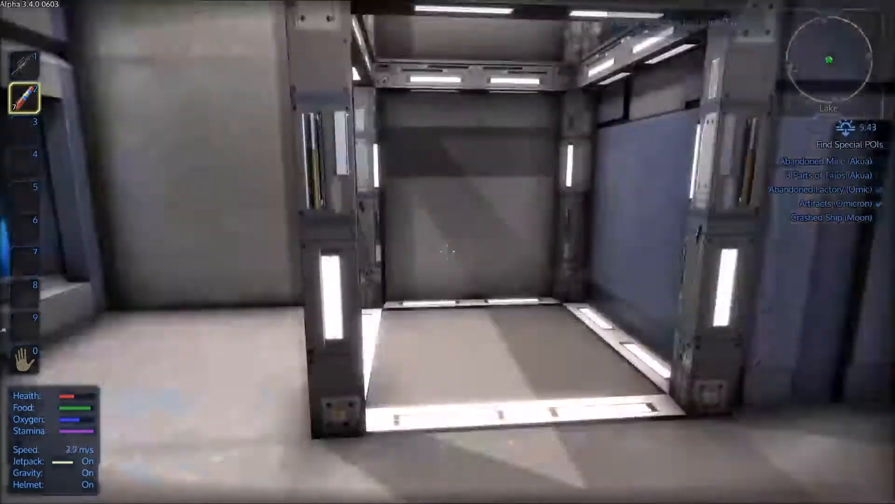
pyautogui.press('f')
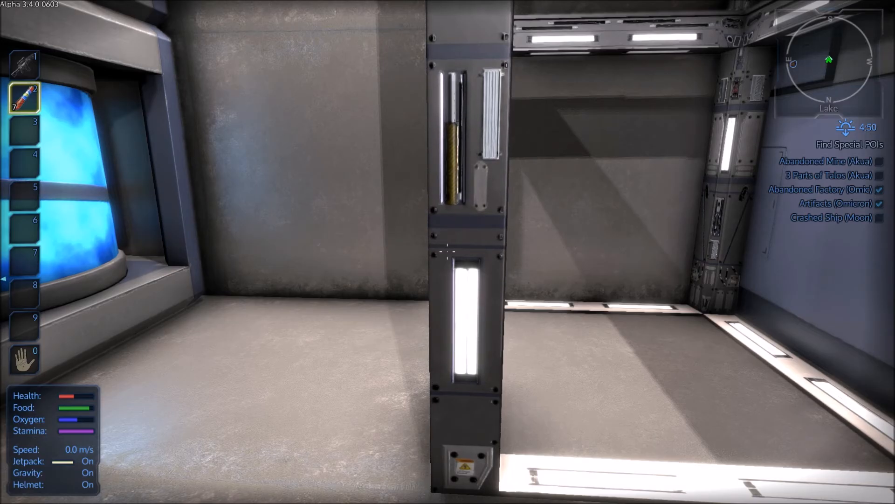
pyautogui.moveTo(448, 252)
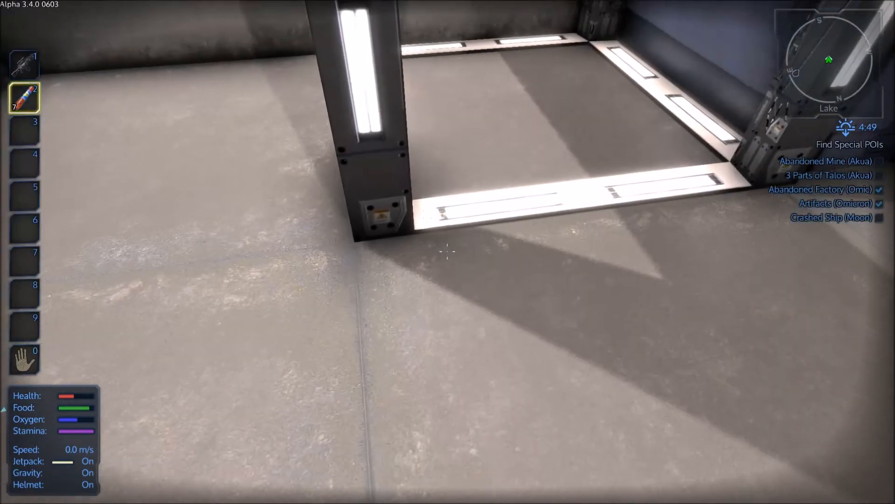